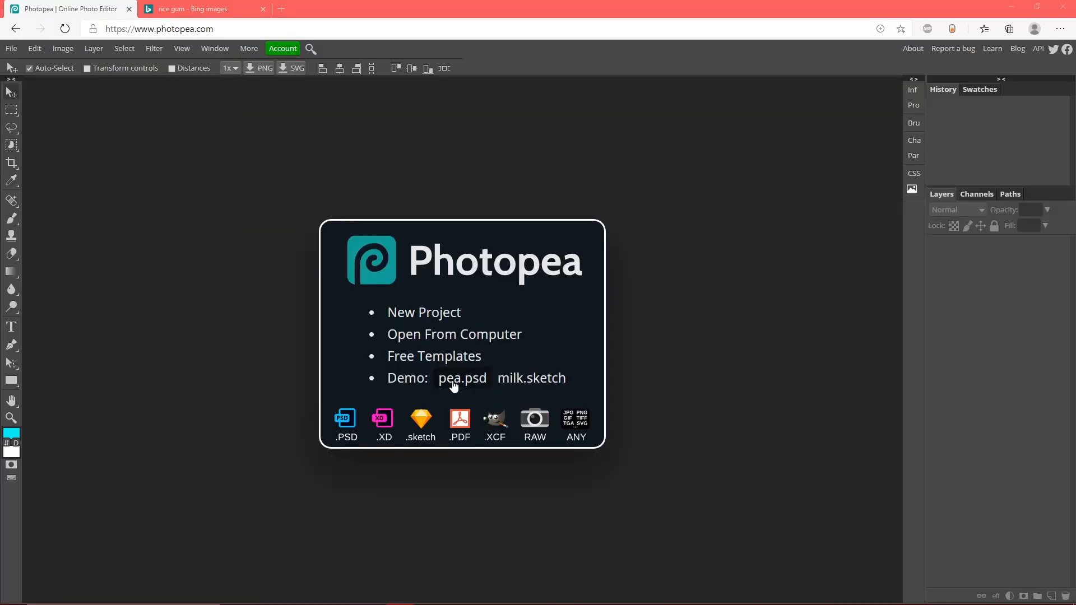
mouse_move(423, 312)
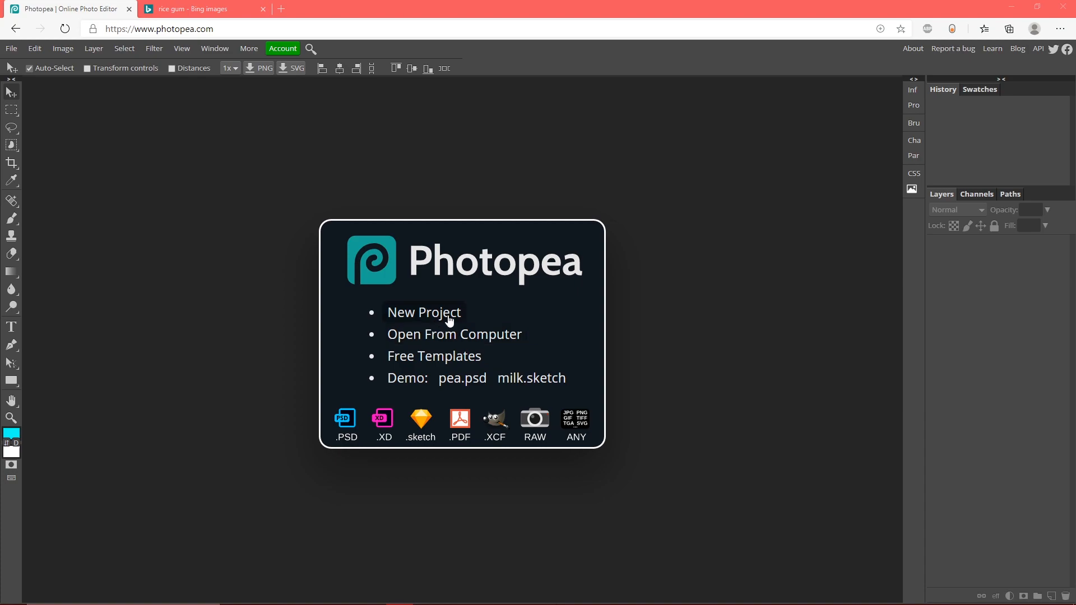
Start a new 1280 by 720 pixel project with a white background
left_click(423, 312)
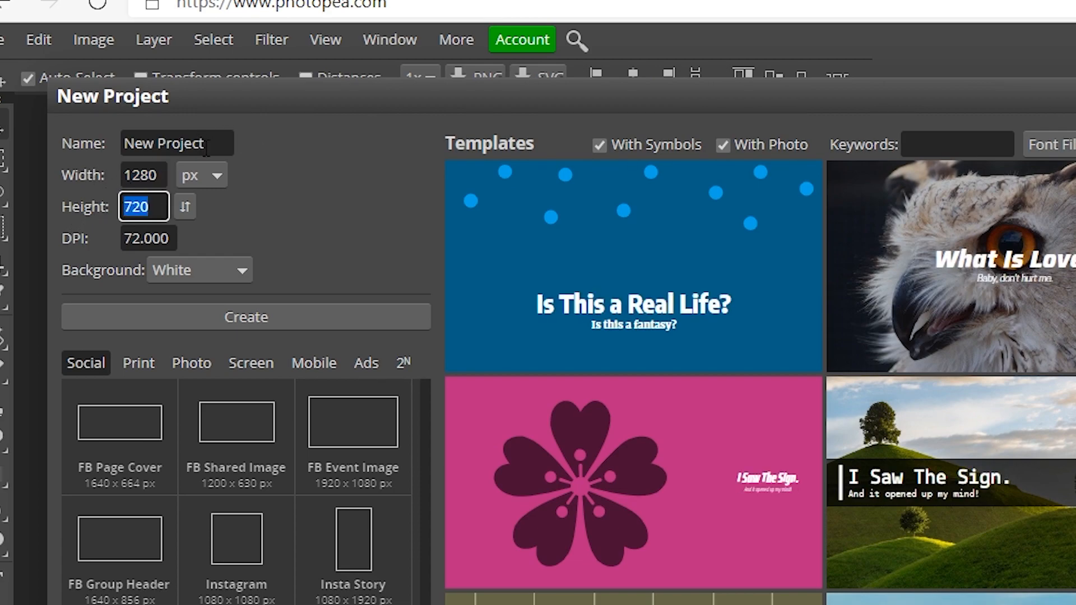
Bring up the blue-lit gaming desk photo in Bing Images and its copy menu
left_click(199, 8)
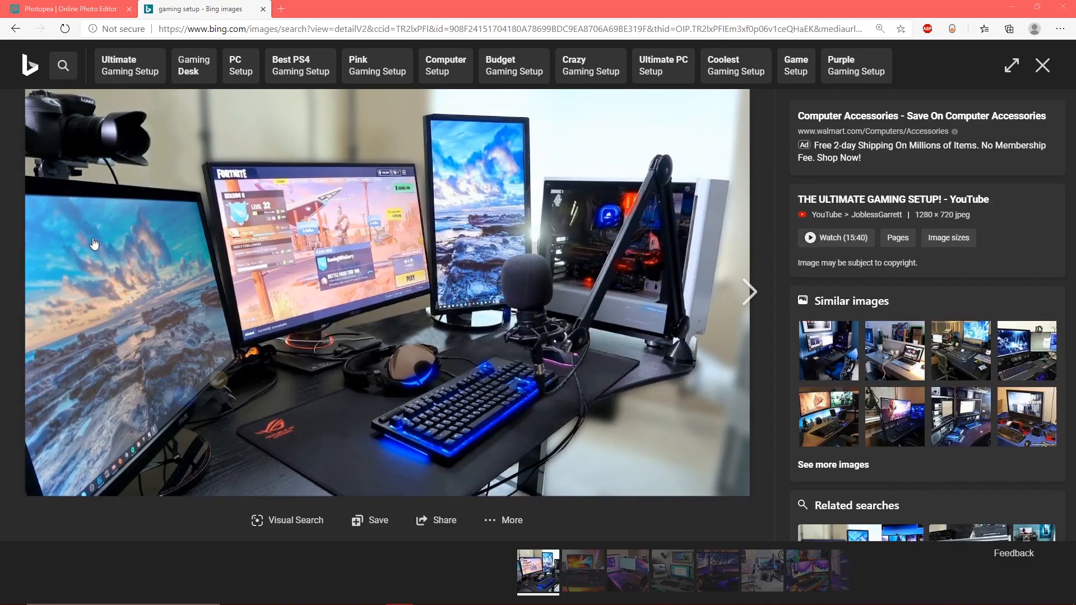
mouse_move(376, 248)
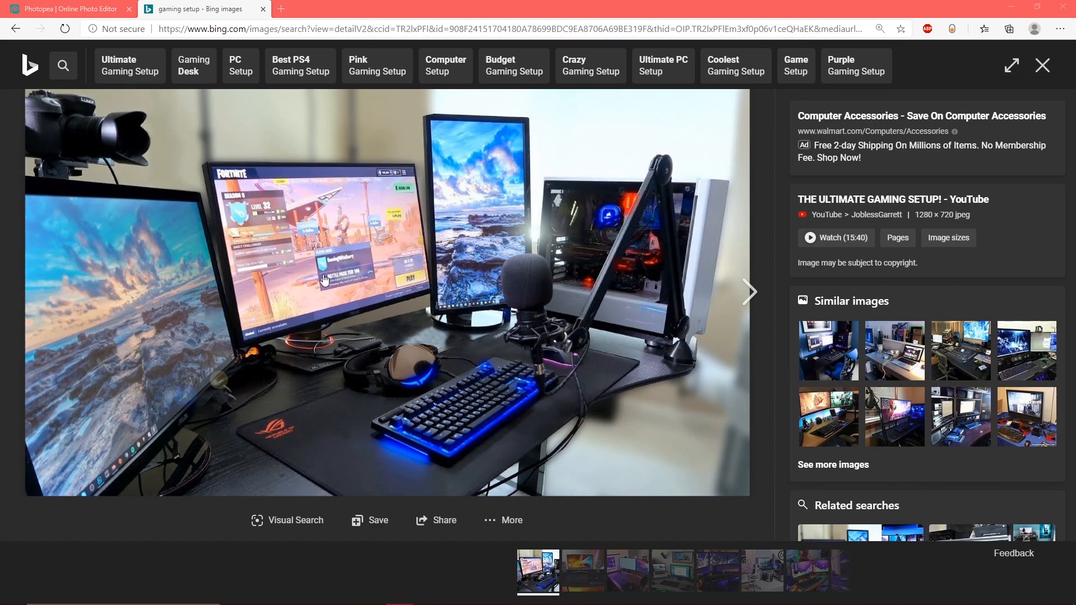
mouse_move(396, 211)
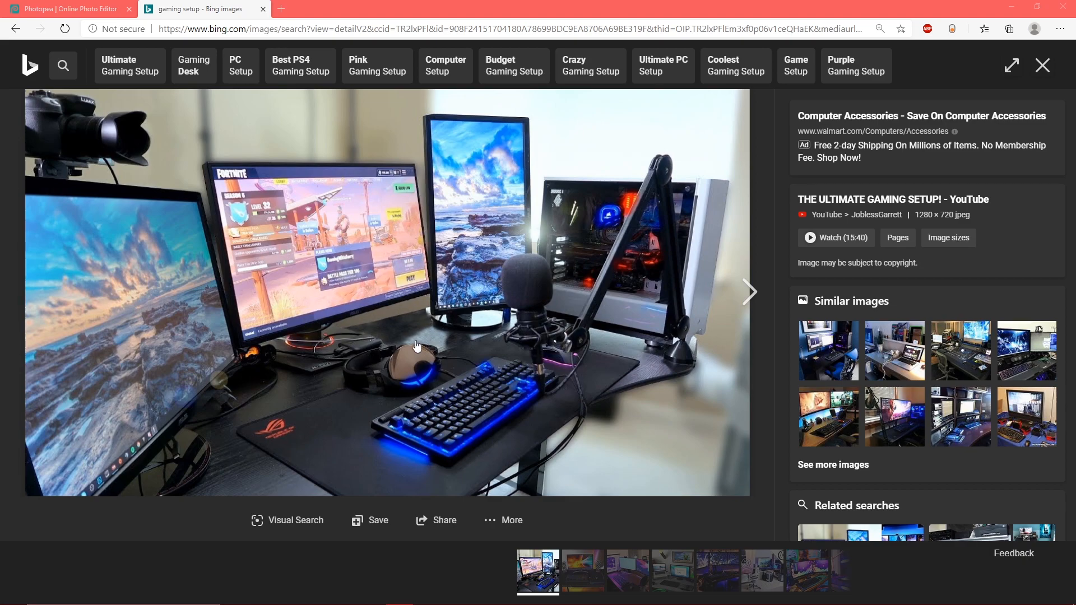
mouse_move(266, 171)
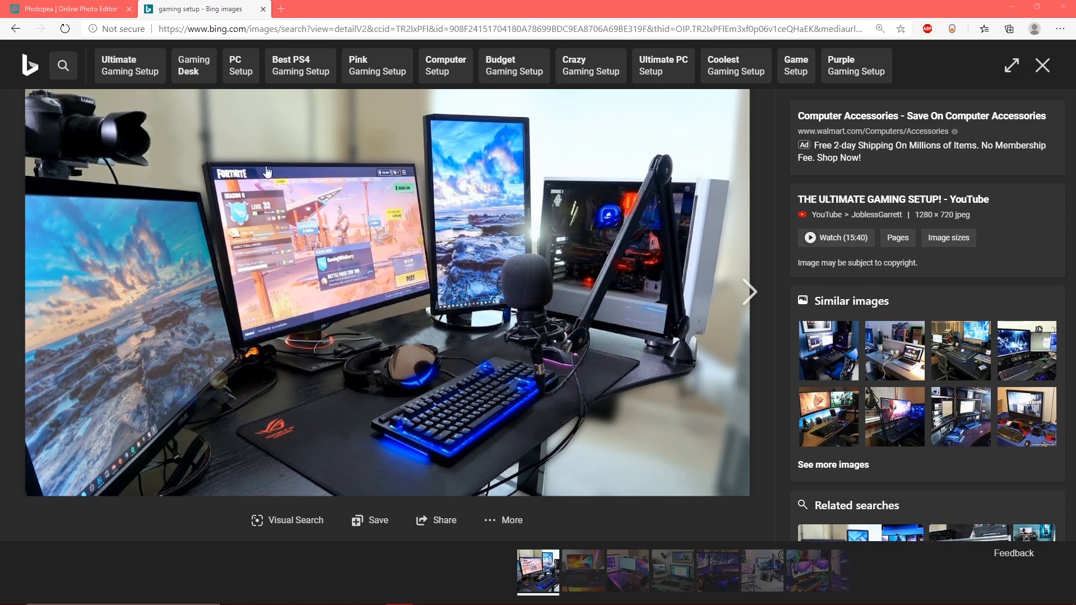
mouse_move(281, 266)
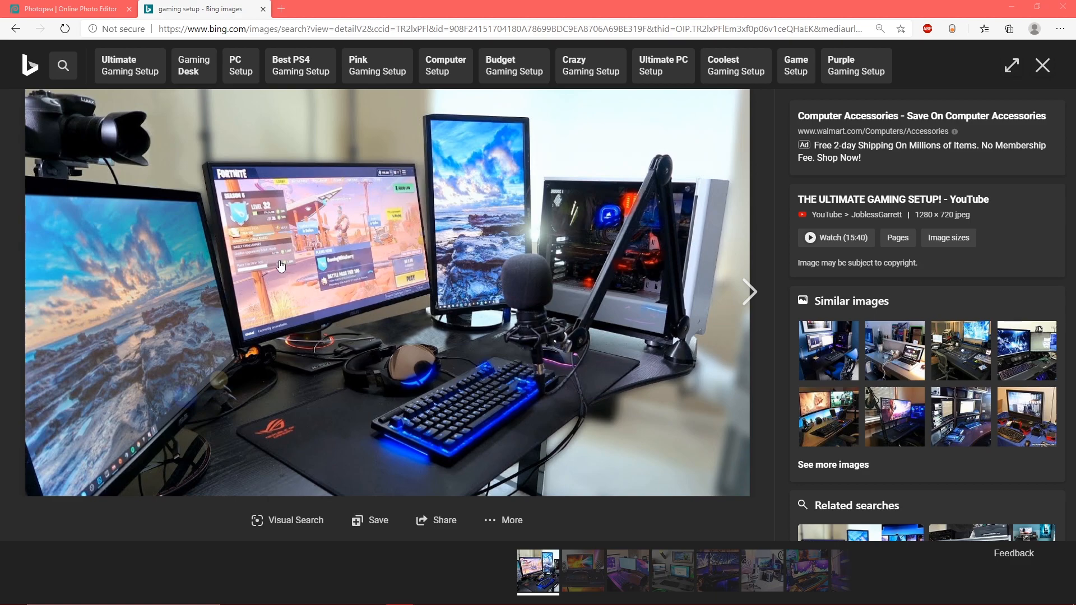
right_click(312, 256)
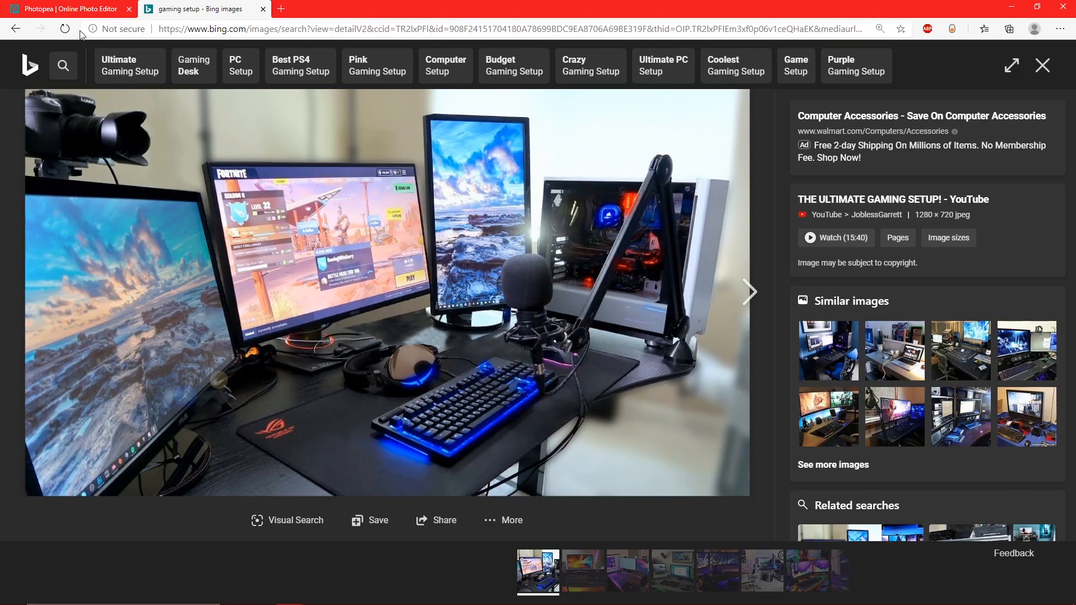
Return to Photopea to paste the desk photo as Layer 1
left_click(68, 8)
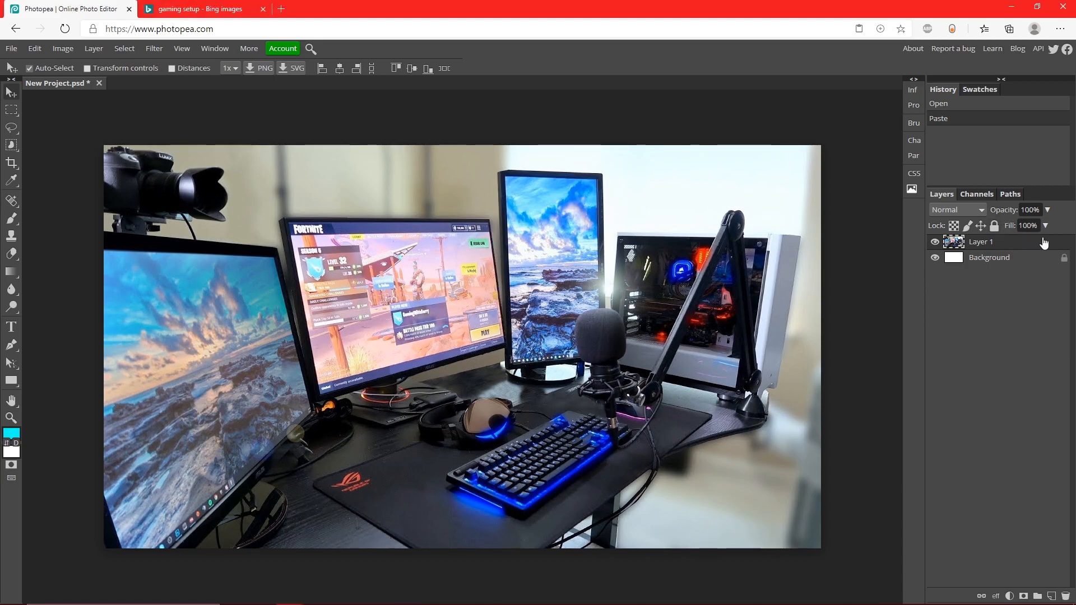
Add a Gradient Overlay in Multiply mode to the desk photo layer
double_click(980, 241)
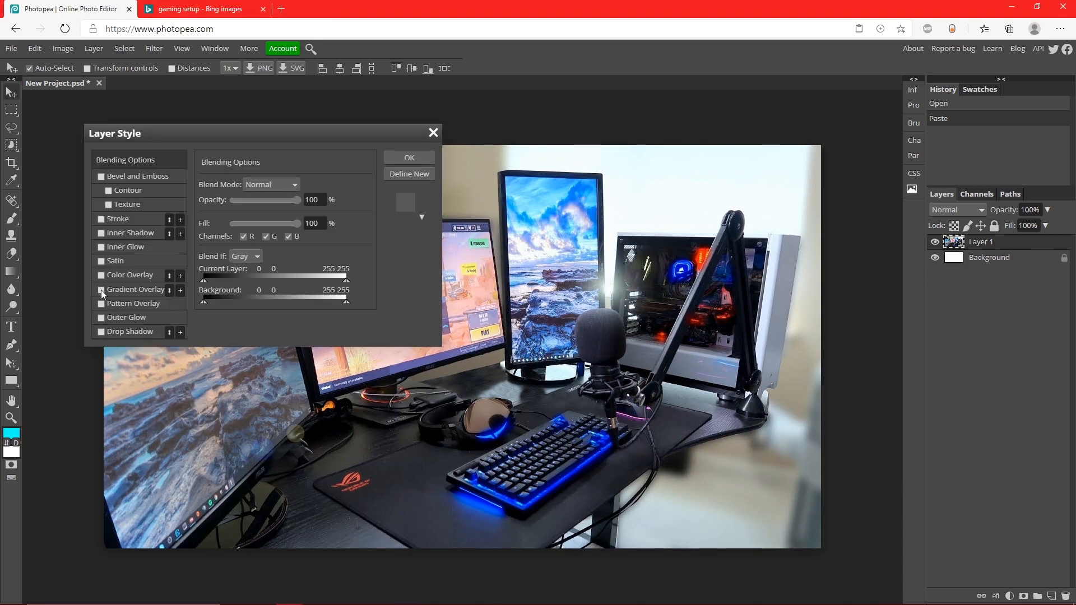
left_click(100, 289)
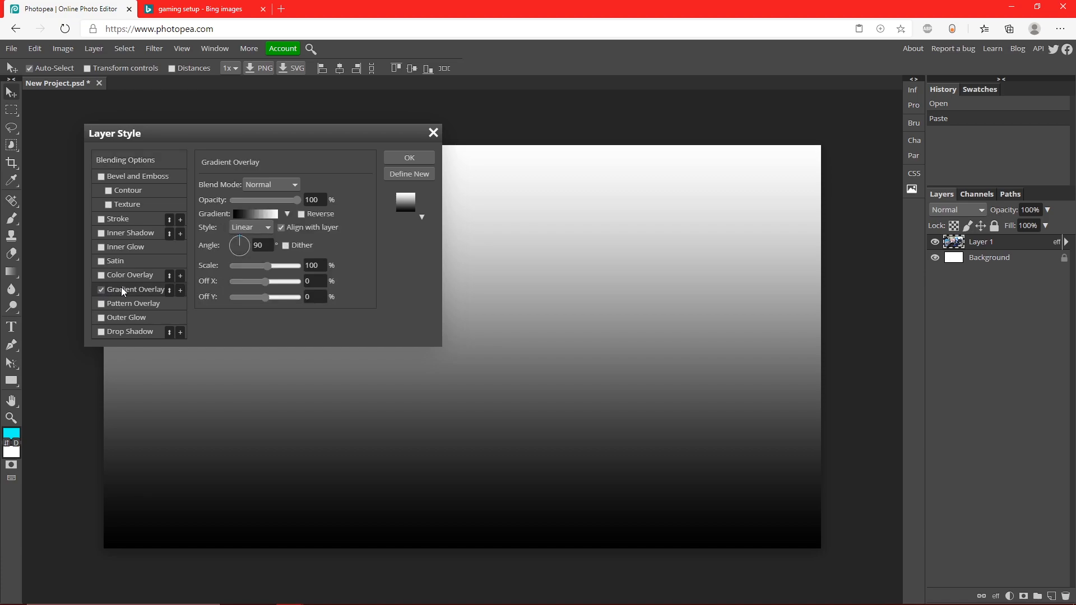
left_click(270, 184)
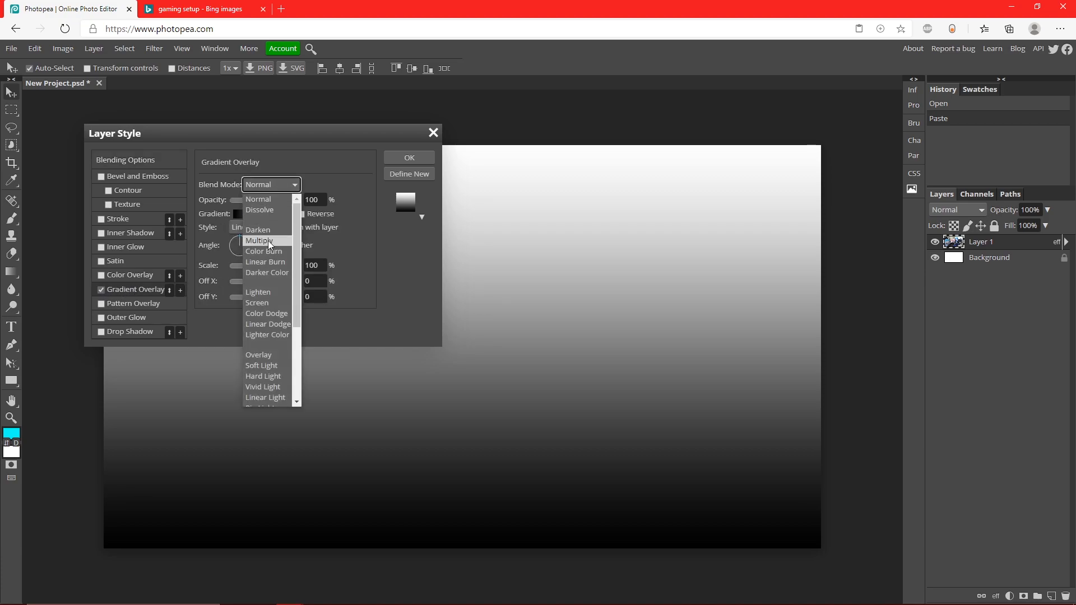
left_click(259, 240)
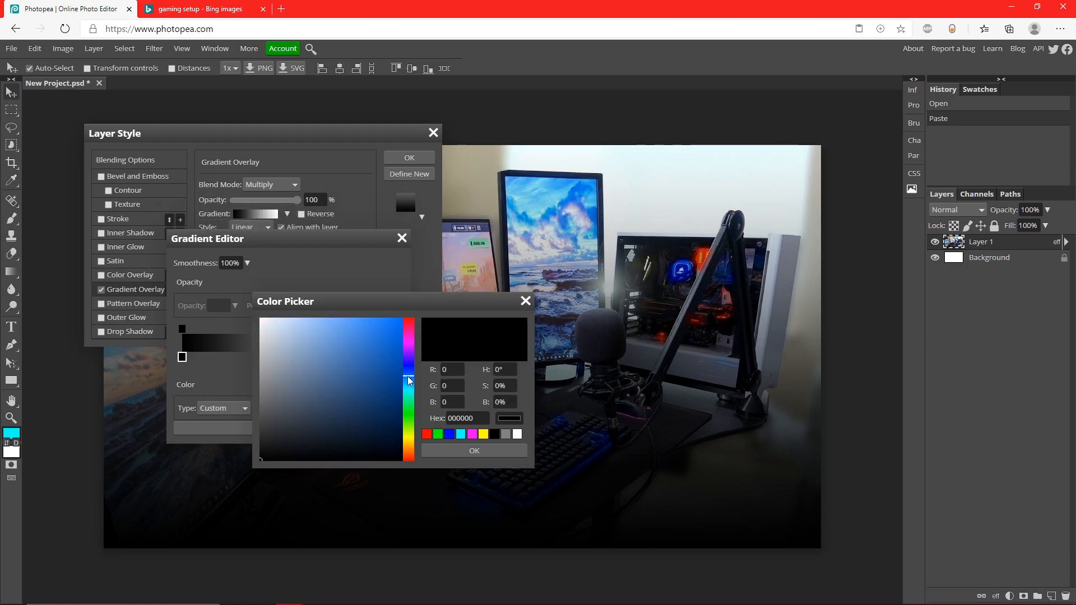
Set the gradient stops to blue and light cyan and apply the overlay
left_click(459, 433)
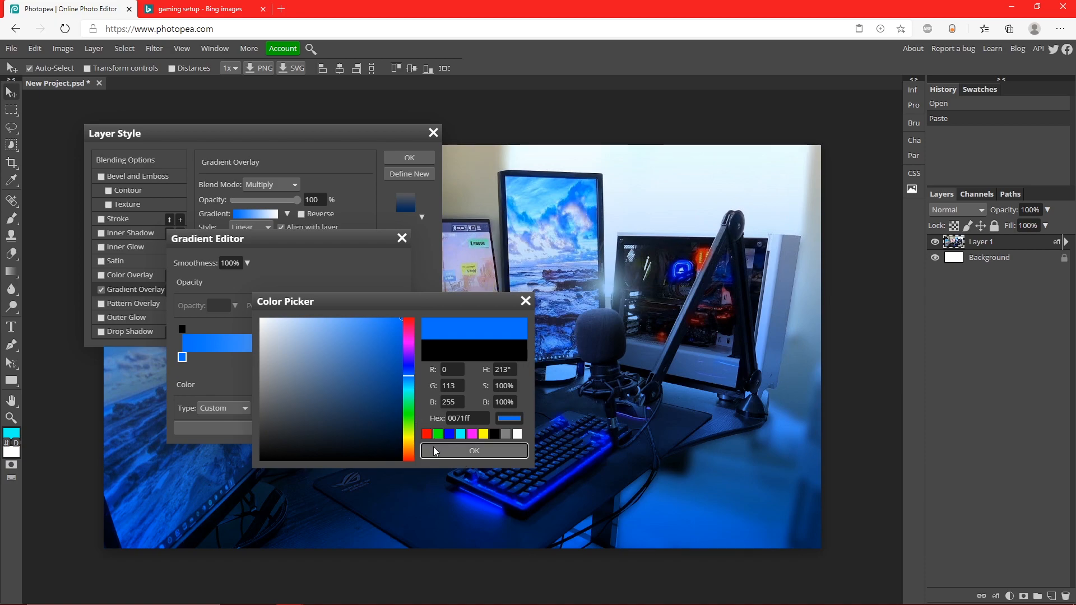
left_click(365, 327)
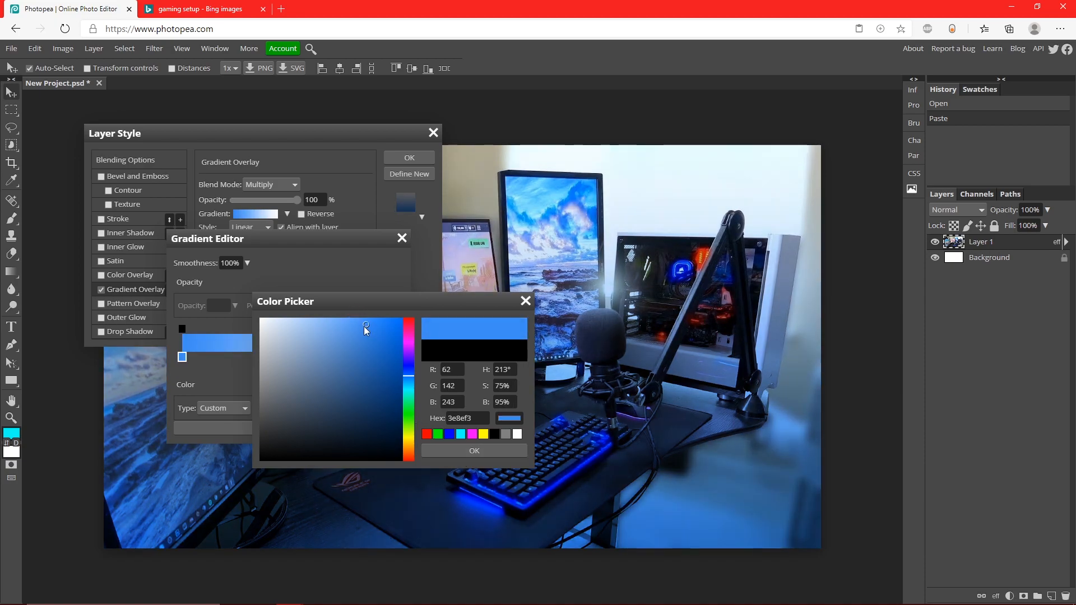
left_click(353, 335)
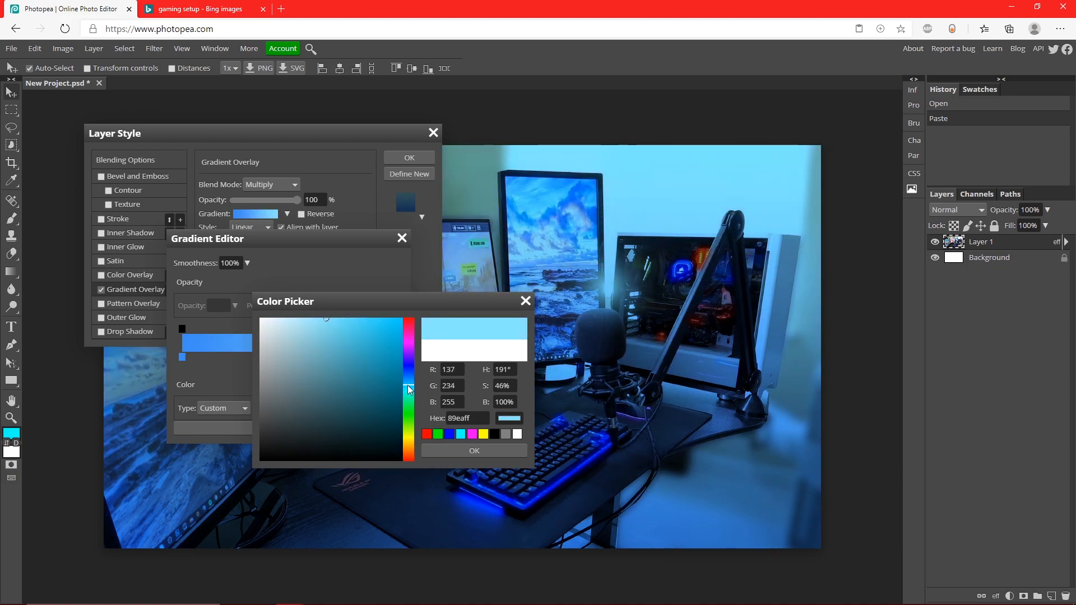
left_click(473, 450)
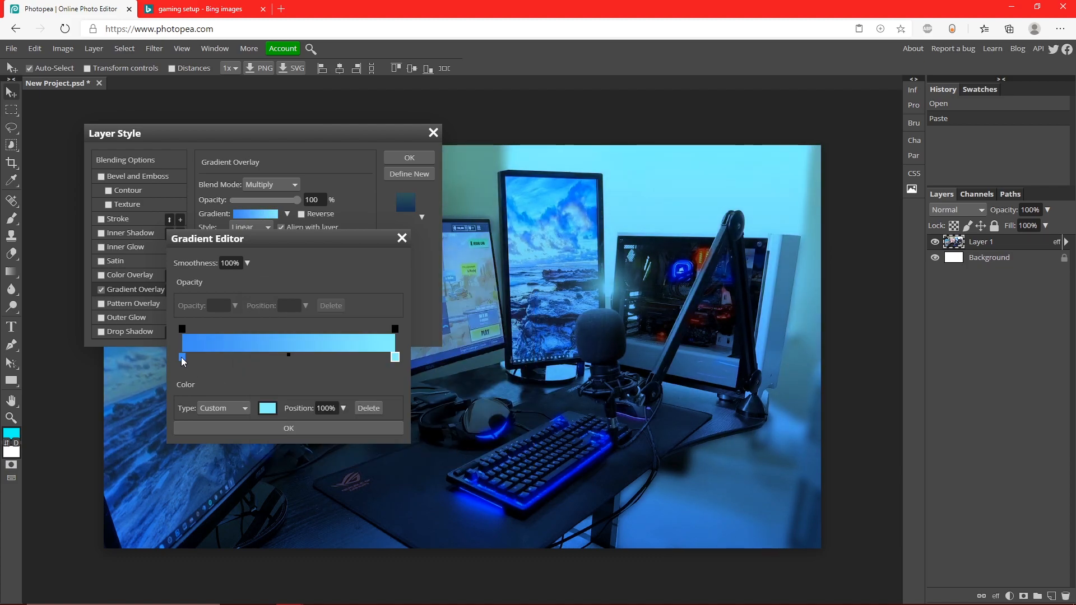
left_click(267, 407)
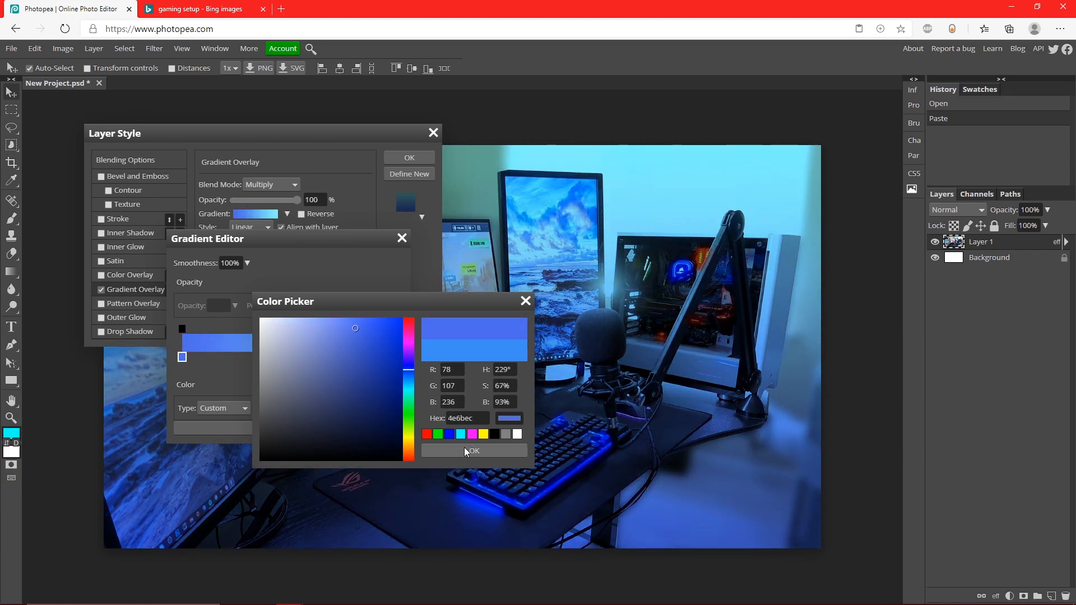
left_click(472, 451)
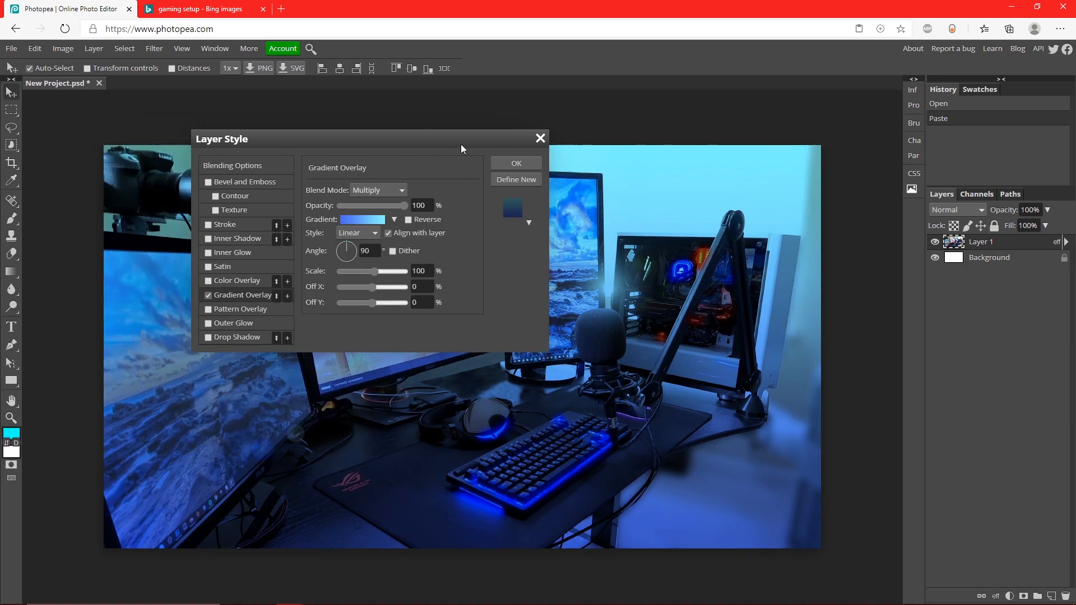
left_click(516, 162)
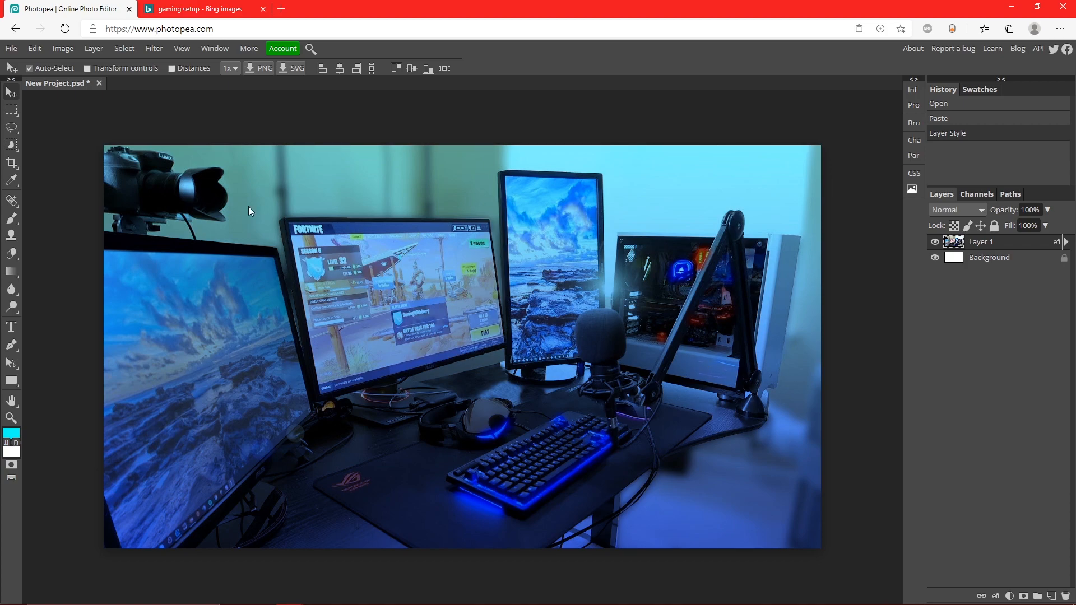
mouse_move(410, 130)
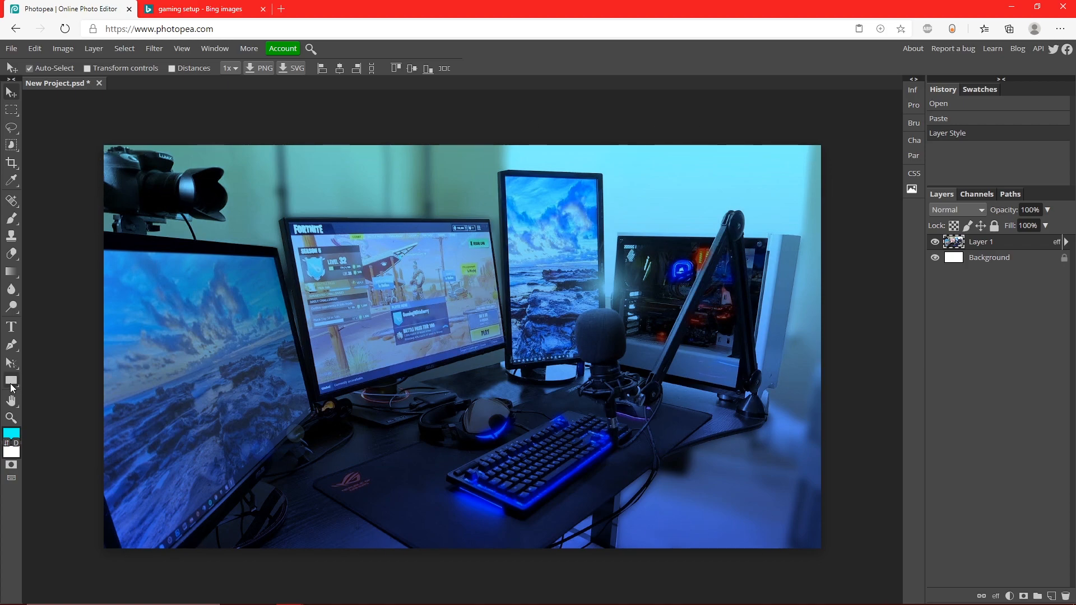
Draw white rectangle bars along the photo's bottom and left edges and duplicate them
left_click(11, 381)
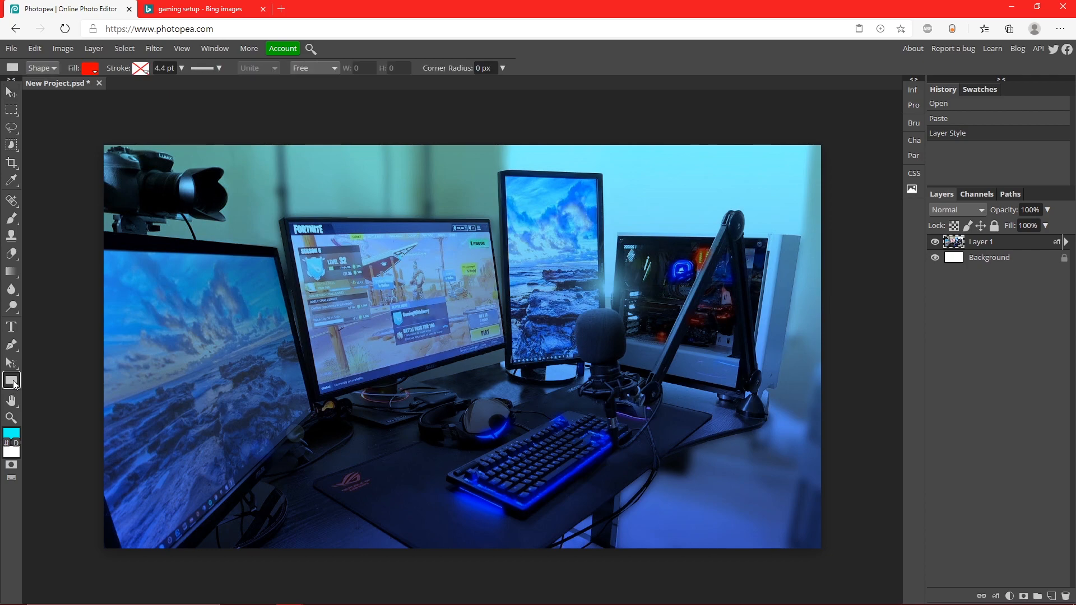
left_click(88, 68)
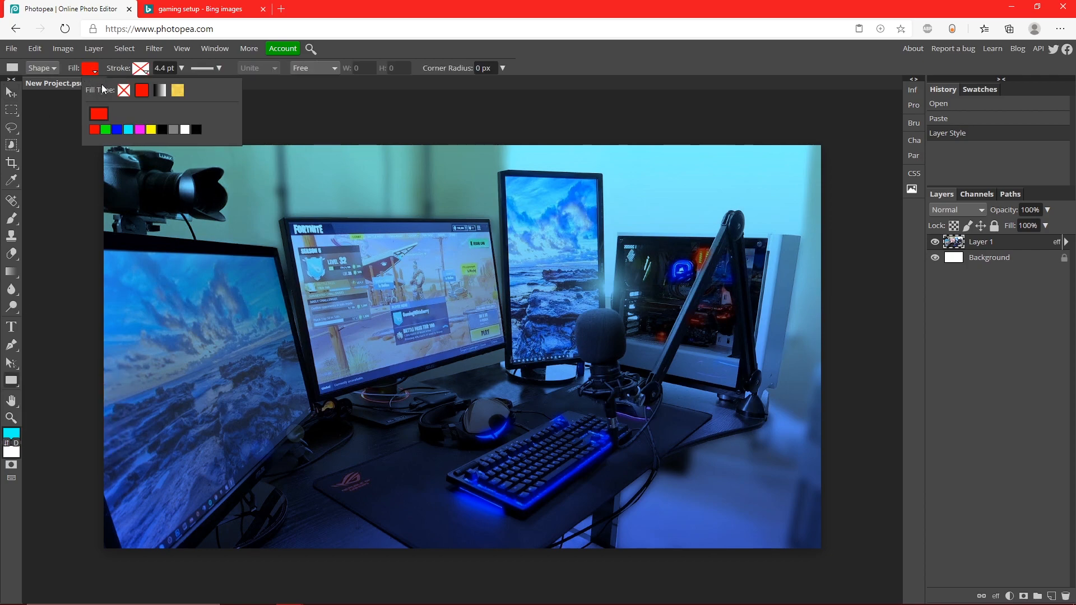
left_click(98, 114)
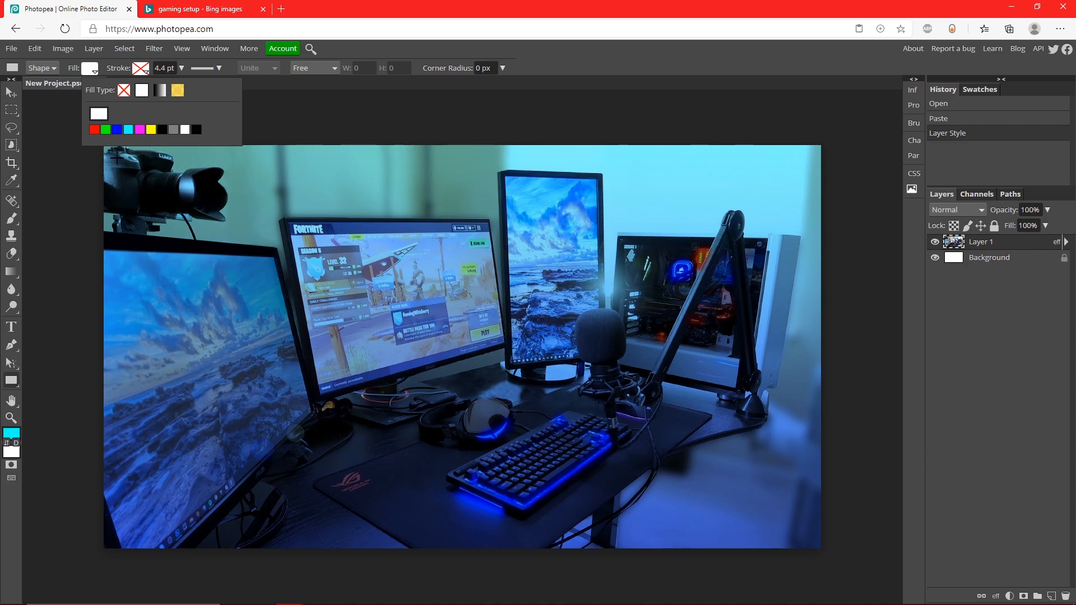
left_click_drag(104, 524, 820, 550)
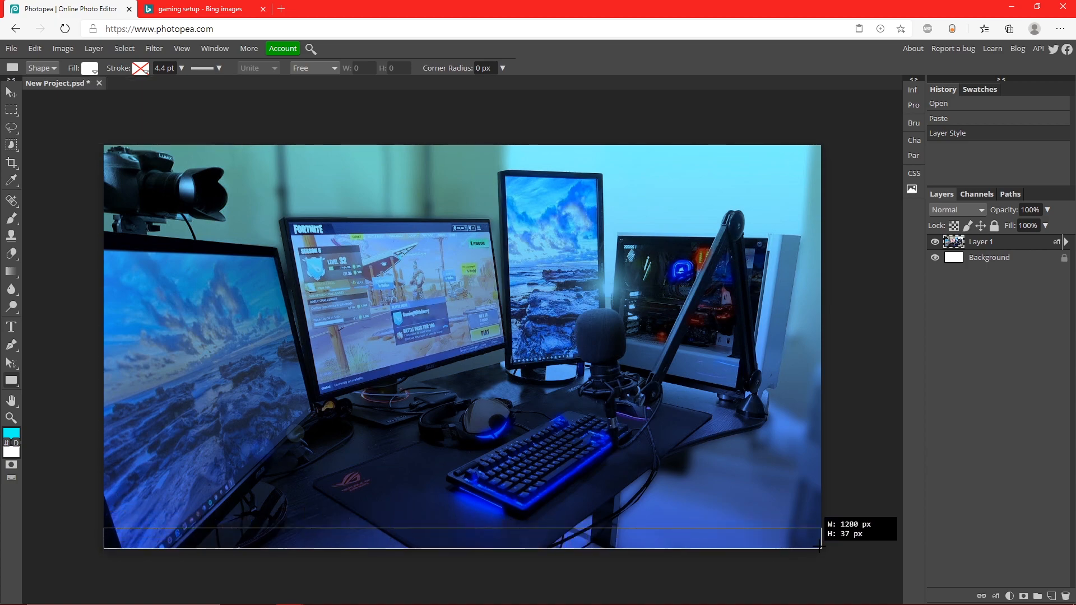
left_click_drag(105, 525, 820, 543)
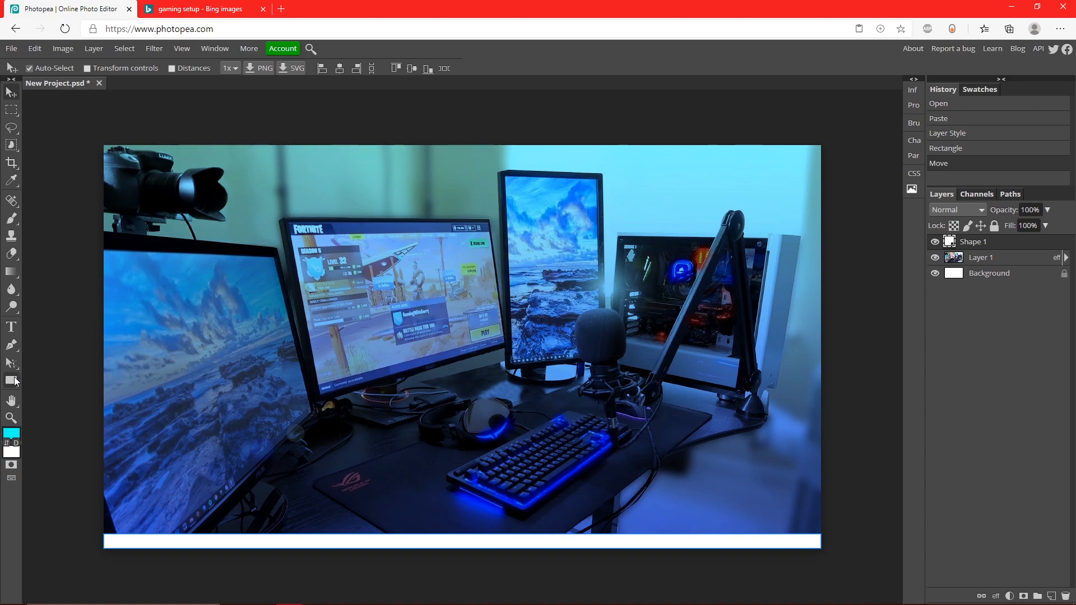
mouse_move(1029, 250)
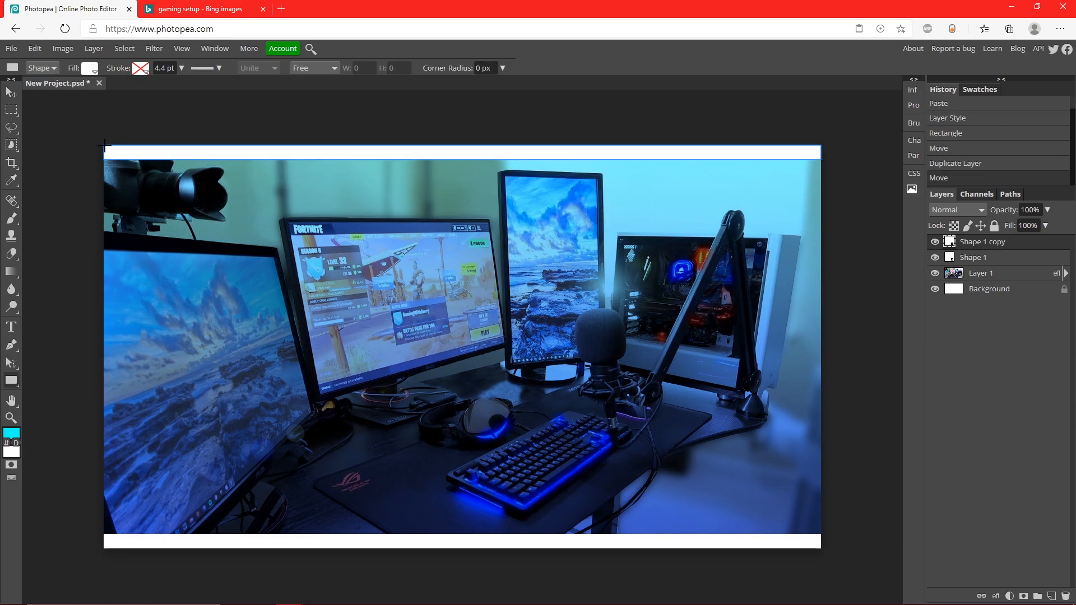
left_click_drag(104, 147, 119, 548)
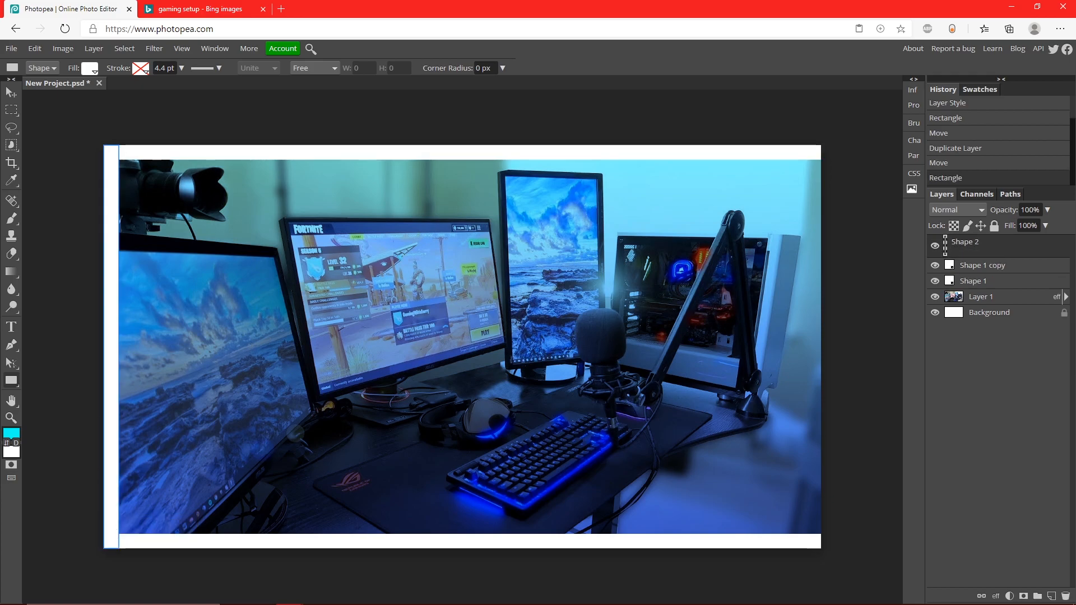
right_click(964, 241)
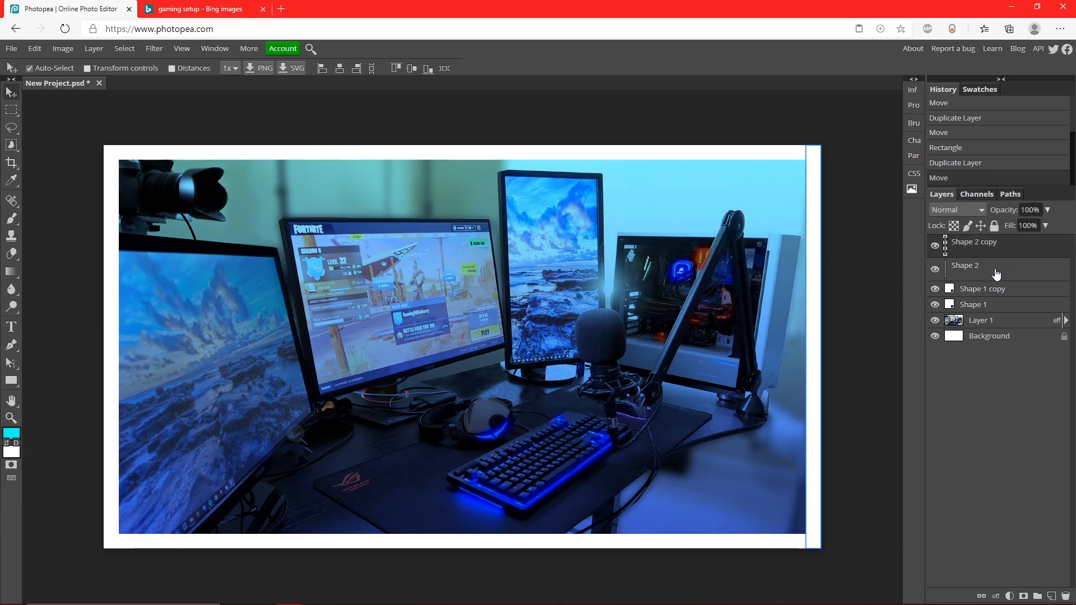
Select all four white bar layers and convert them into one smart object
left_click(973, 304)
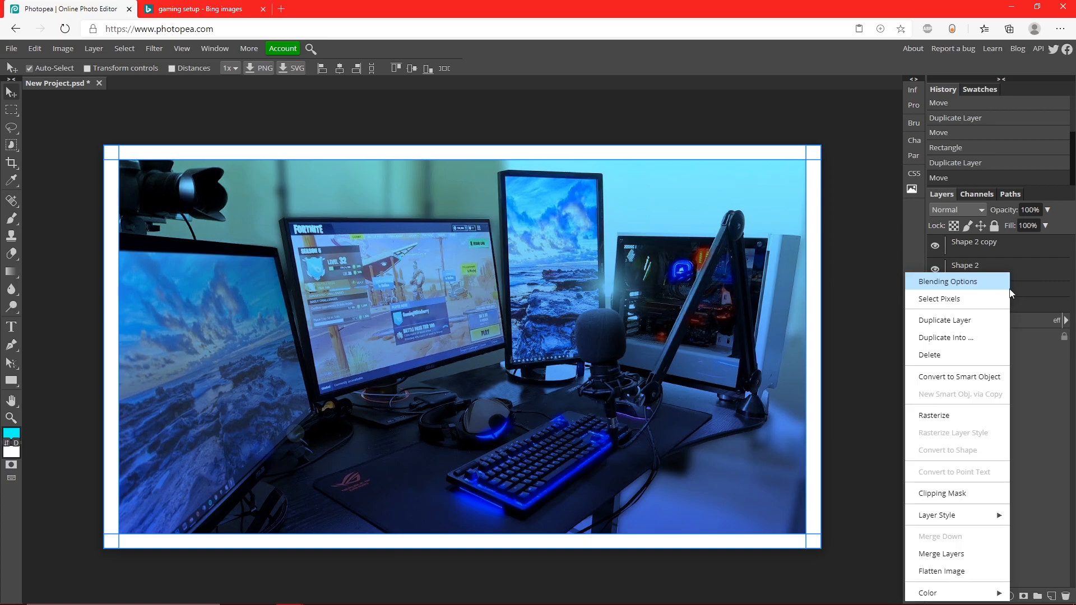
left_click(962, 376)
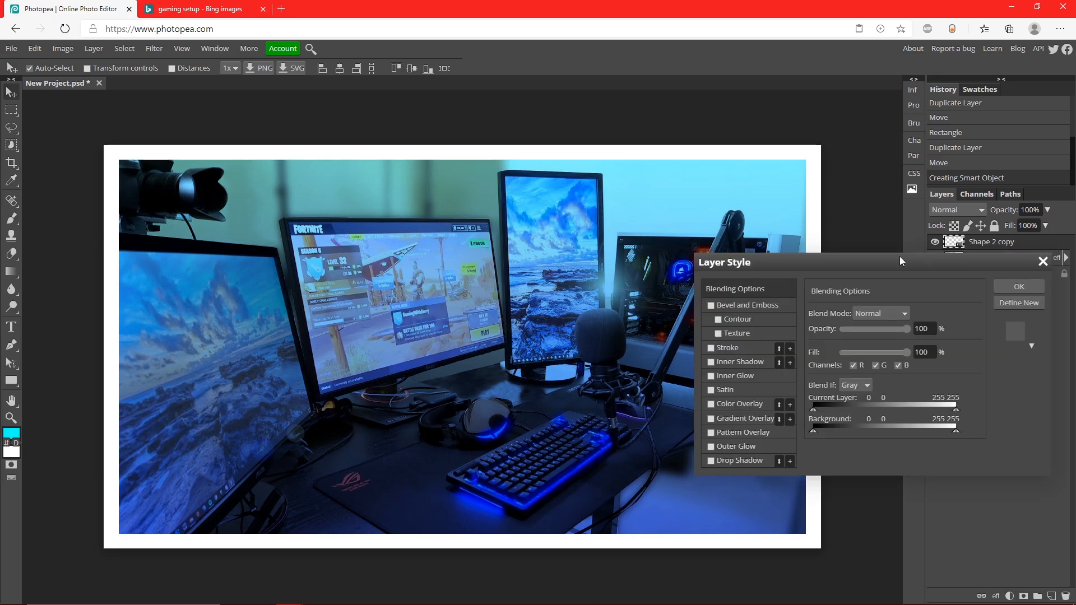
Set the frame to Overlay with a 90° drop shadow, higher opacity, shorter distance
left_click(880, 313)
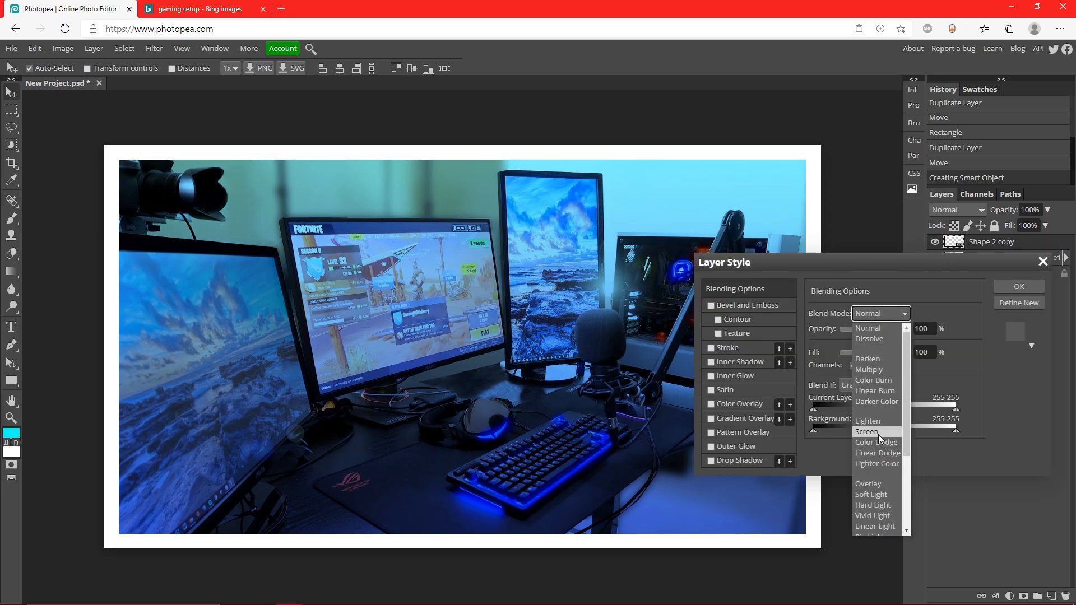
left_click(868, 482)
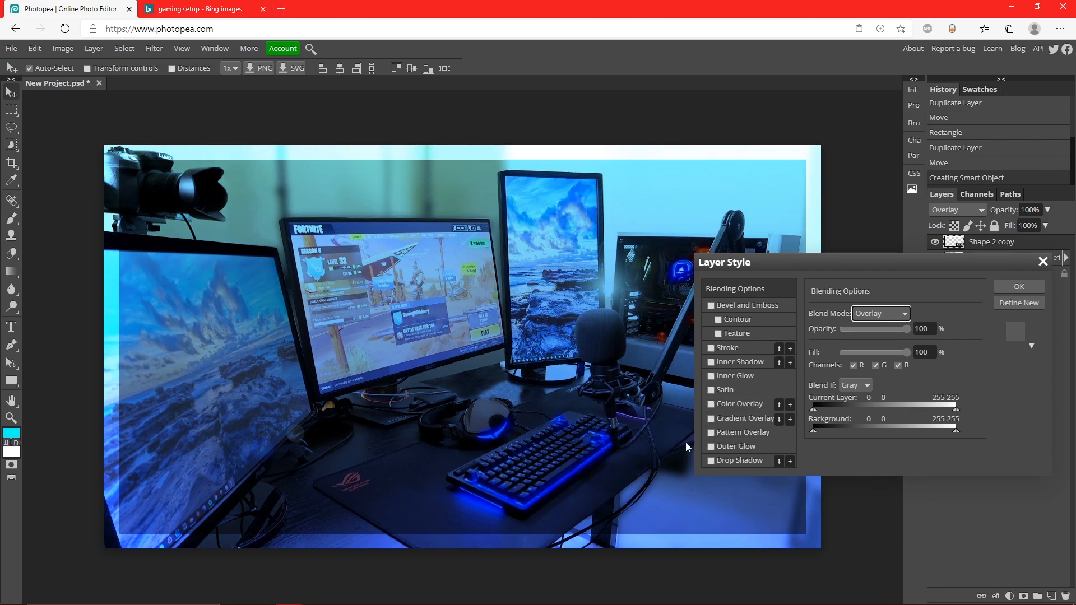
mouse_move(345, 531)
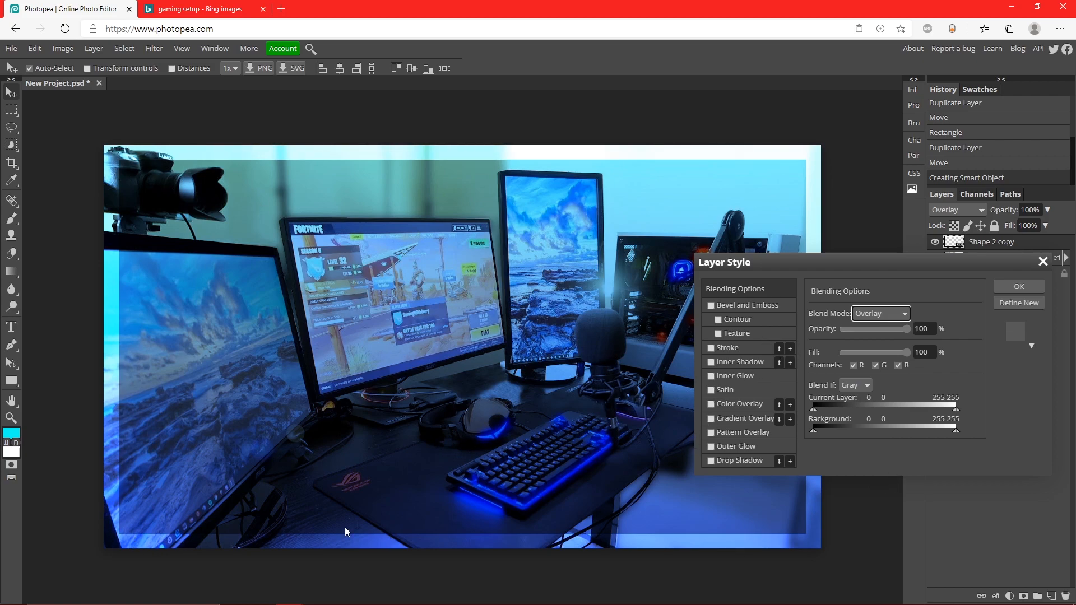
left_click(709, 460)
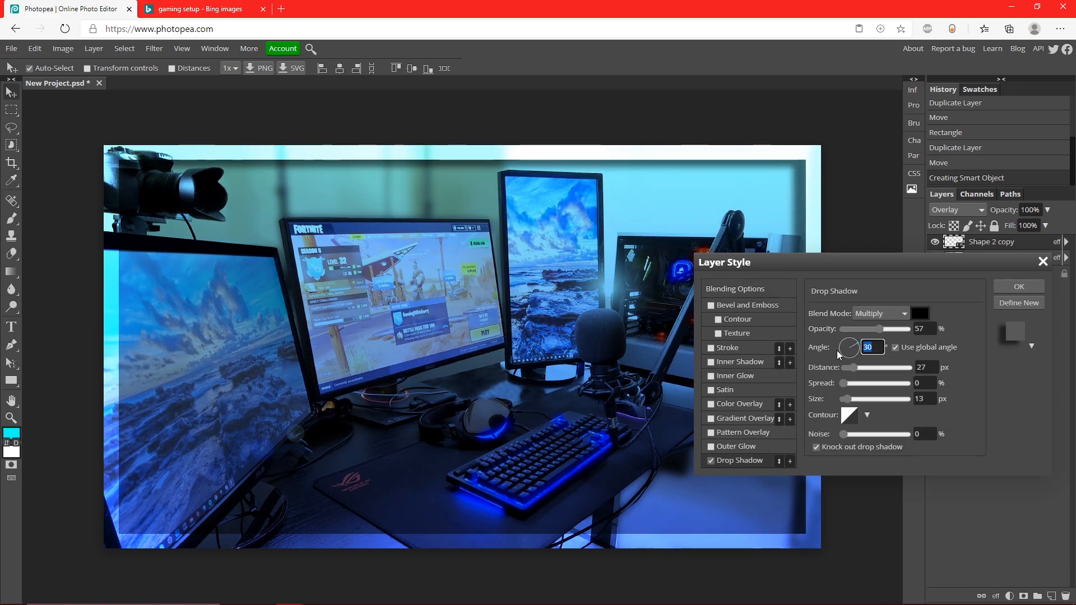
type("90")
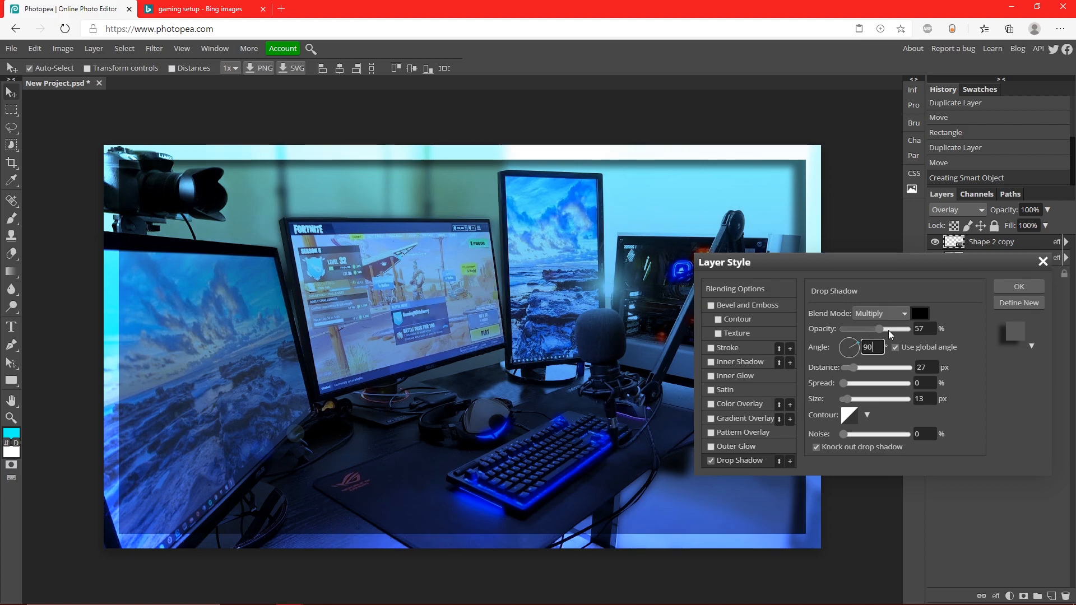
left_click_drag(878, 329, 885, 329)
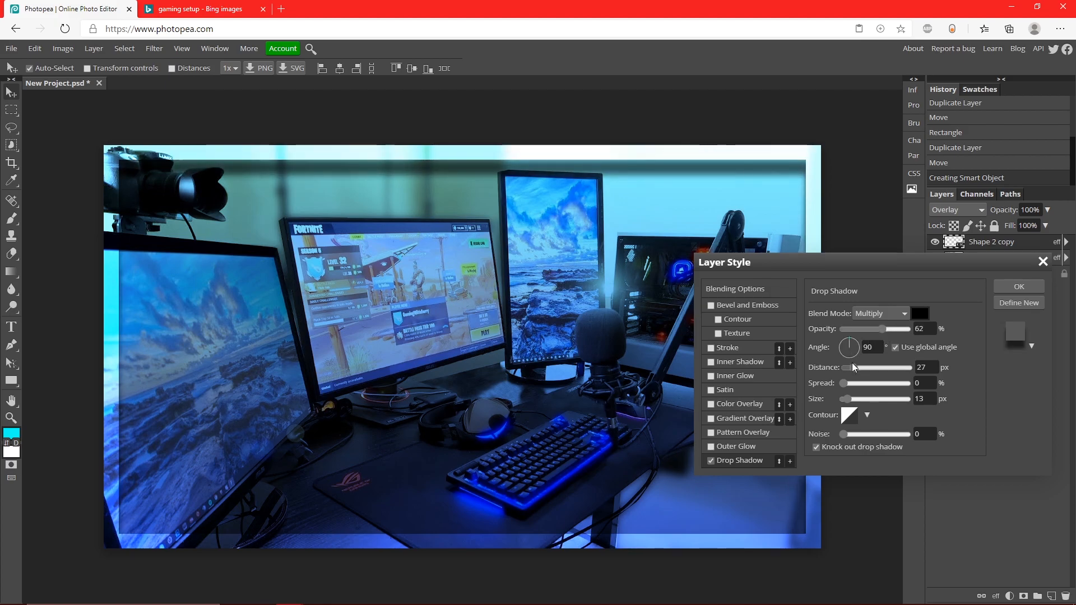
left_click_drag(885, 367, 856, 367)
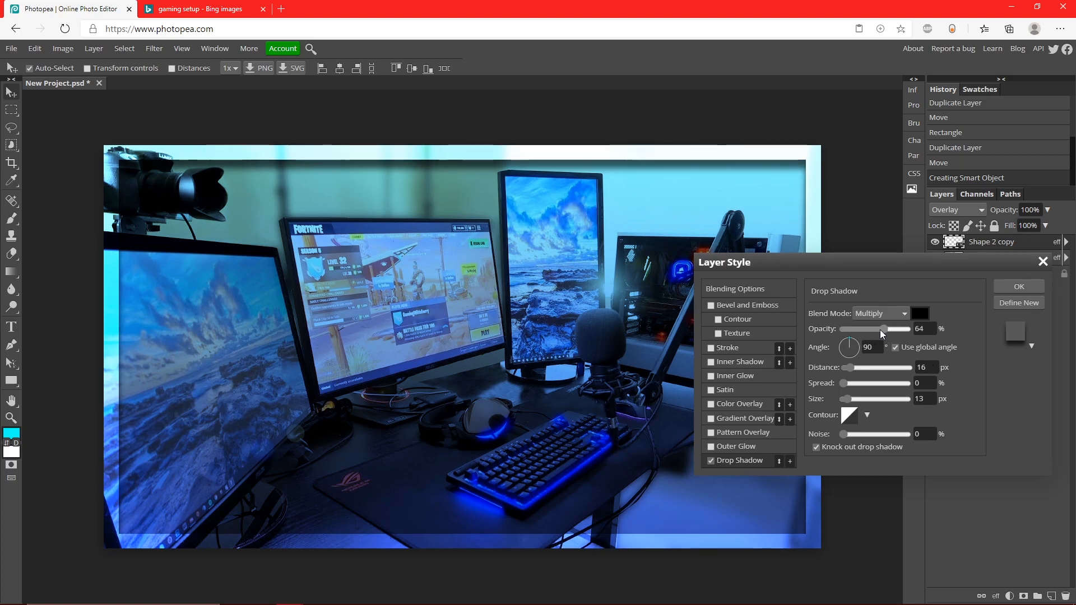
left_click_drag(877, 330, 887, 329)
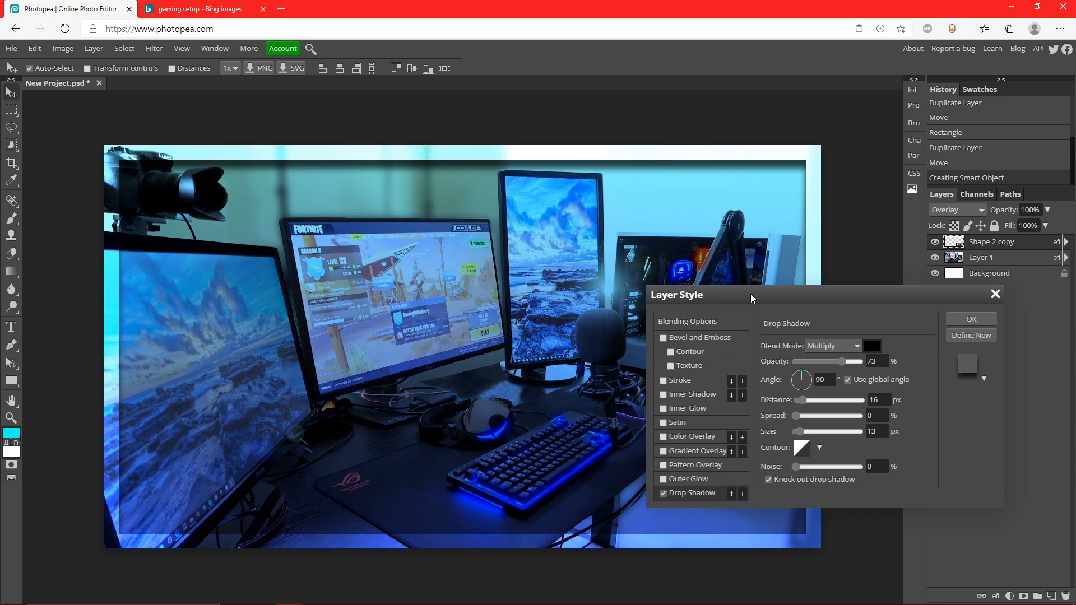
left_click(970, 318)
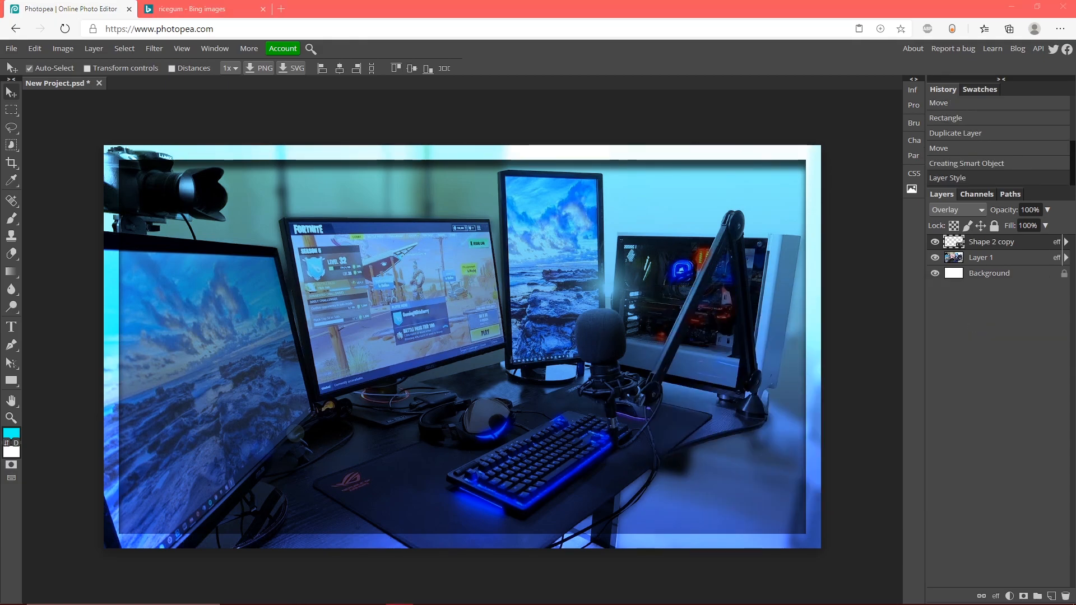
mouse_move(173, 385)
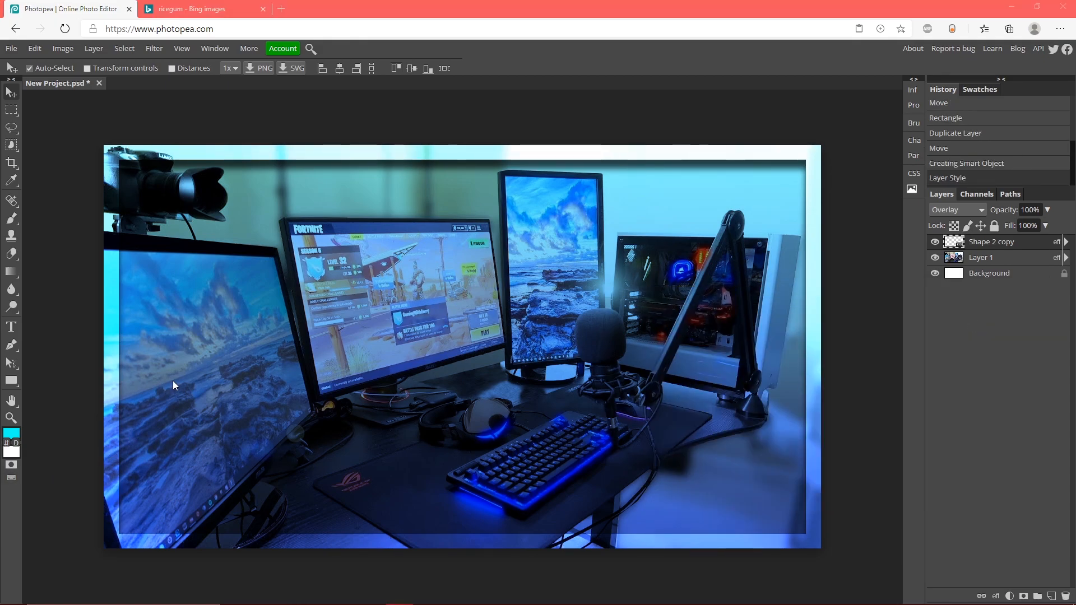
Type RICEGUM in LEMON MILK Bold at the center of the photo
left_click(12, 327)
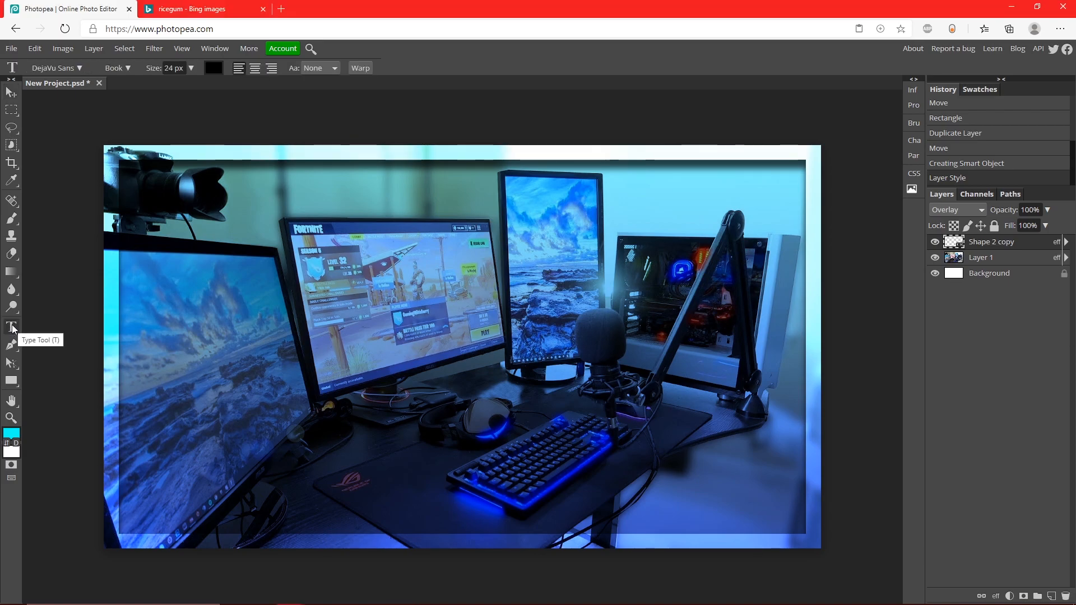
left_click(494, 310)
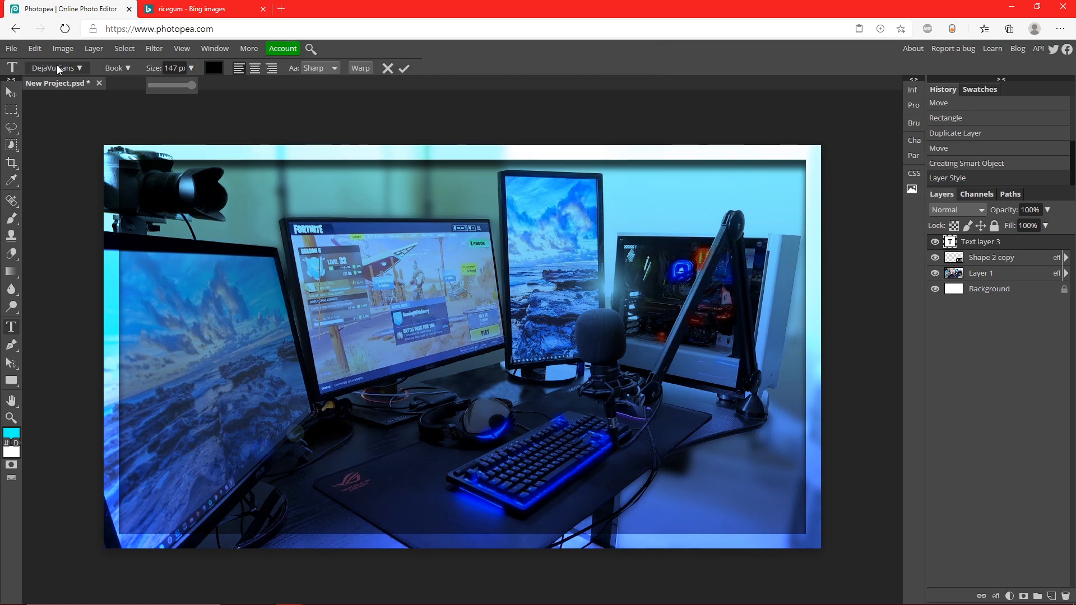
left_click(54, 68)
type("lemon")
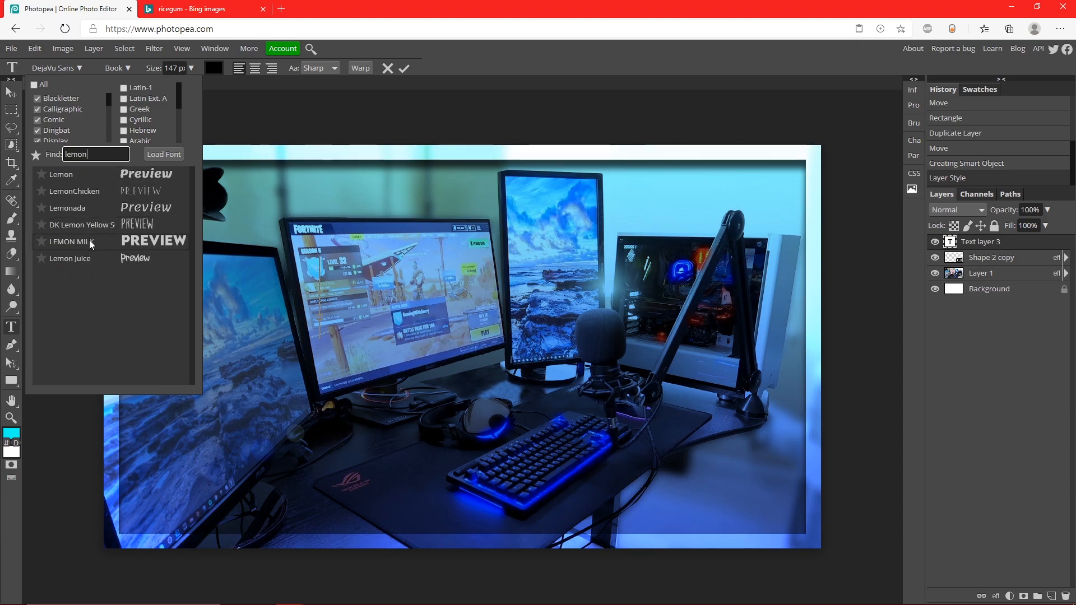
left_click(67, 241)
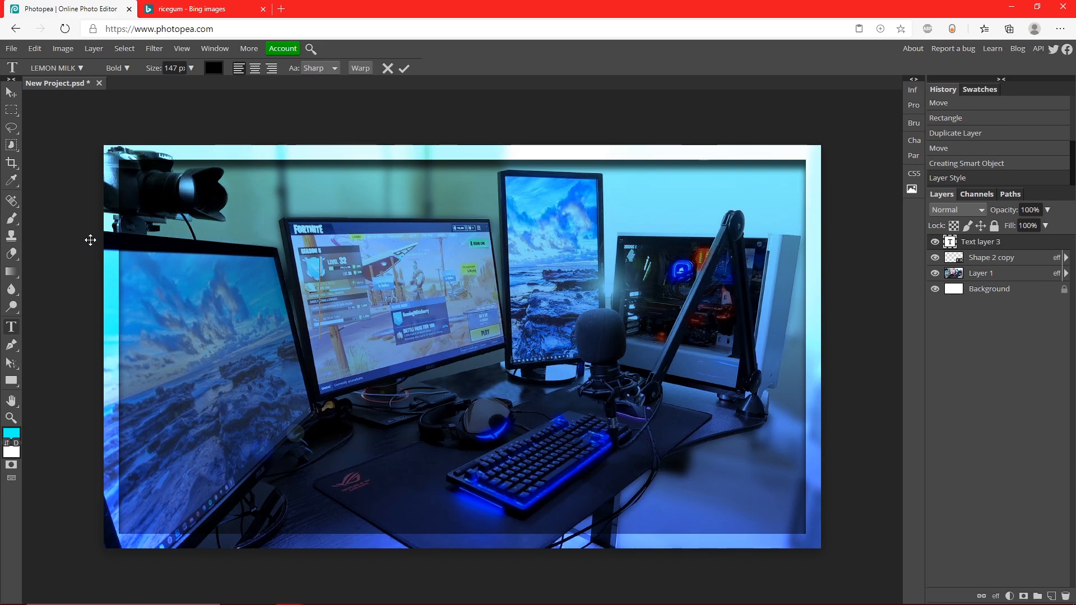
mouse_move(354, 211)
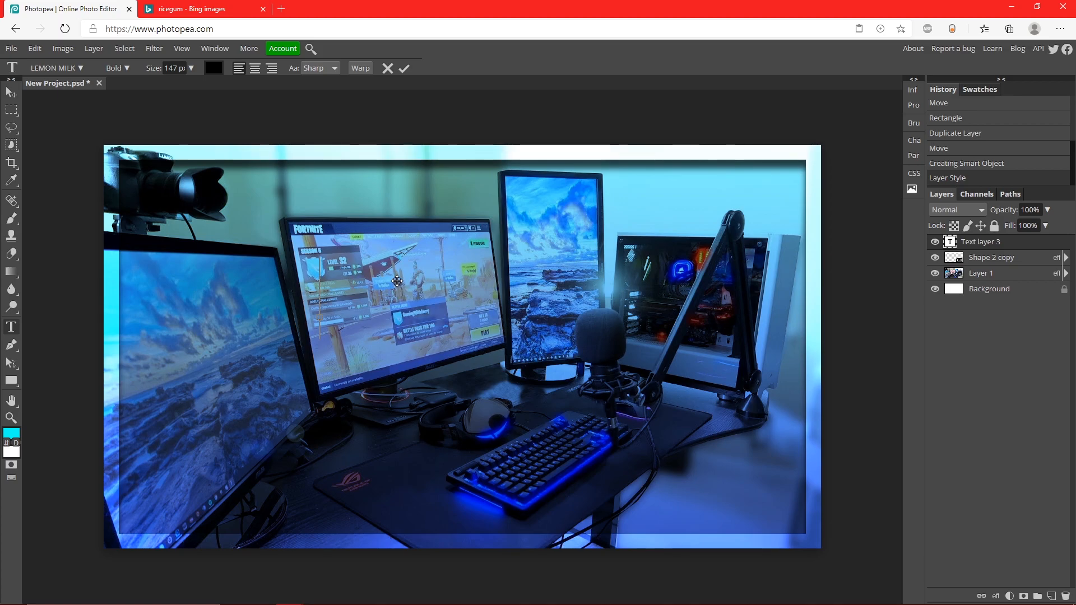
type("RICEGUM")
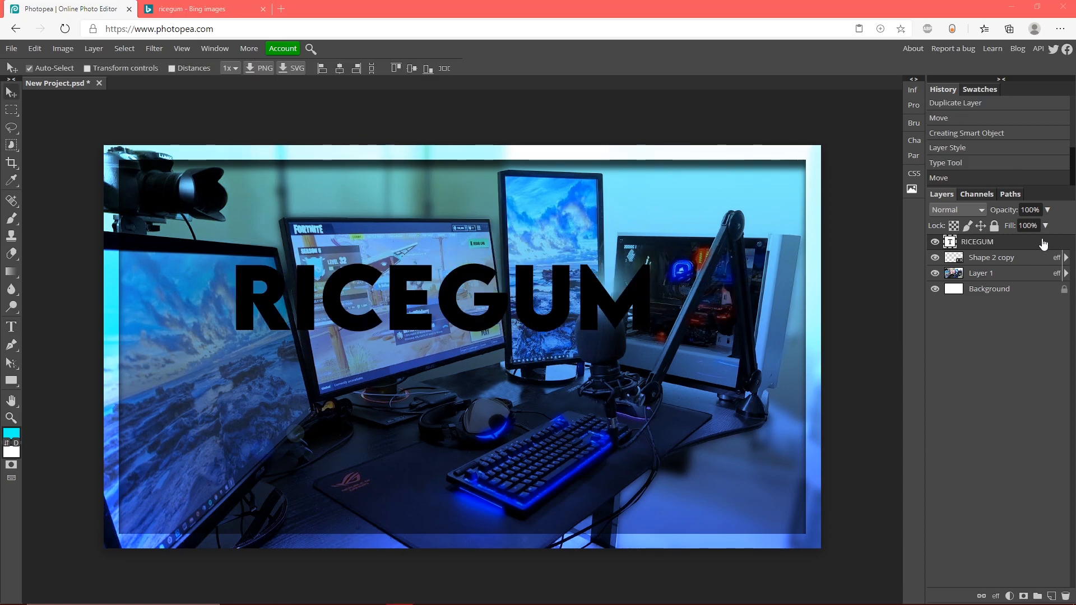
Give the RICEGUM text a white colour overlay and a black stroke
double_click(977, 241)
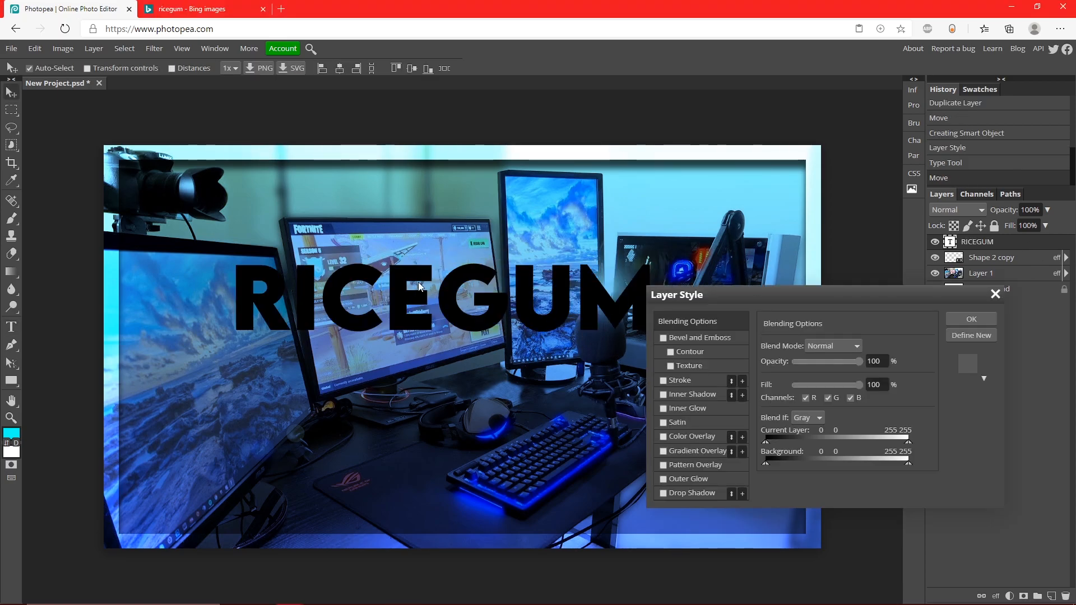
left_click(663, 436)
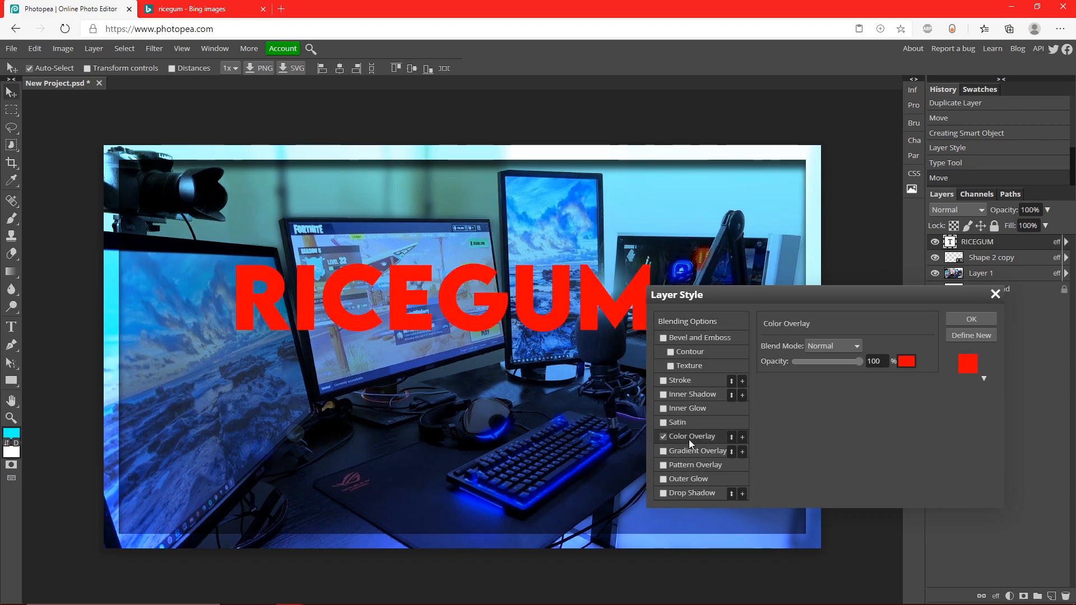
left_click(905, 361)
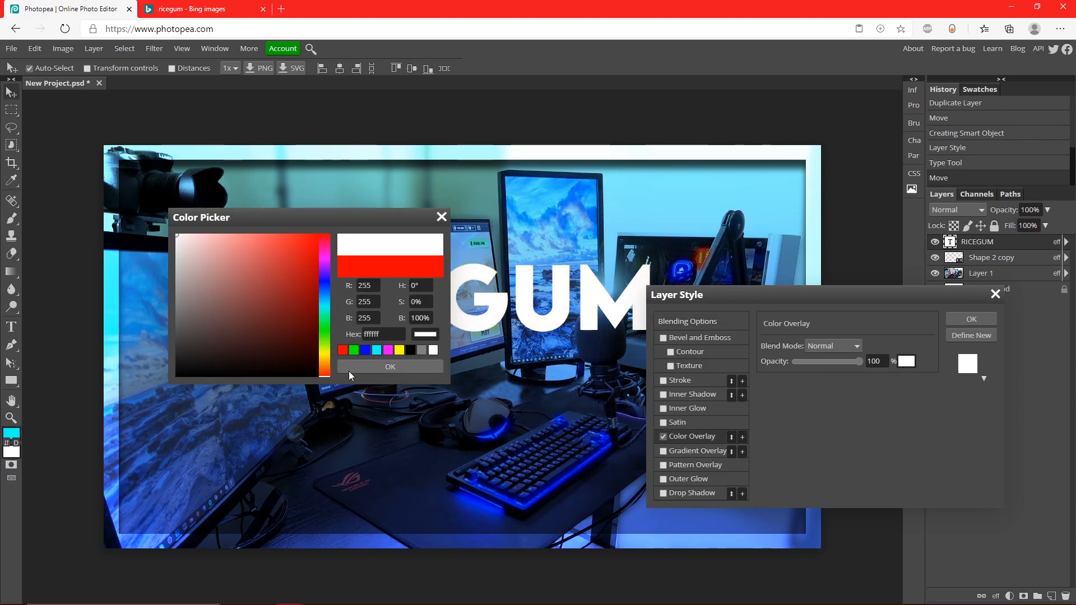
left_click(679, 380)
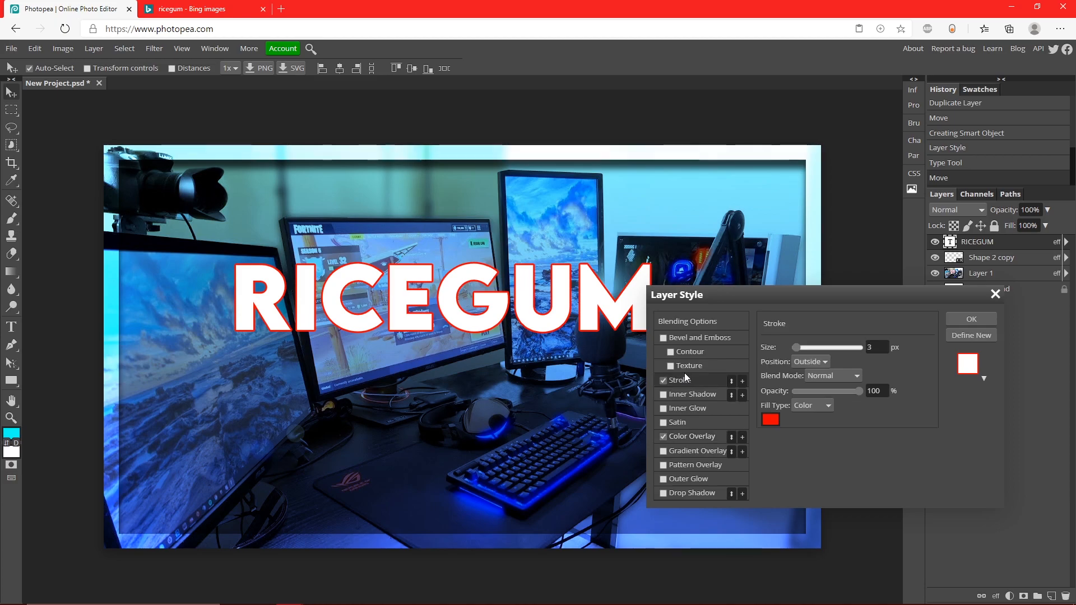
left_click(769, 419)
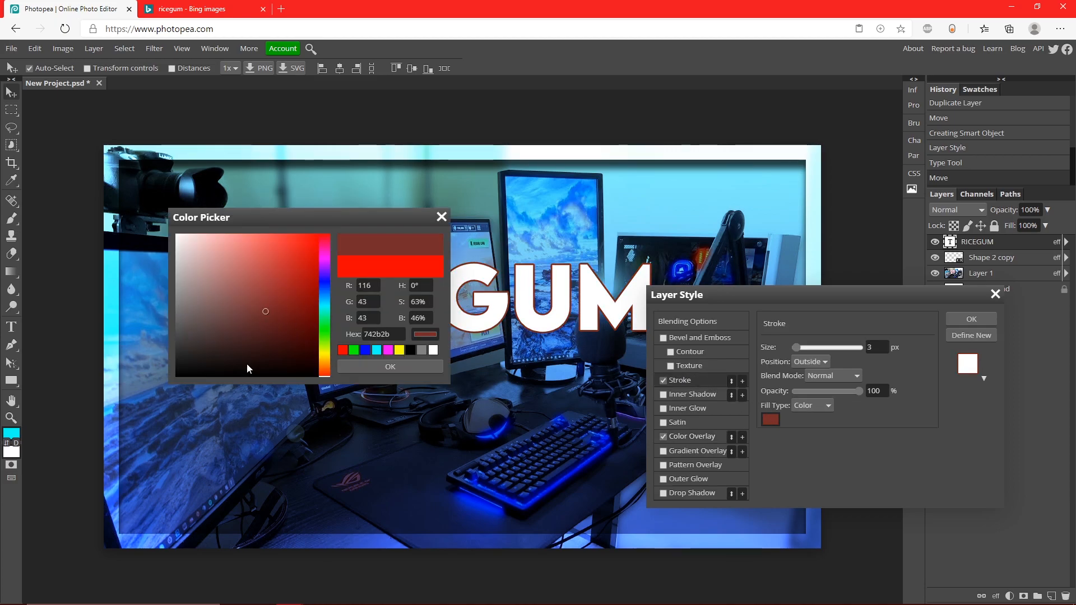
left_click(389, 366)
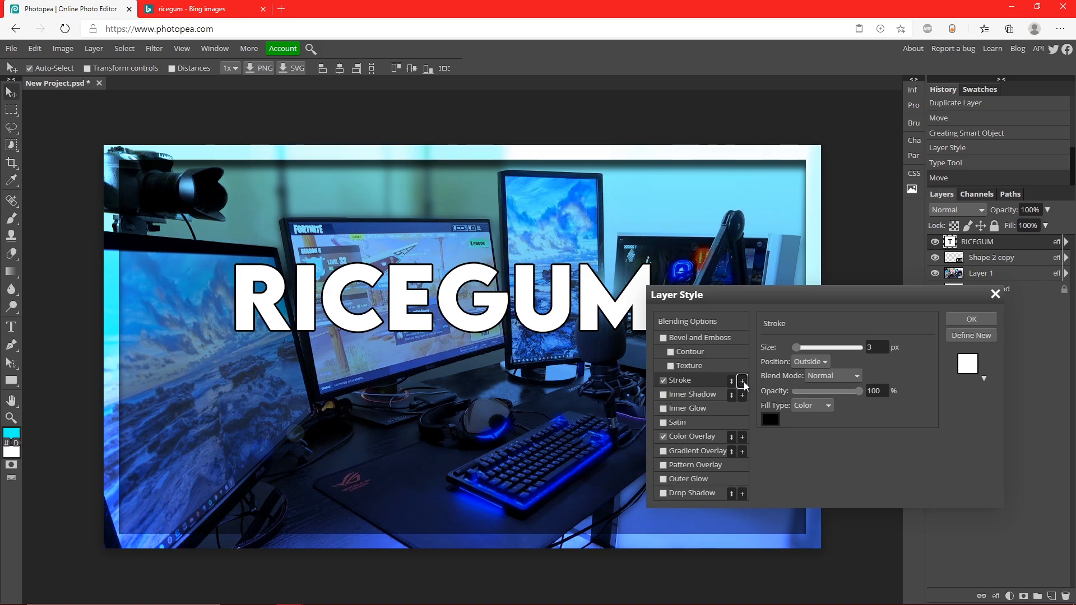
Add a second 9 px stroke in Overlay blend mode and apply the style
left_click(741, 380)
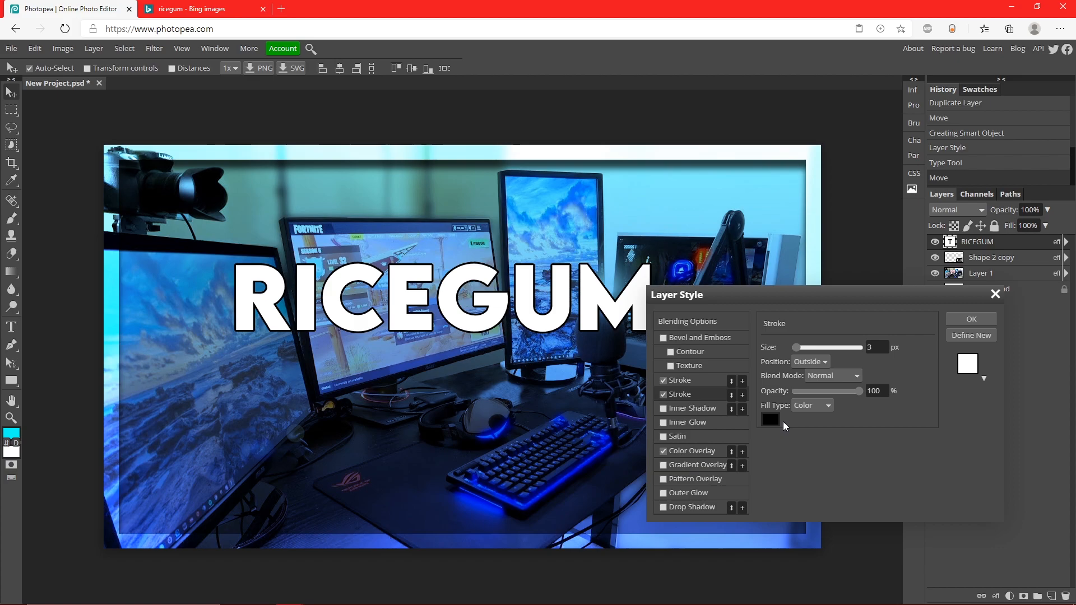
left_click(770, 419)
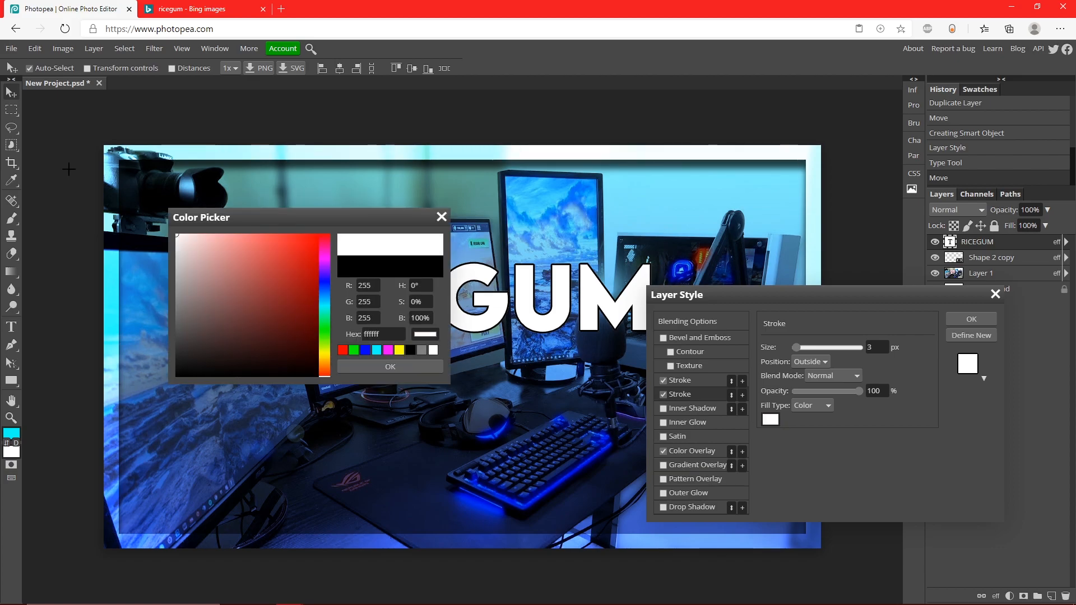
left_click(832, 375)
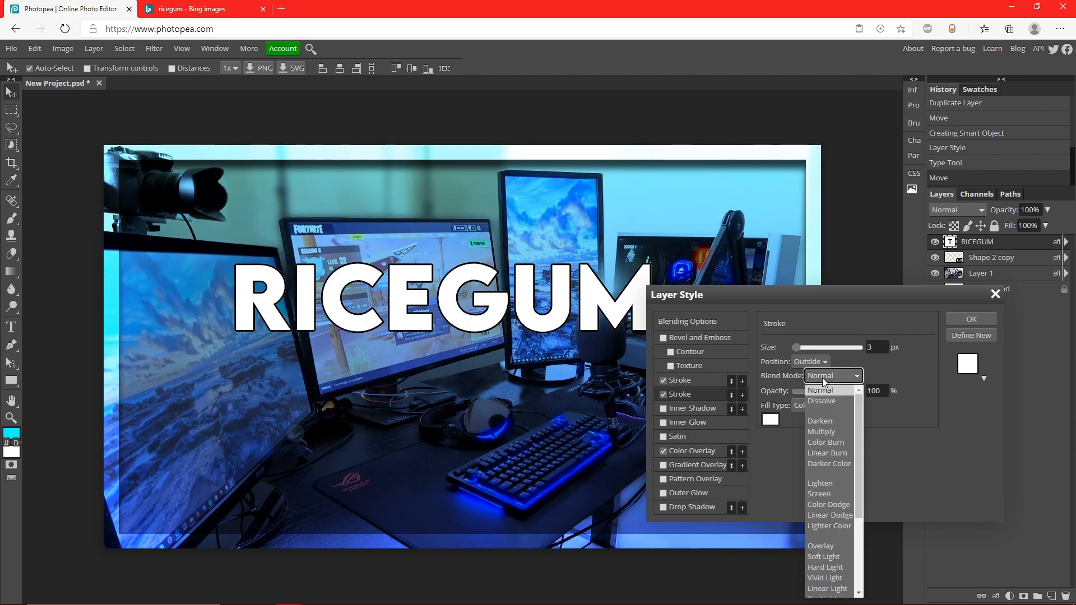
left_click(819, 545)
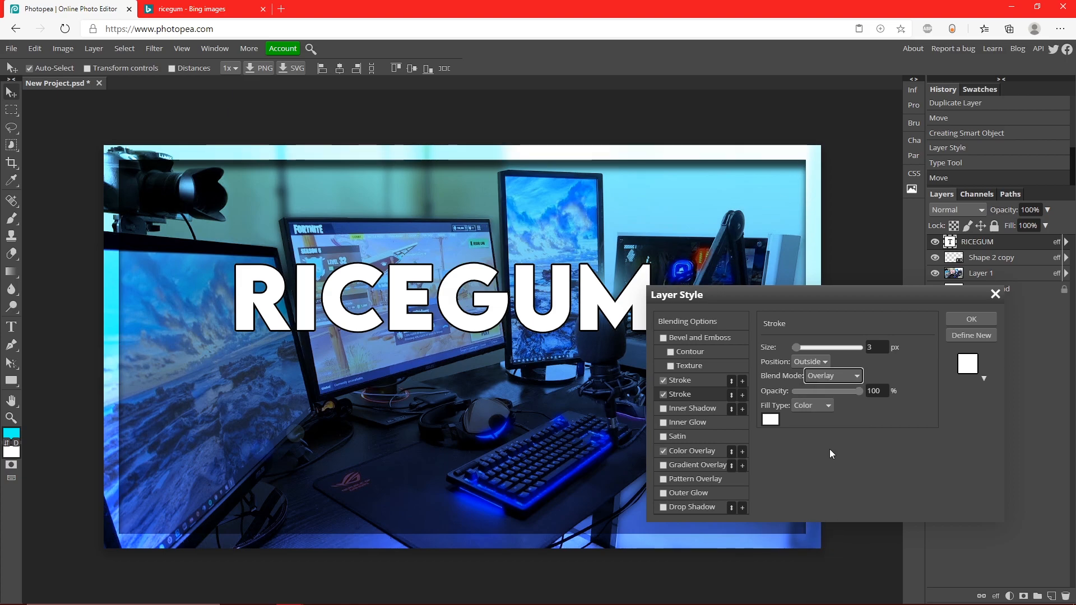
left_click_drag(799, 348, 833, 348)
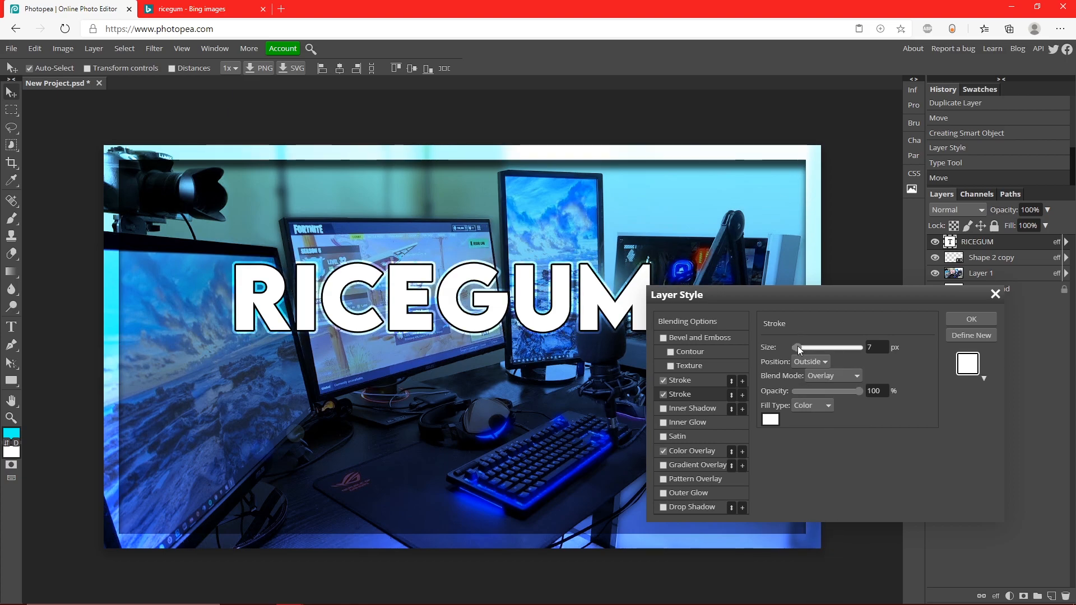
left_click_drag(795, 348, 804, 348)
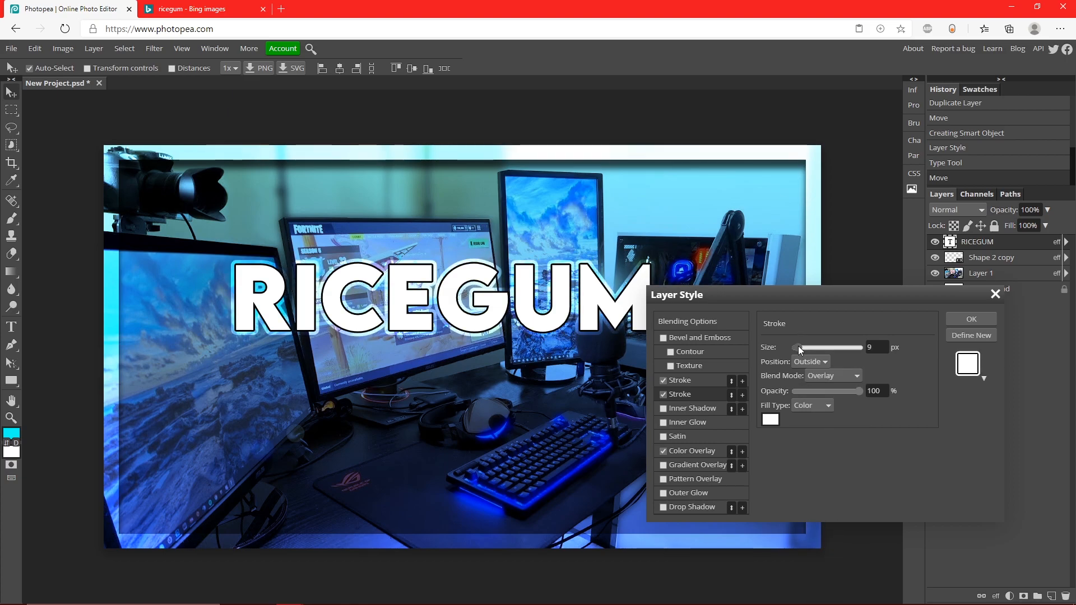
left_click(969, 318)
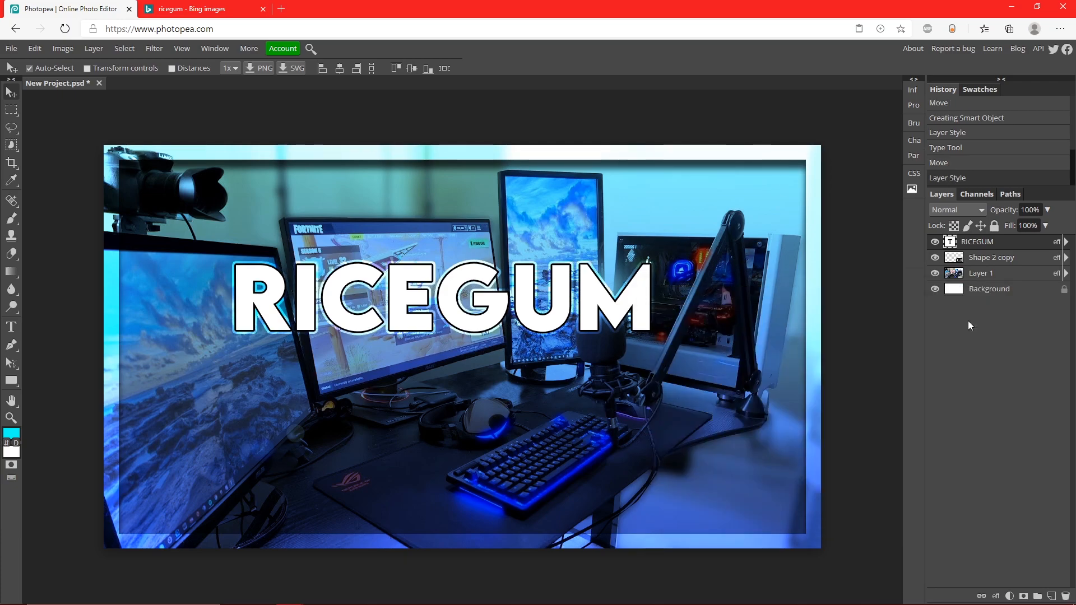
mouse_move(990, 257)
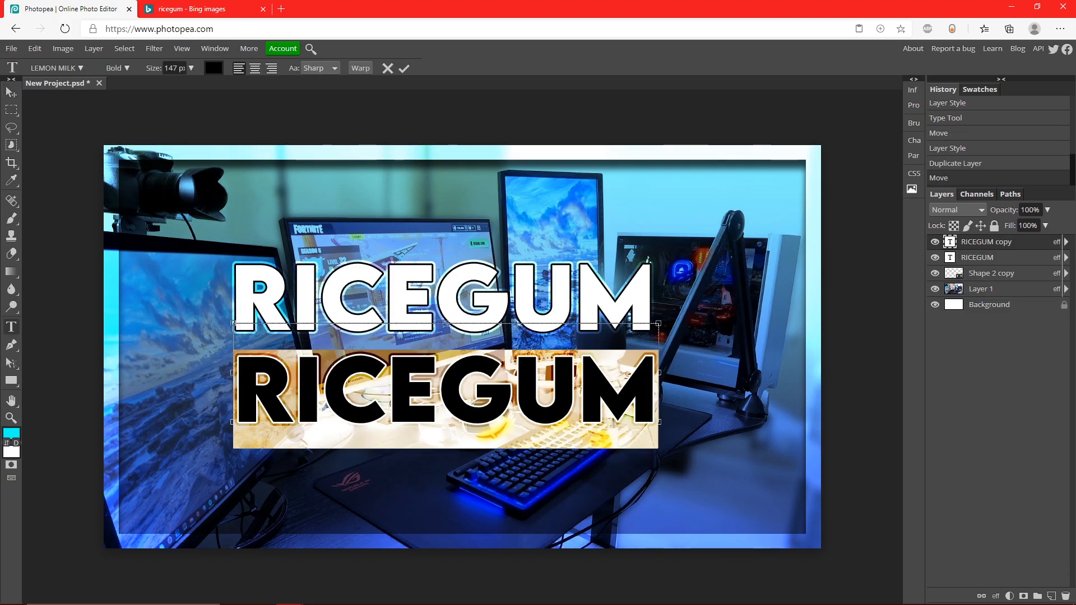
Retype the duplicated title layer as TUTORIAL and open its Warp options
type("TUT")
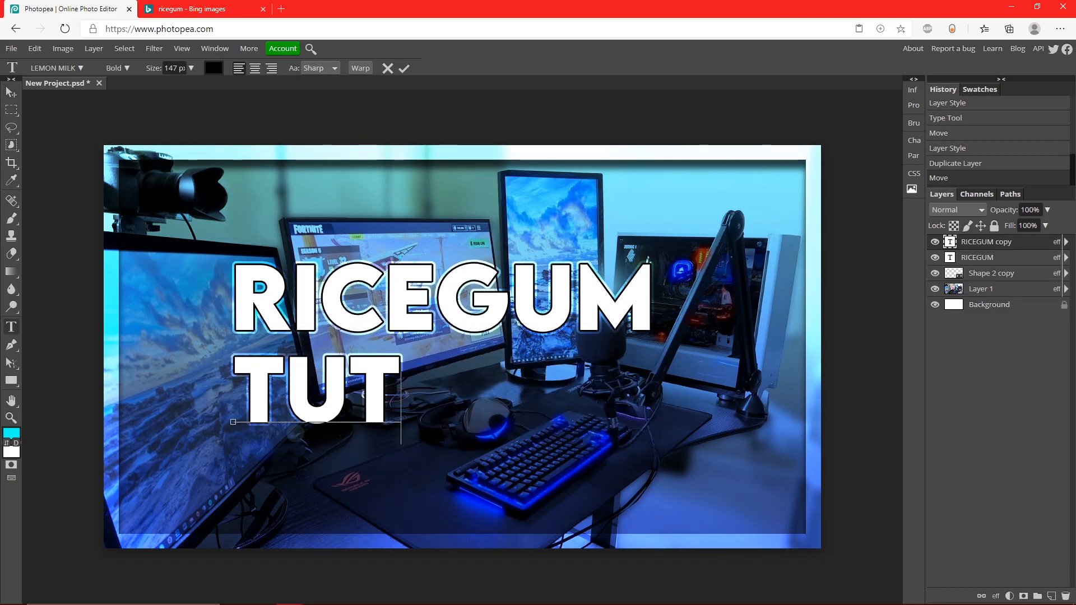
type("ORIAL")
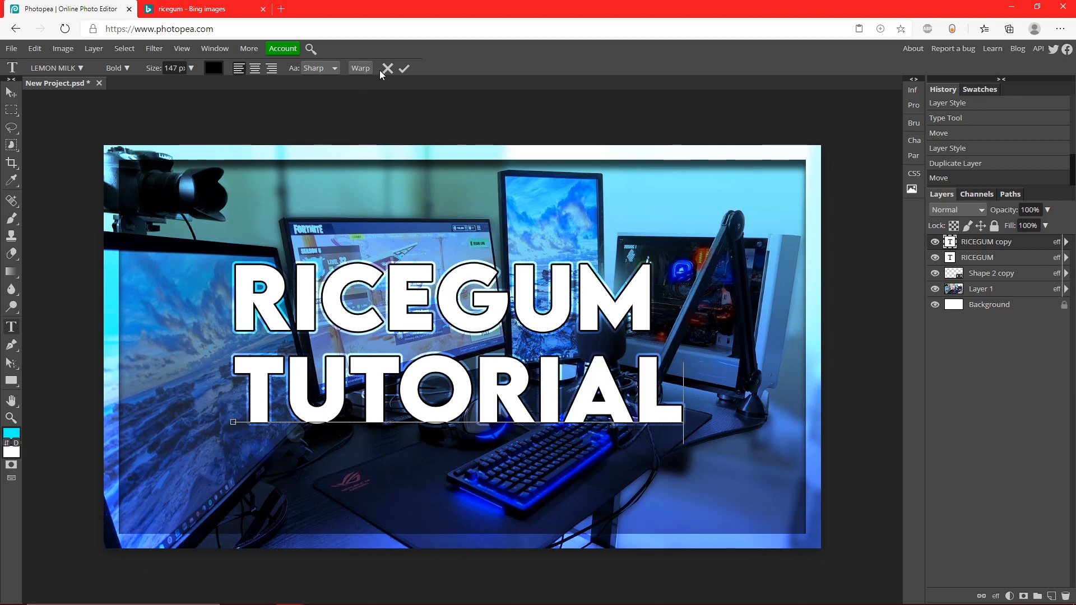
left_click(359, 68)
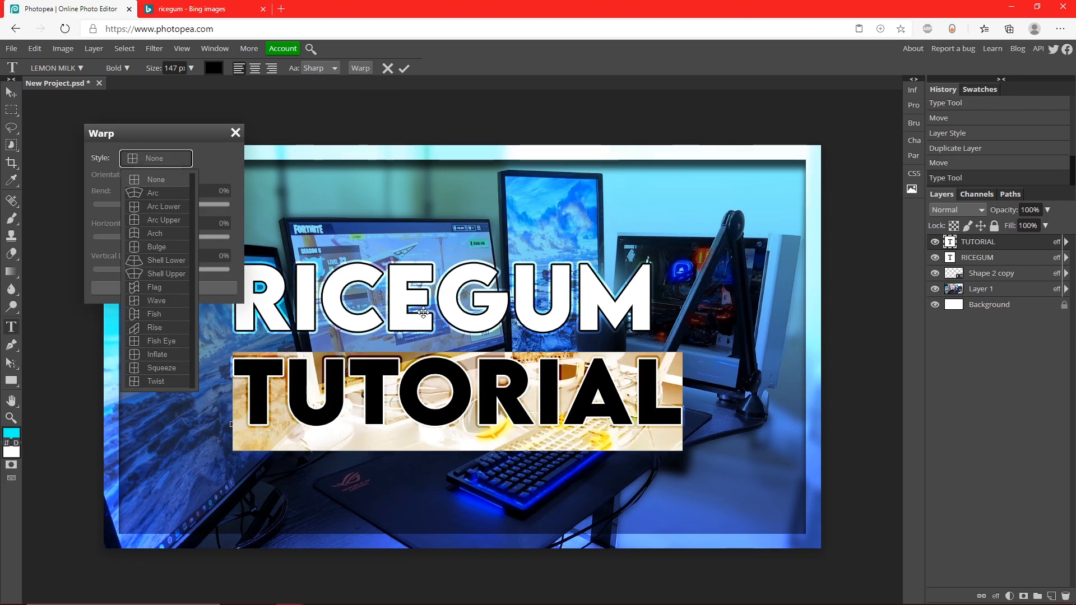
Apply a slight Arc warp to the RICEGUM and TUTORIAL titles, then view RiceGum image results
left_click(152, 192)
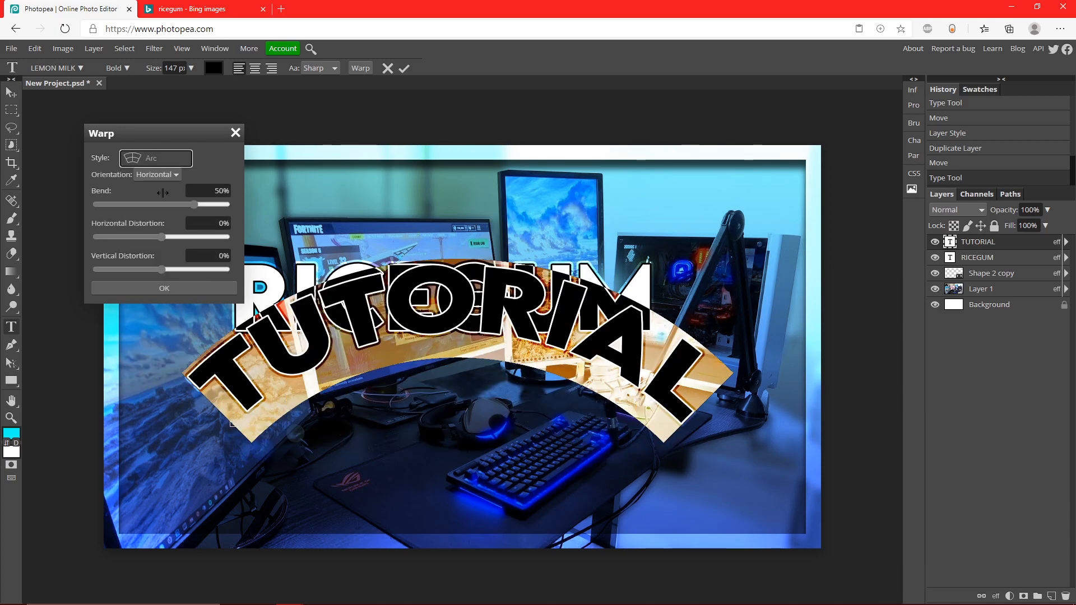
left_click_drag(176, 204, 157, 204)
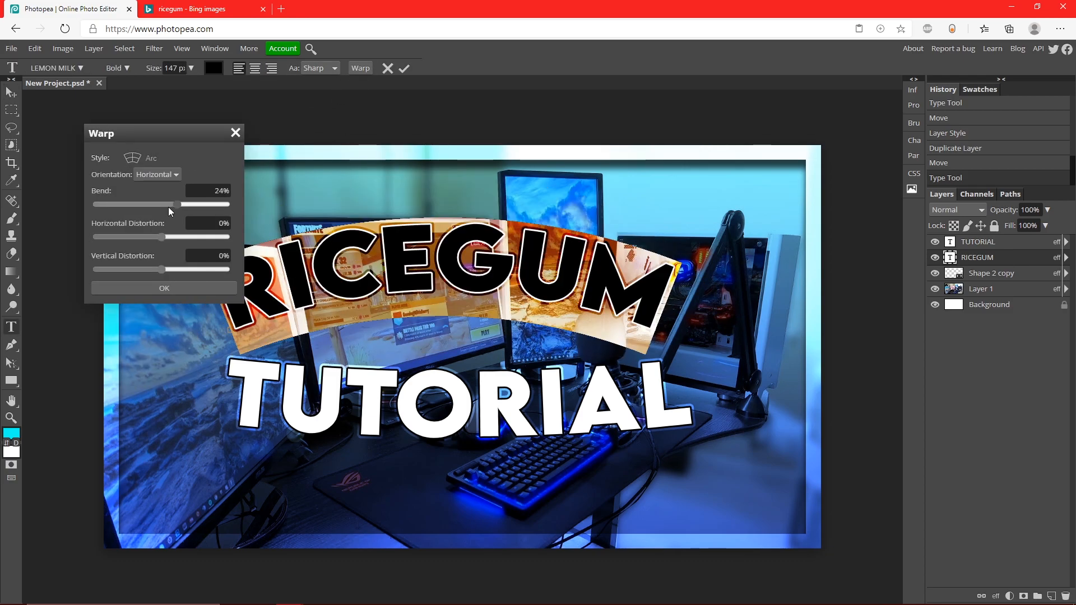
left_click_drag(162, 204, 158, 204)
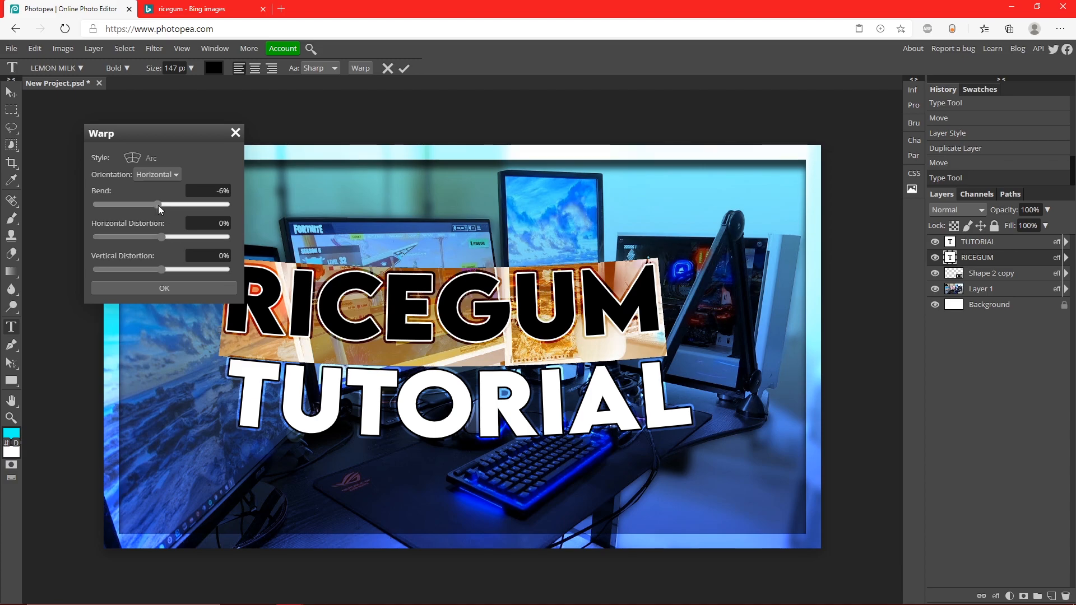
left_click(163, 287)
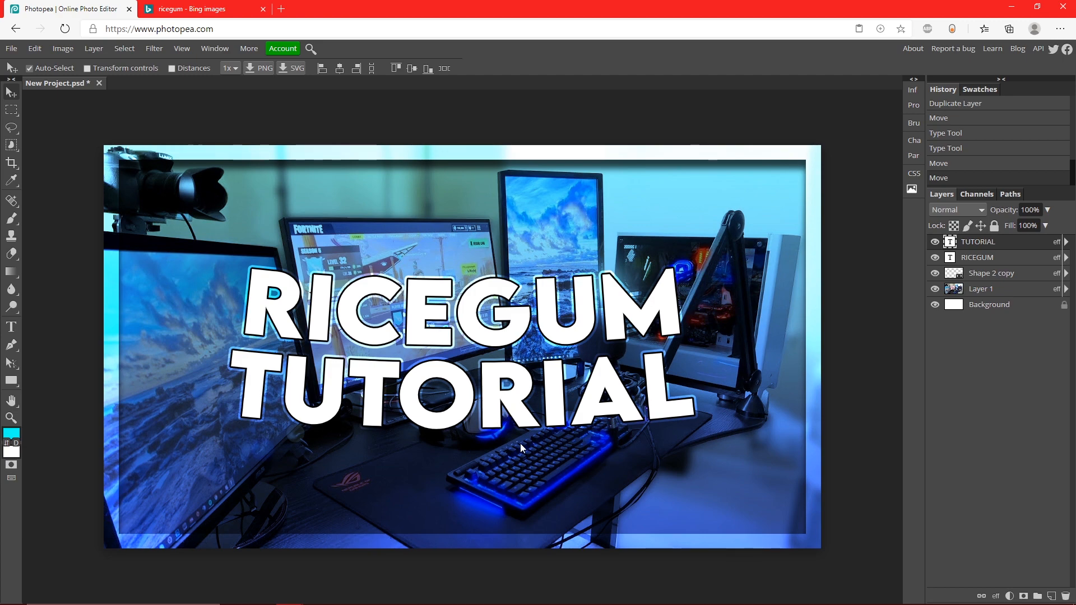
left_click(199, 8)
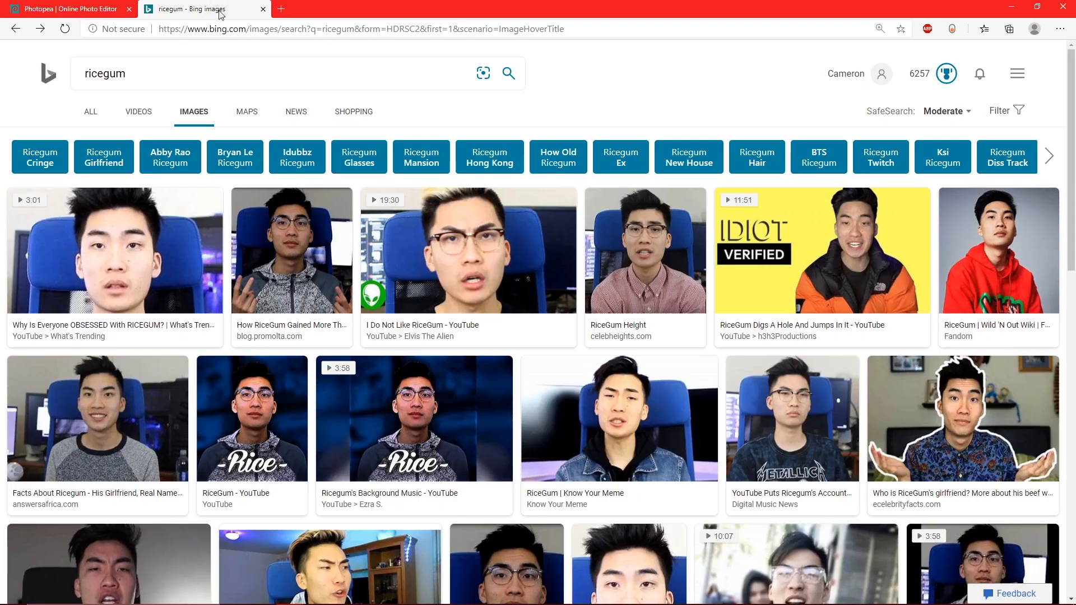
Scroll the RiceGum image results down to the 300K Q&A thumbnail
scroll("down", 3)
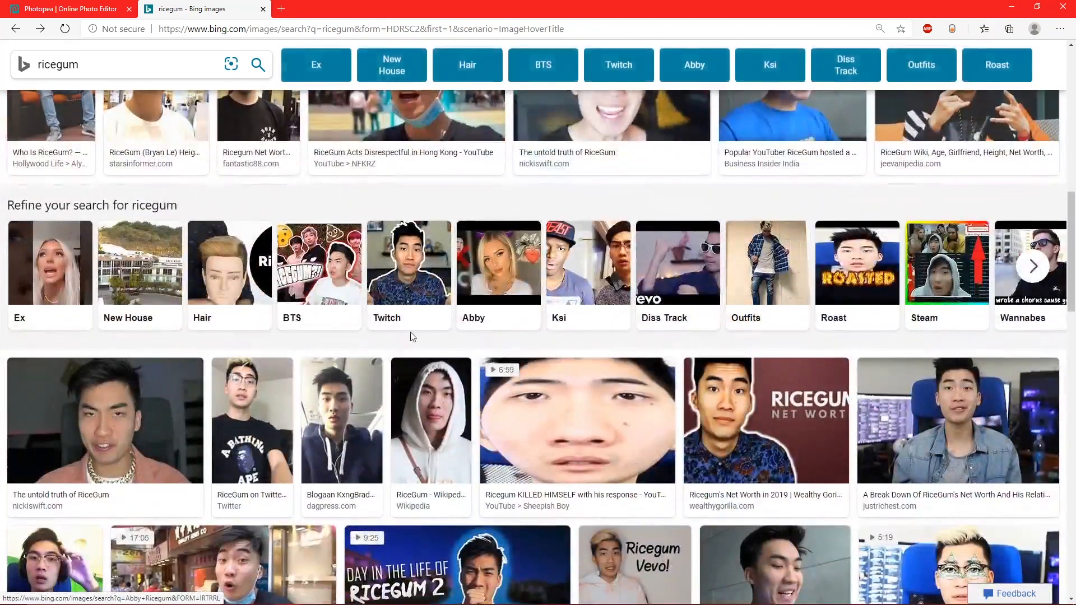
scroll("down", 3)
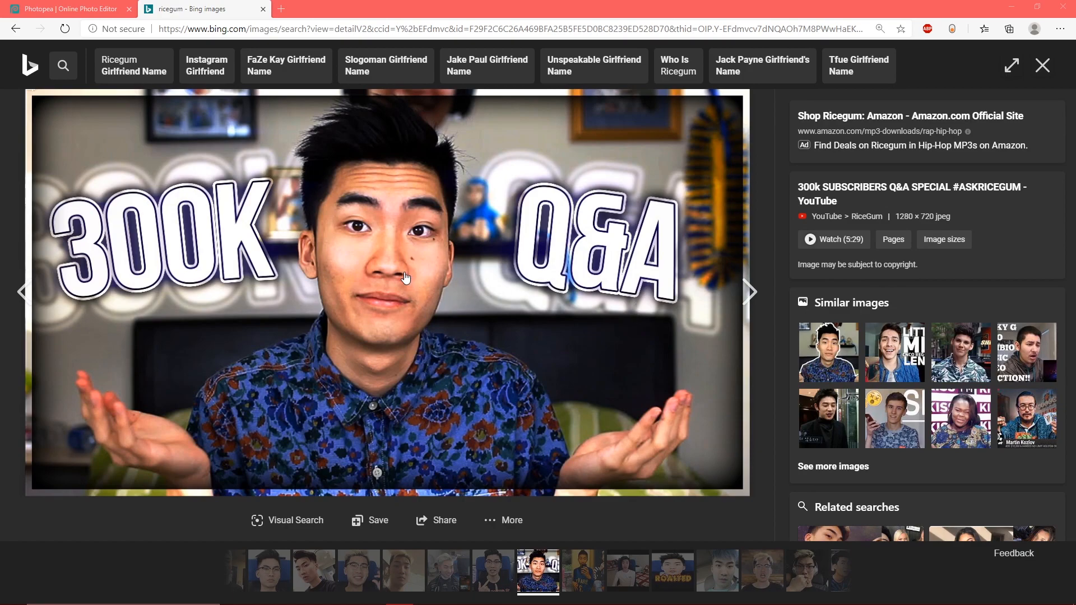
mouse_move(465, 323)
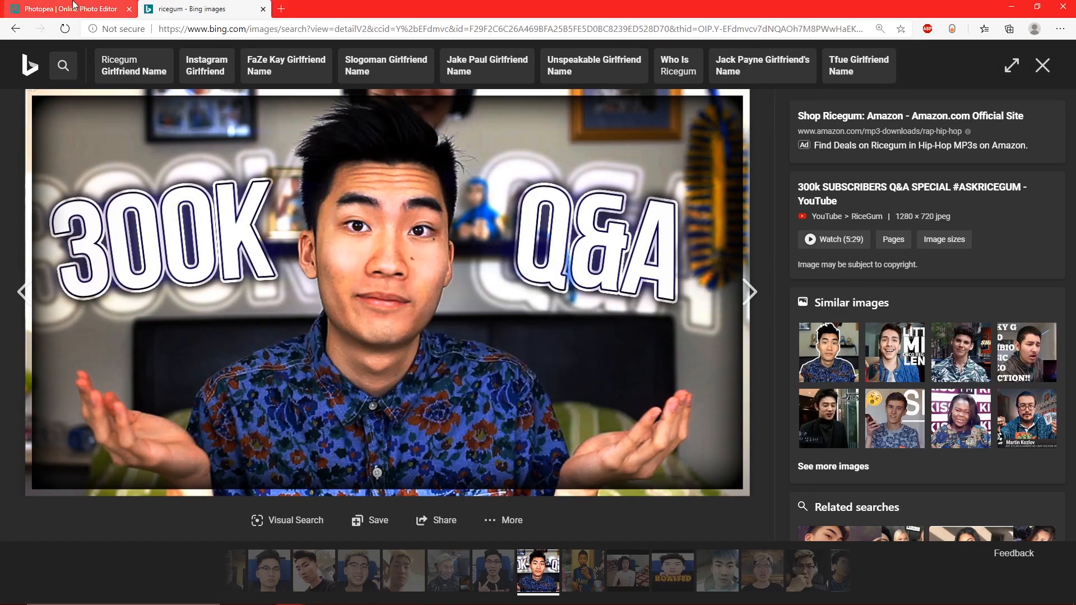
Return to the Photopea project to paste the 300K Q&A picture as Layer 2
left_click(65, 8)
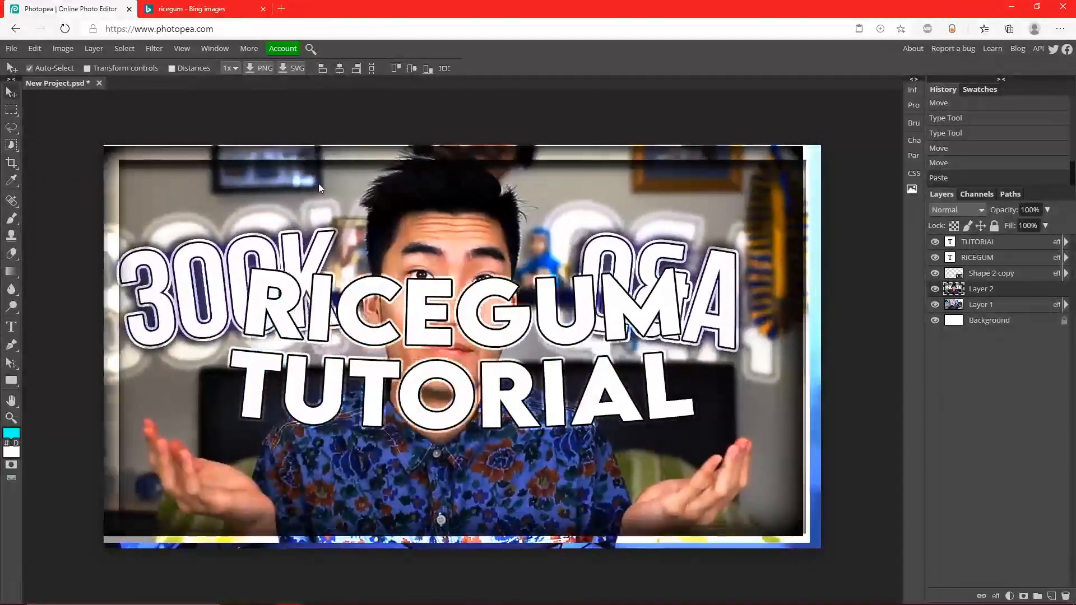
Hide the titles, lasso the RiceGum figure onto Layer 3, and delete Layer 2
left_click(935, 257)
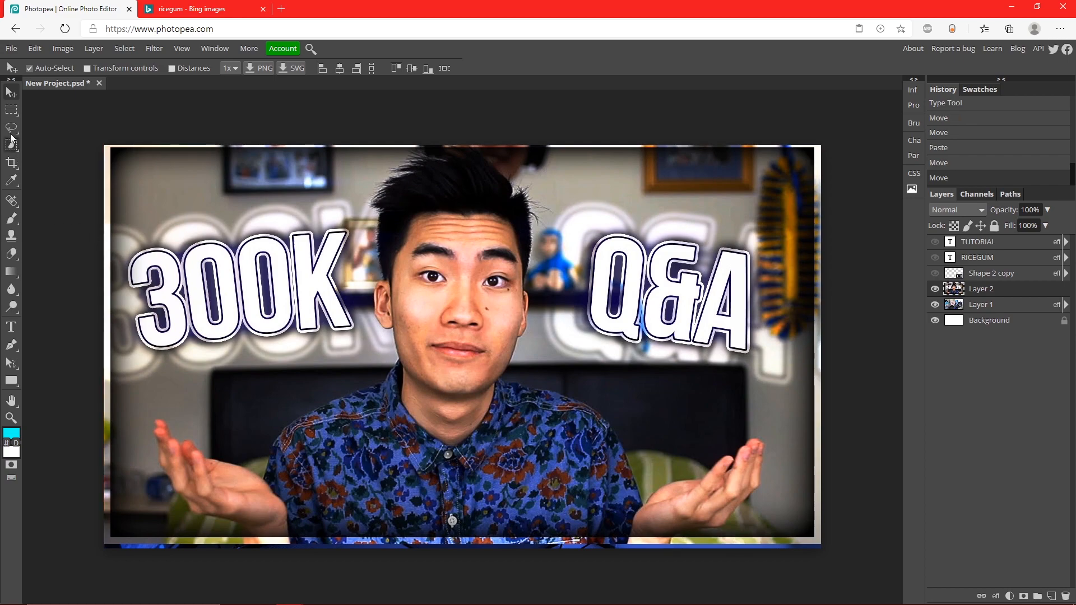
left_click(11, 128)
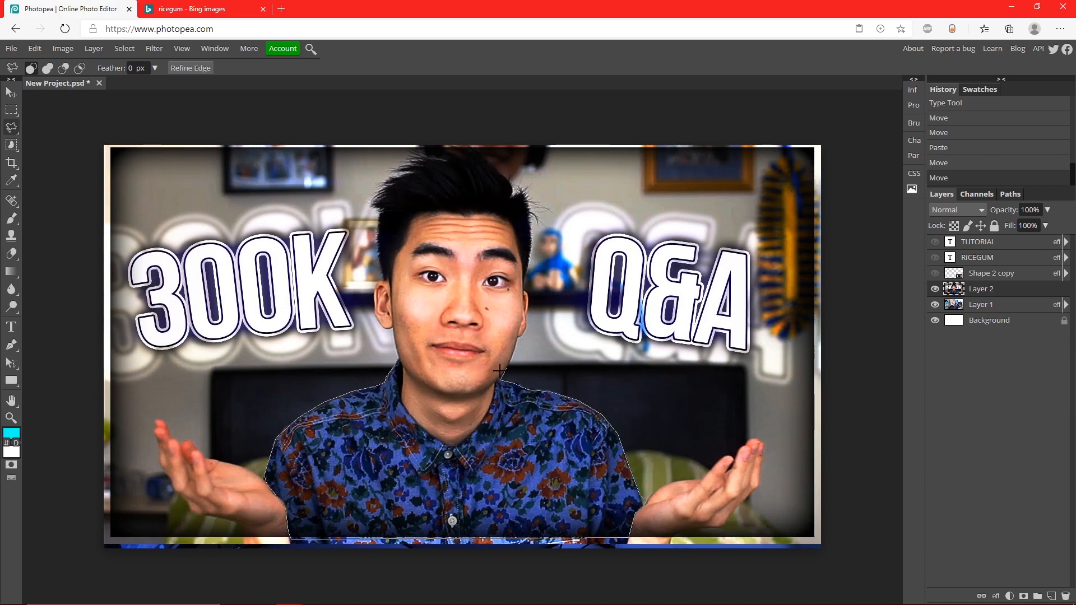
mouse_move(511, 353)
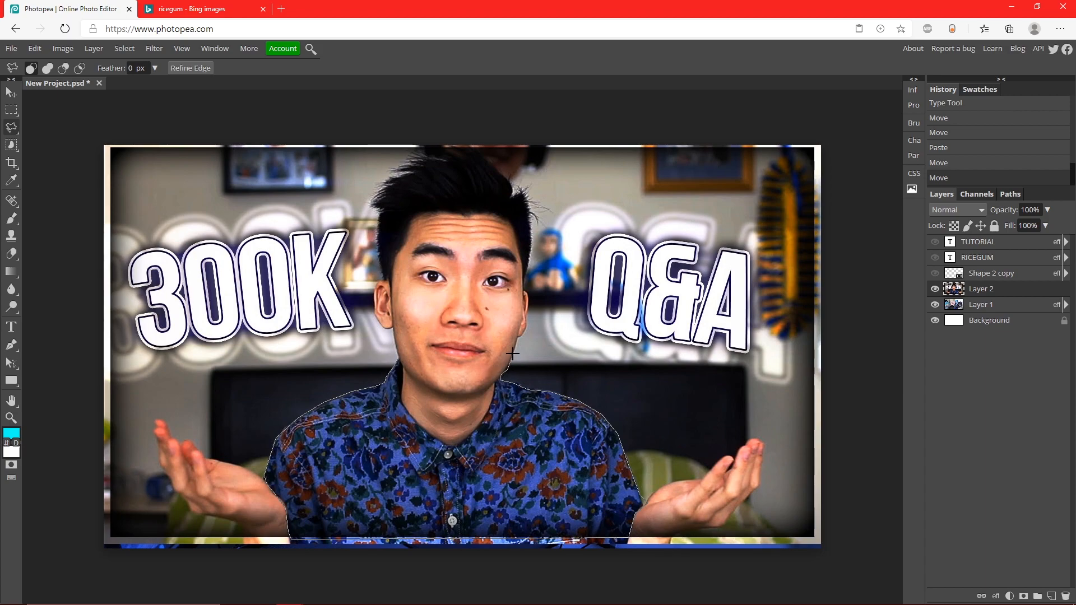
mouse_move(528, 333)
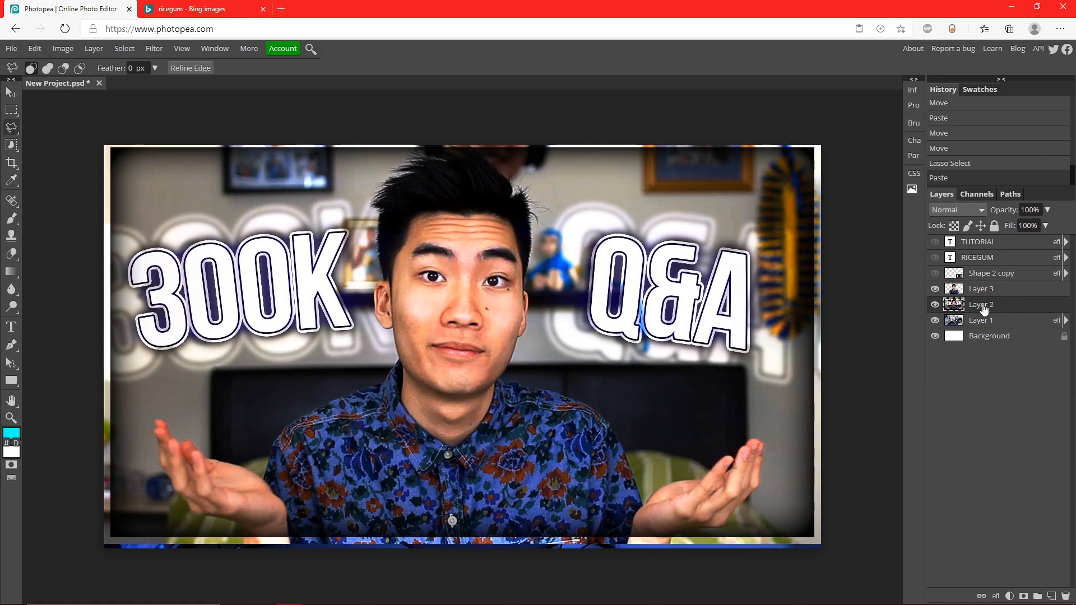
left_click(981, 303)
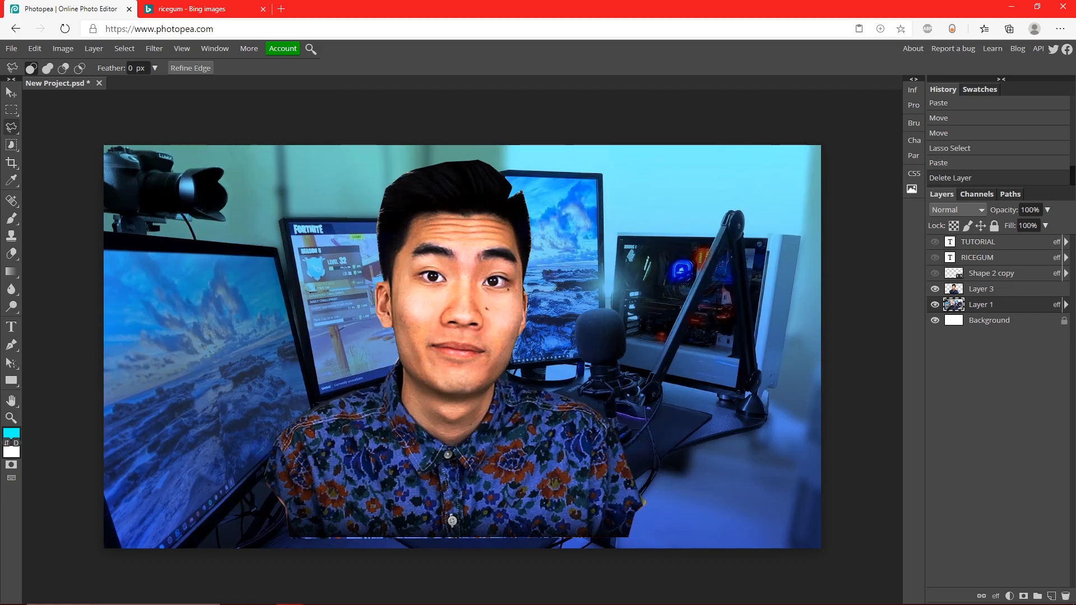
Scale down the RiceGum cutout with Free Transform and lasso its stray background pixels
left_click(981, 288)
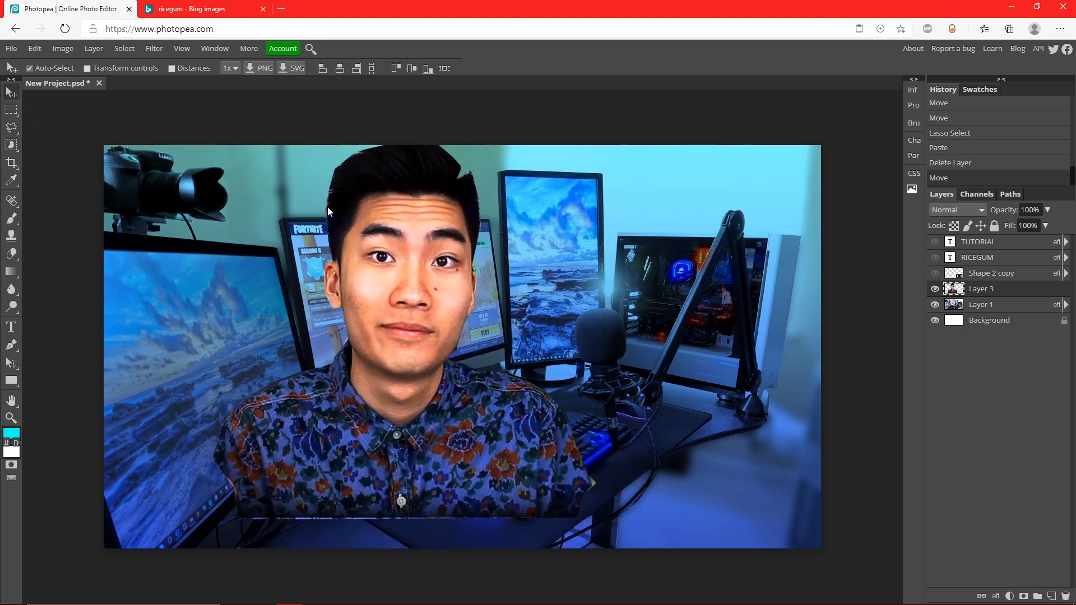
left_click(34, 48)
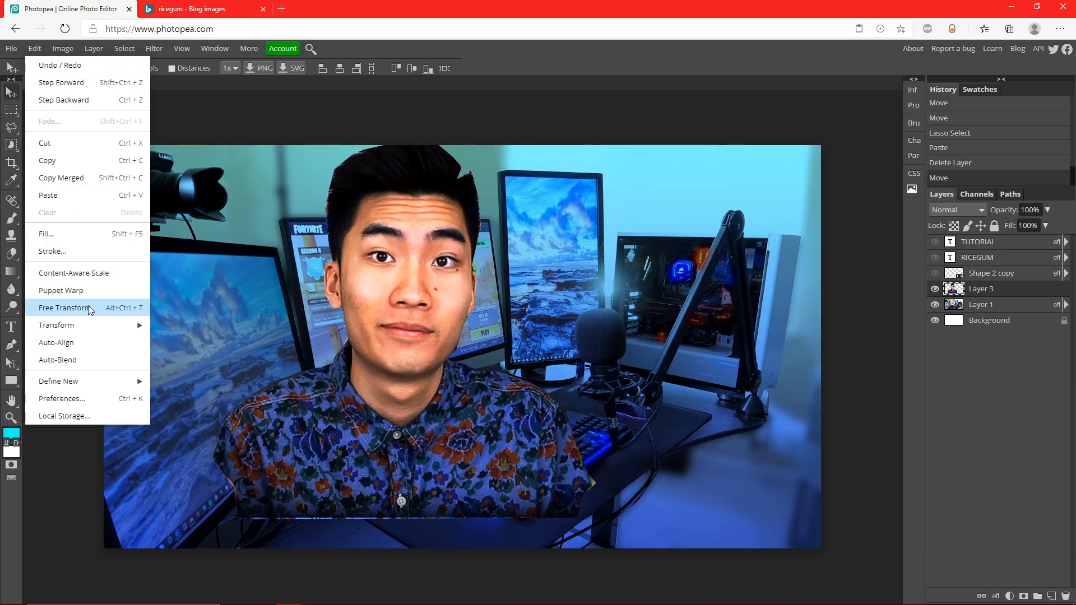
left_click(65, 308)
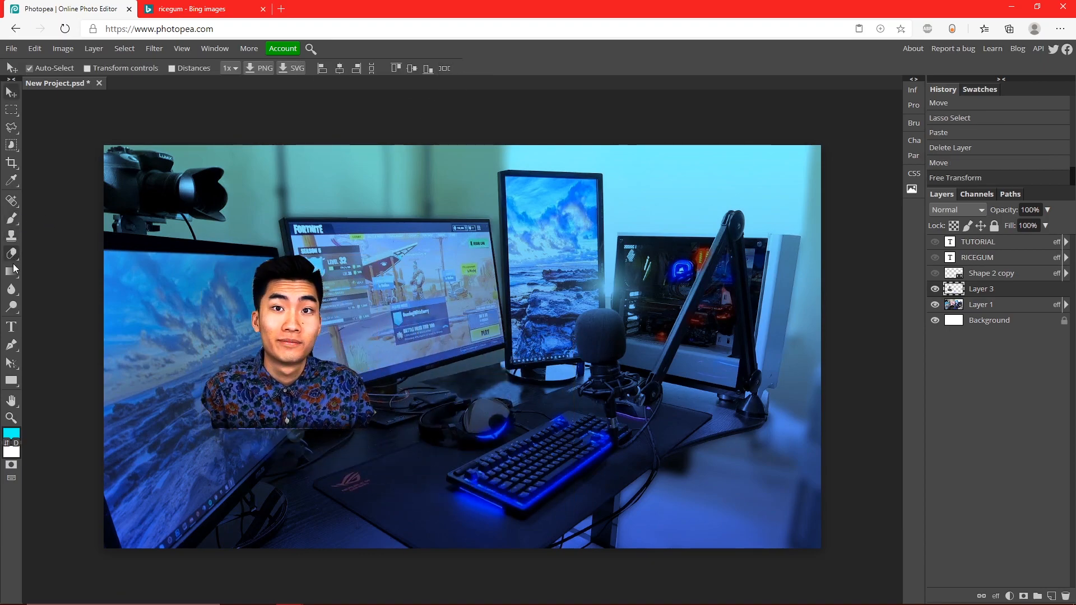
left_click(12, 126)
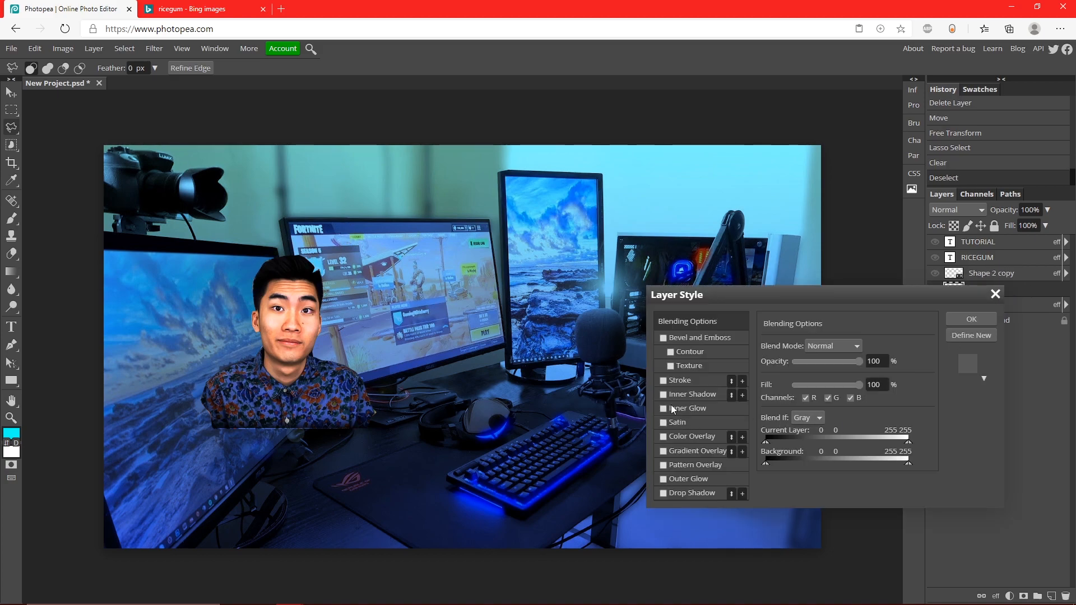
Add a 7 px solid white Outside stroke to the RiceGum cutout
left_click(663, 380)
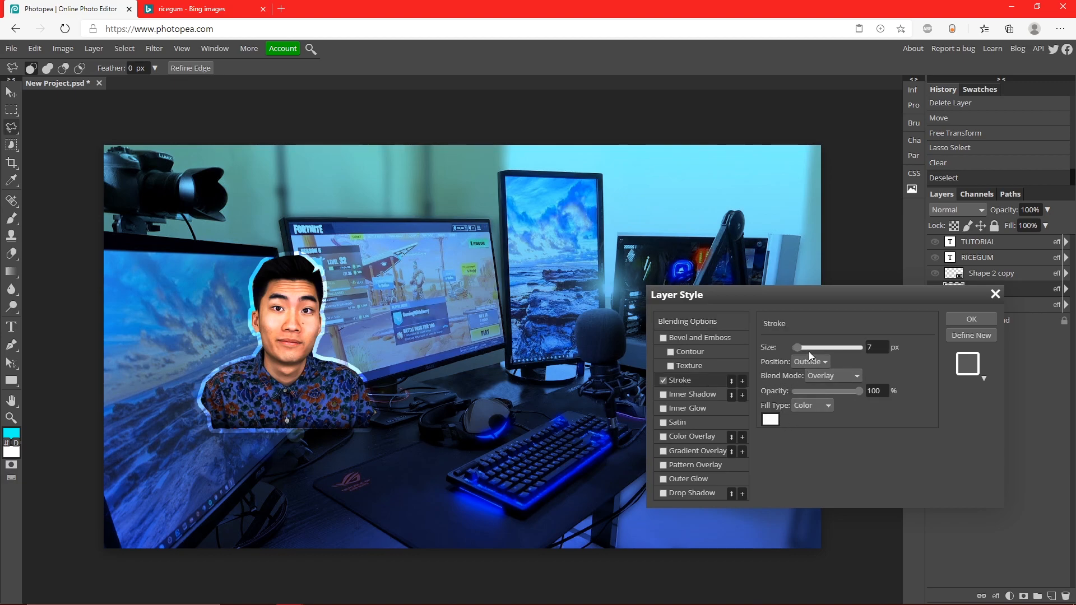
left_click(832, 376)
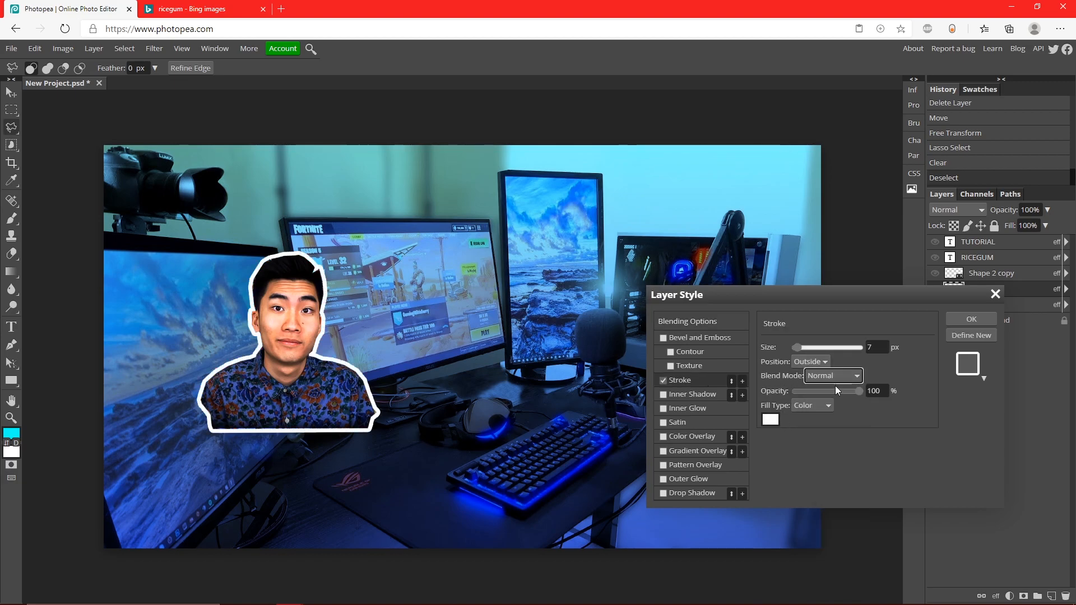
left_click(969, 319)
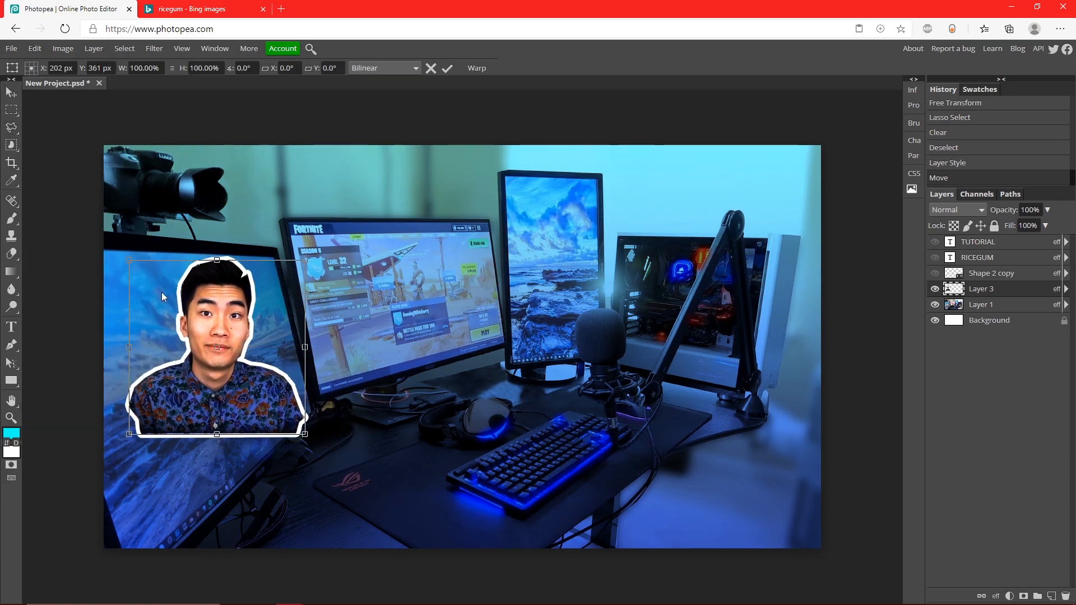
Move the outlined cutout to the lower left and shrink the title font size
left_click_drag(216, 259, 233, 254)
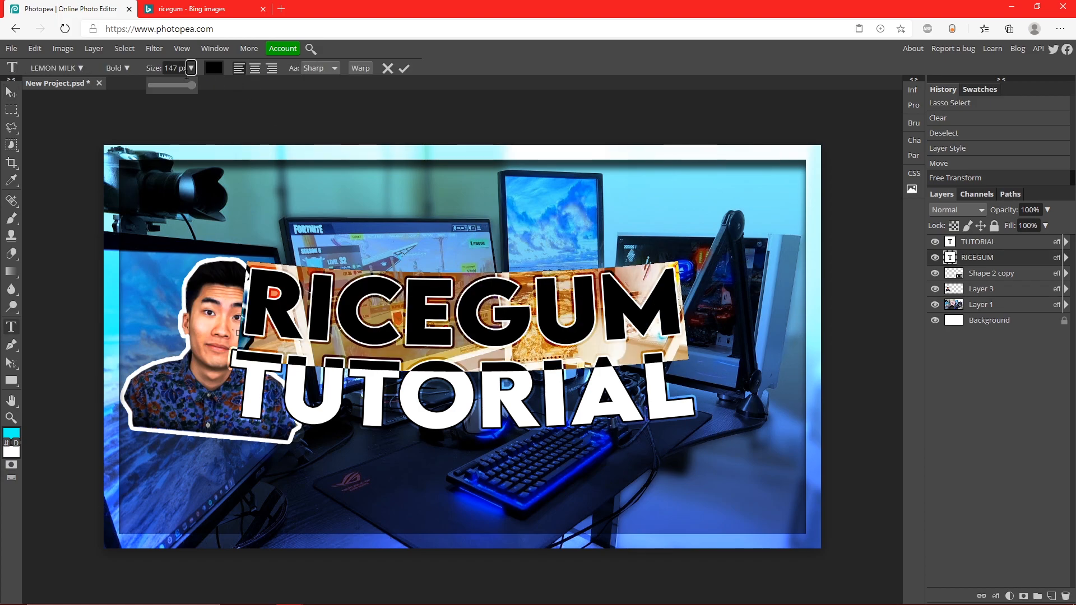
left_click_drag(195, 85, 190, 85)
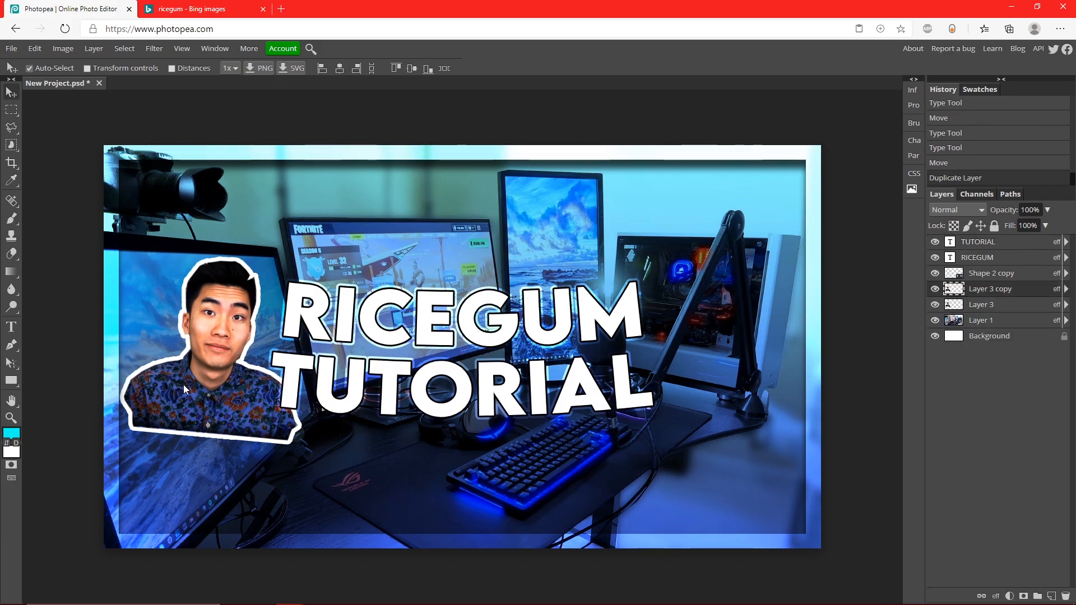
Transform the Layer 3 copy onto the lower right, then select the background Layer 1
left_click(33, 48)
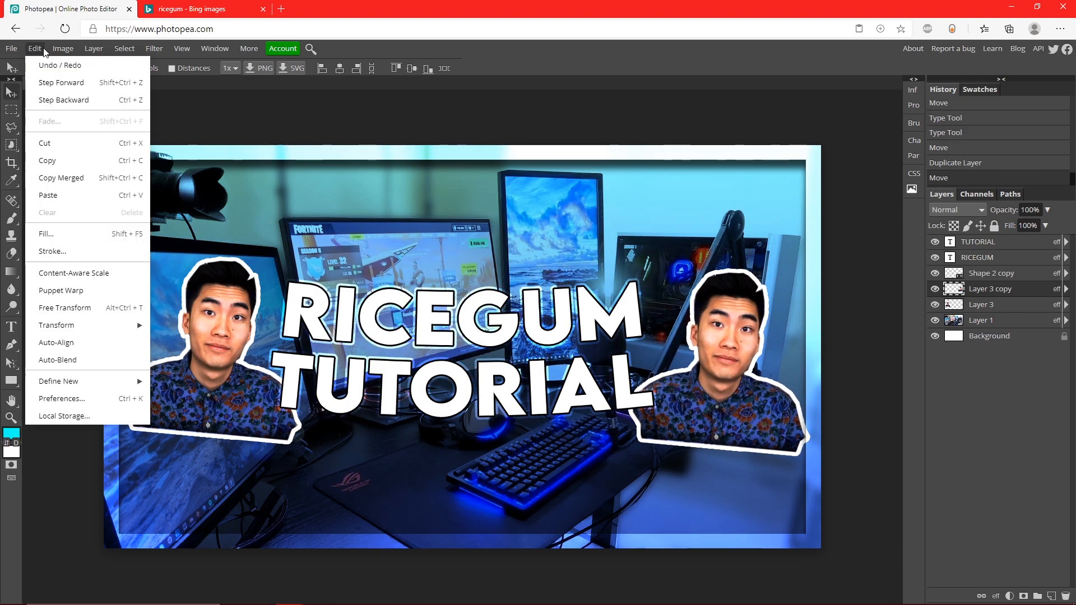
left_click(64, 308)
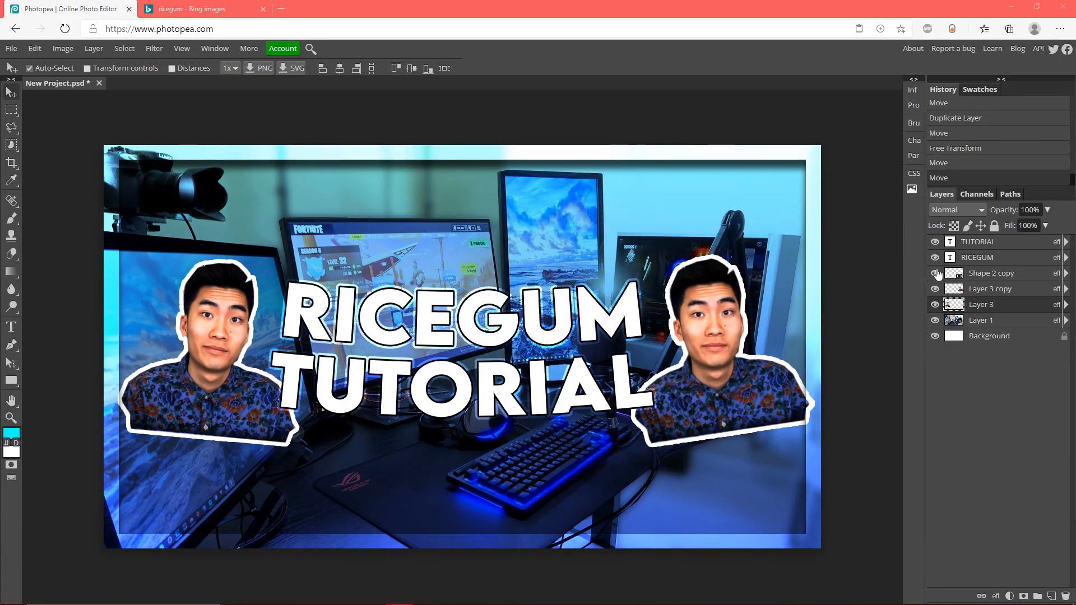
left_click(981, 319)
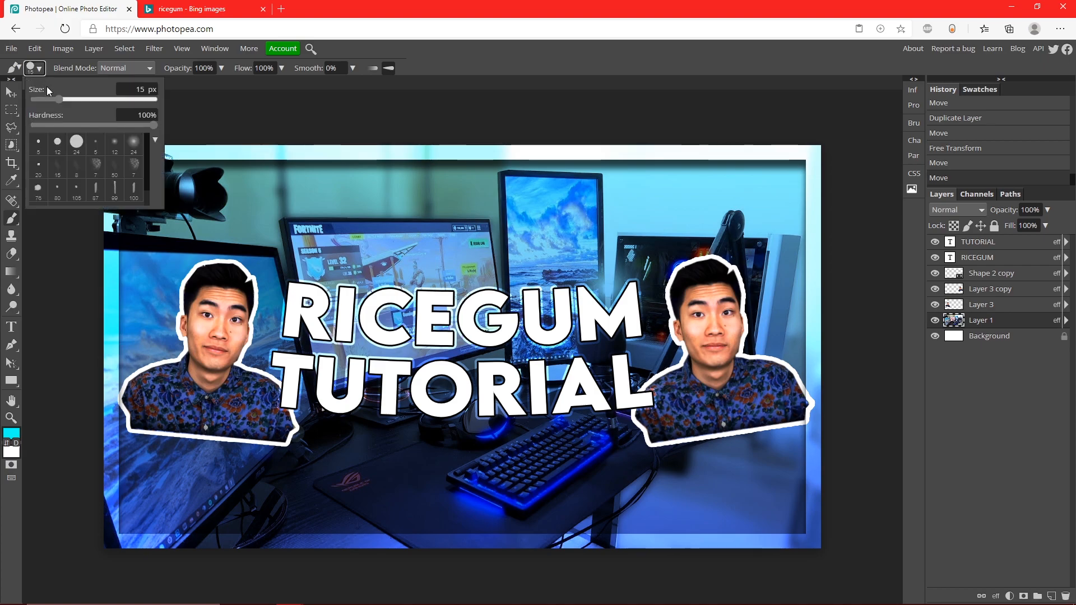
Set the brush to 186 px size and 40% opacity for painting blue glows
left_click_drag(60, 100, 110, 100)
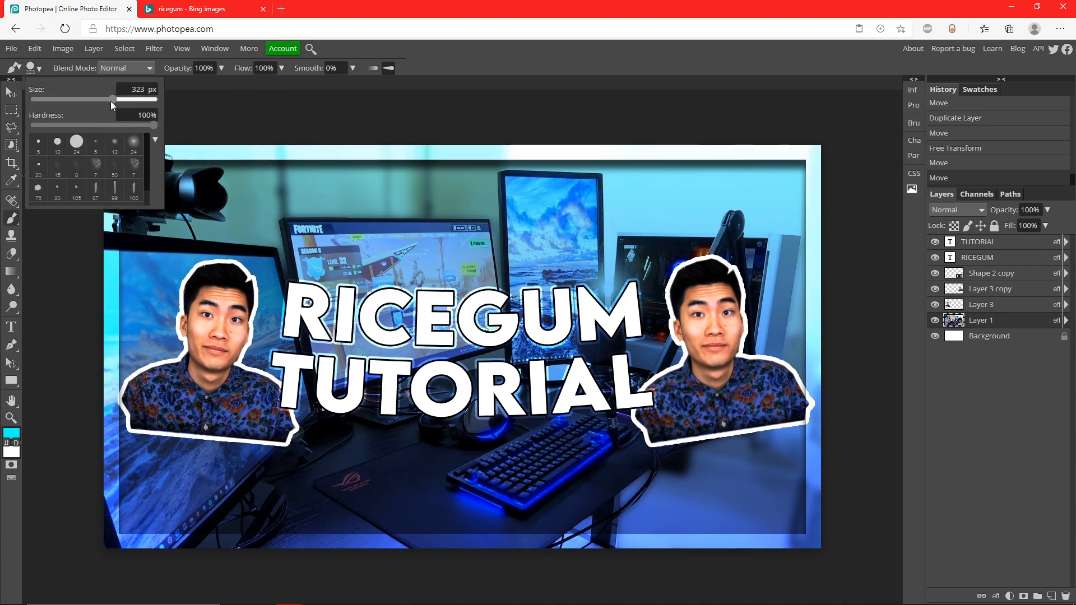
left_click_drag(106, 99, 98, 100)
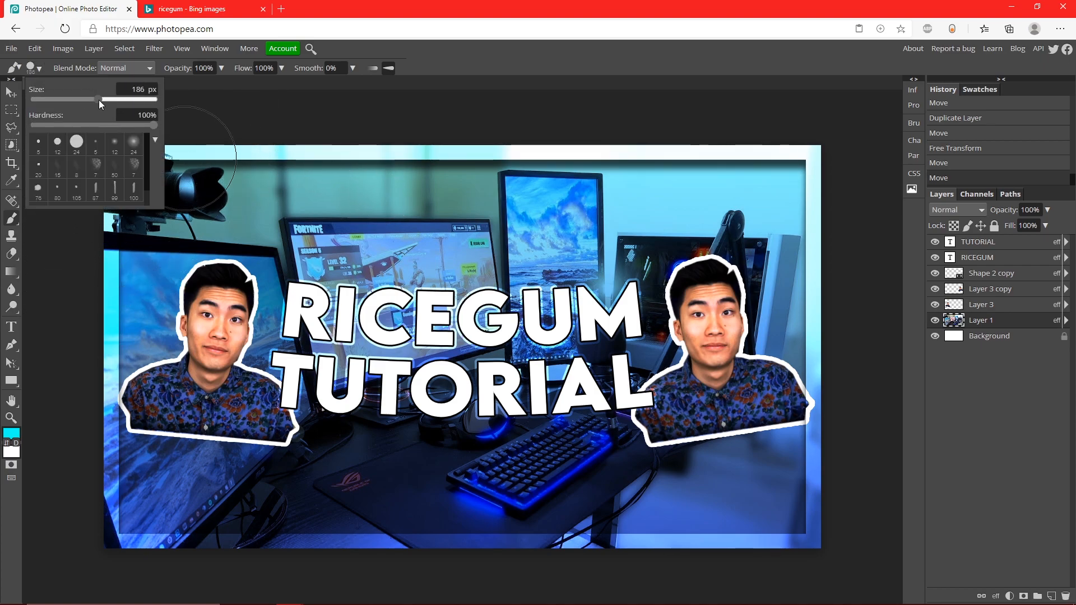
left_click_drag(95, 99, 100, 100)
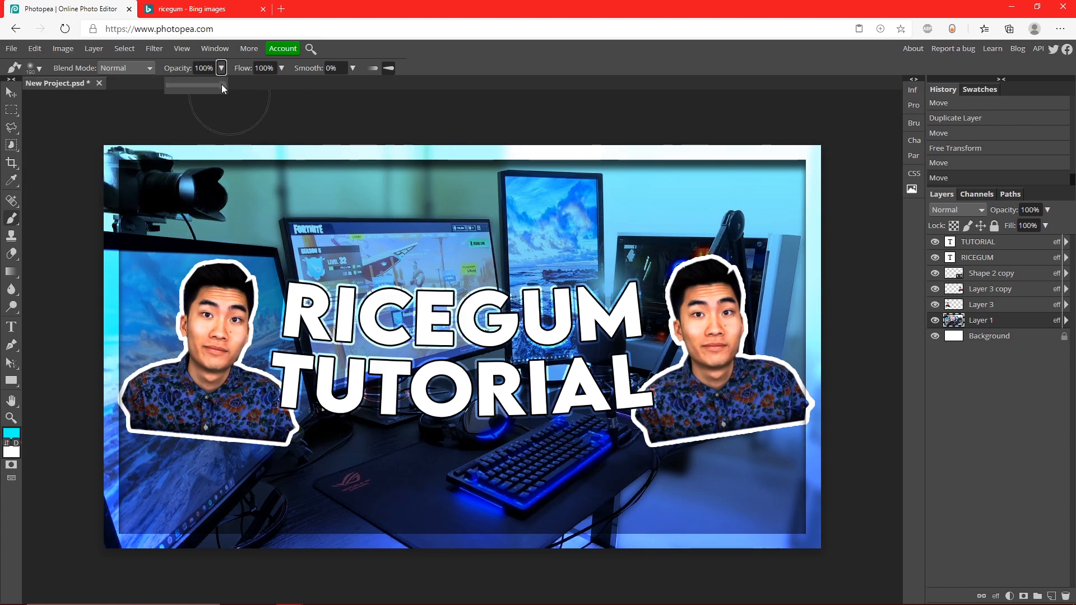
left_click_drag(223, 85, 190, 85)
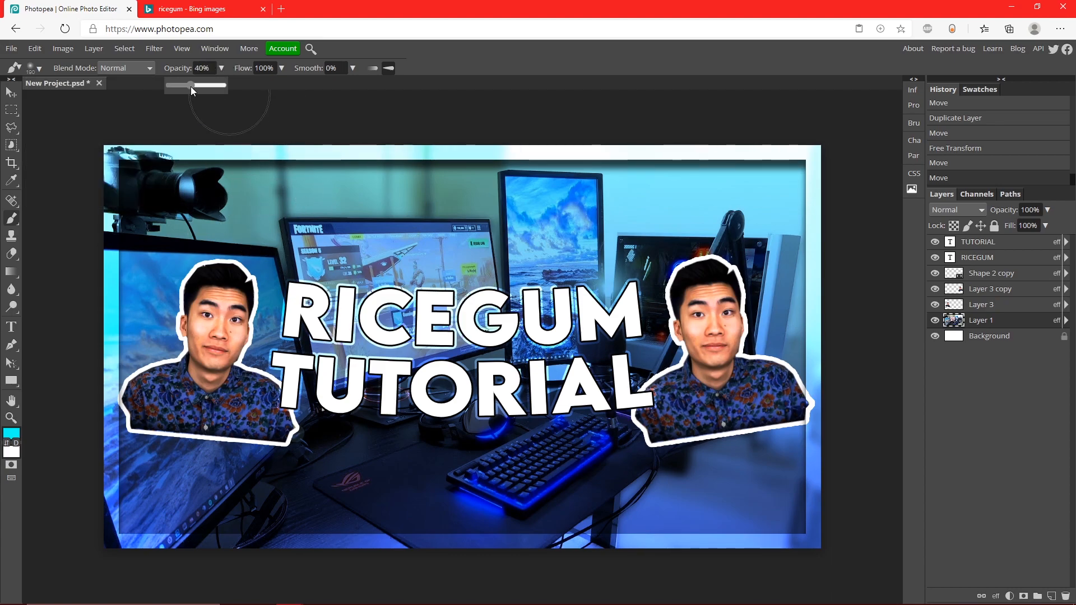
left_click(1033, 7)
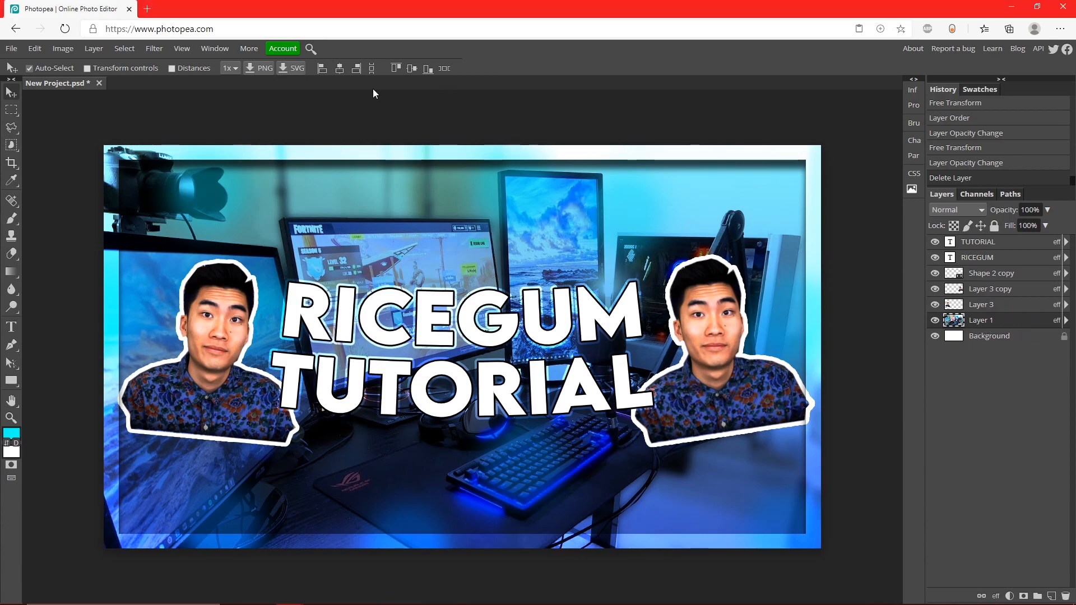
Raise the background photo's brightness to 56 and contrast to 29
left_click(62, 48)
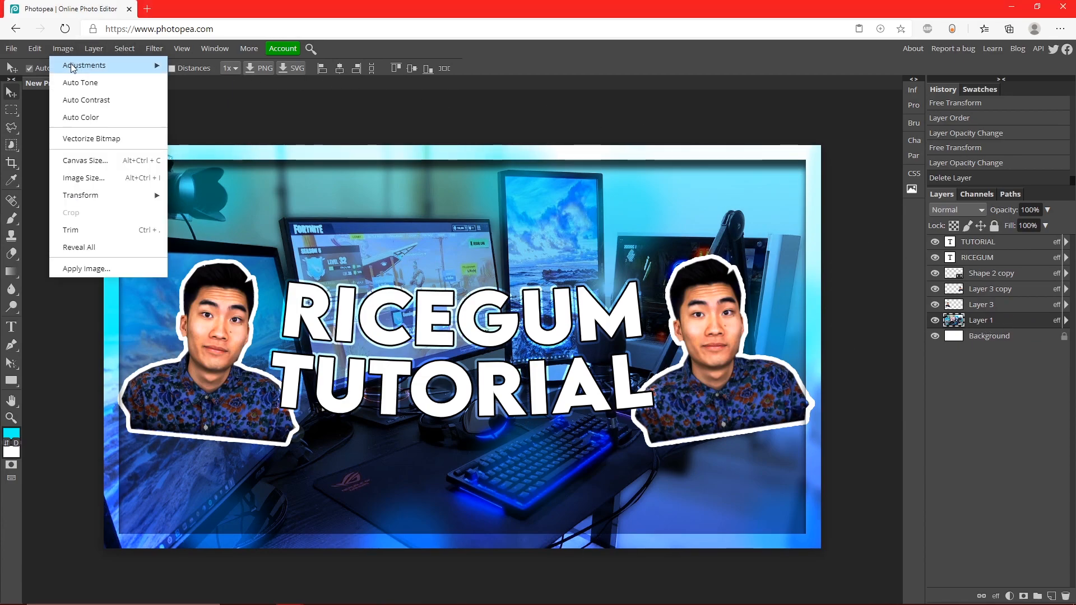
left_click(84, 64)
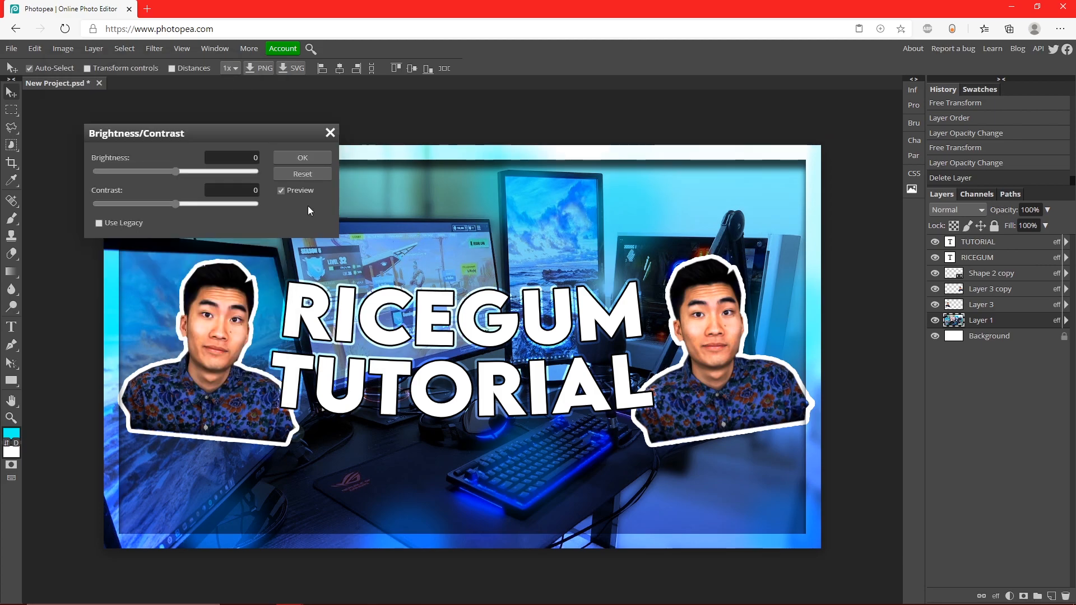
left_click_drag(158, 170, 199, 171)
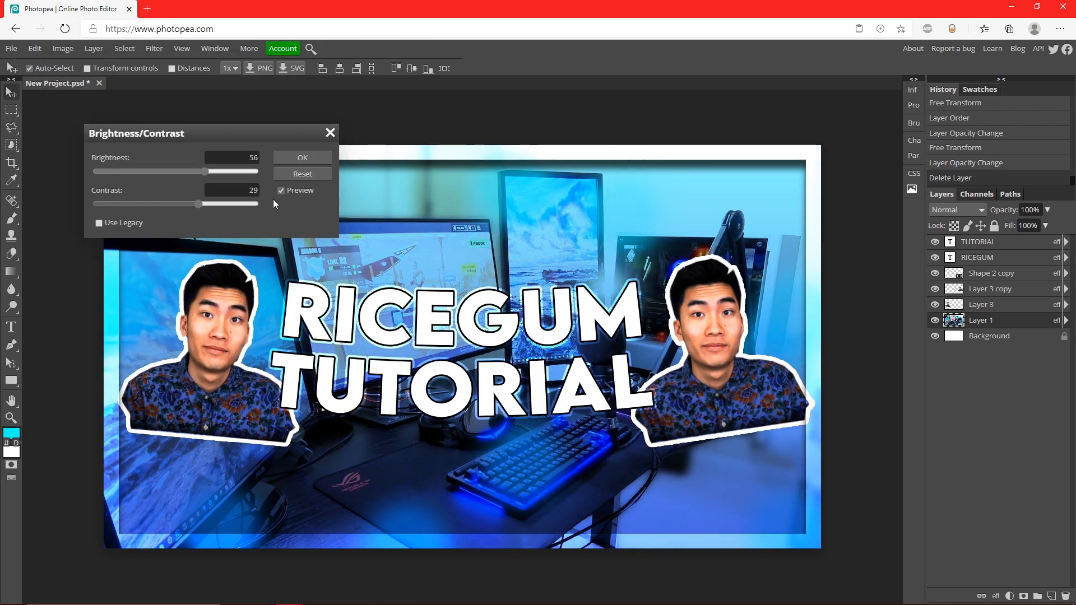
left_click(302, 157)
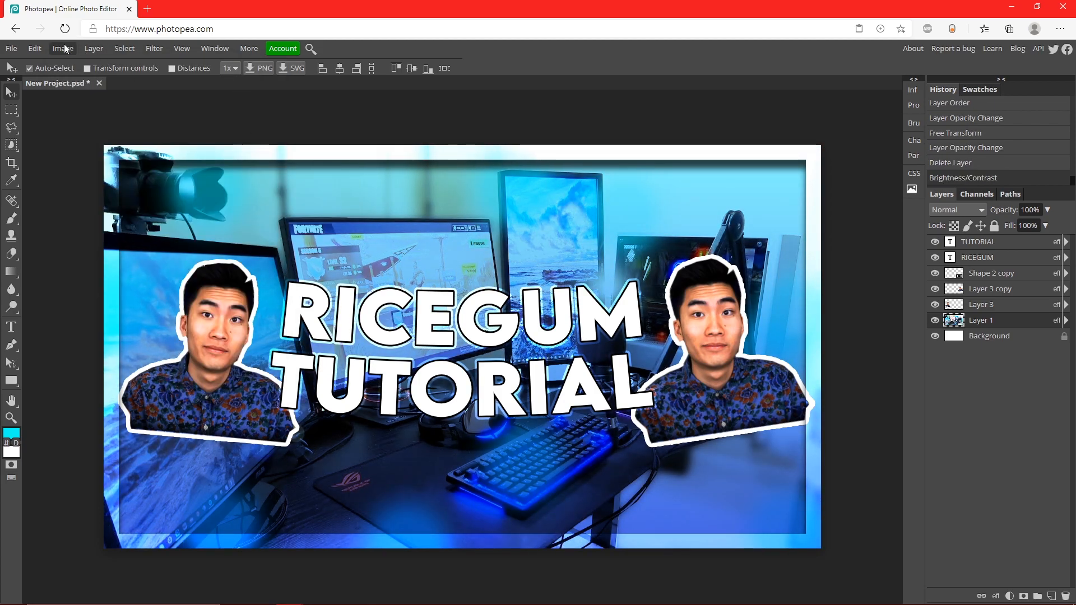
Boost the photo's vibrance to 35 and saturation to 38
left_click(63, 49)
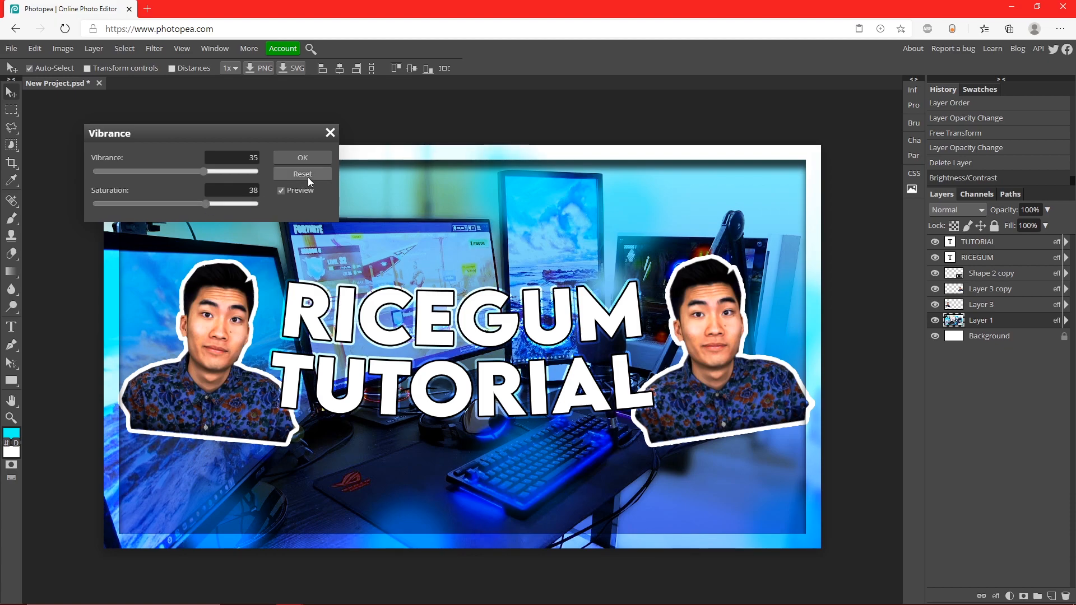
left_click(301, 157)
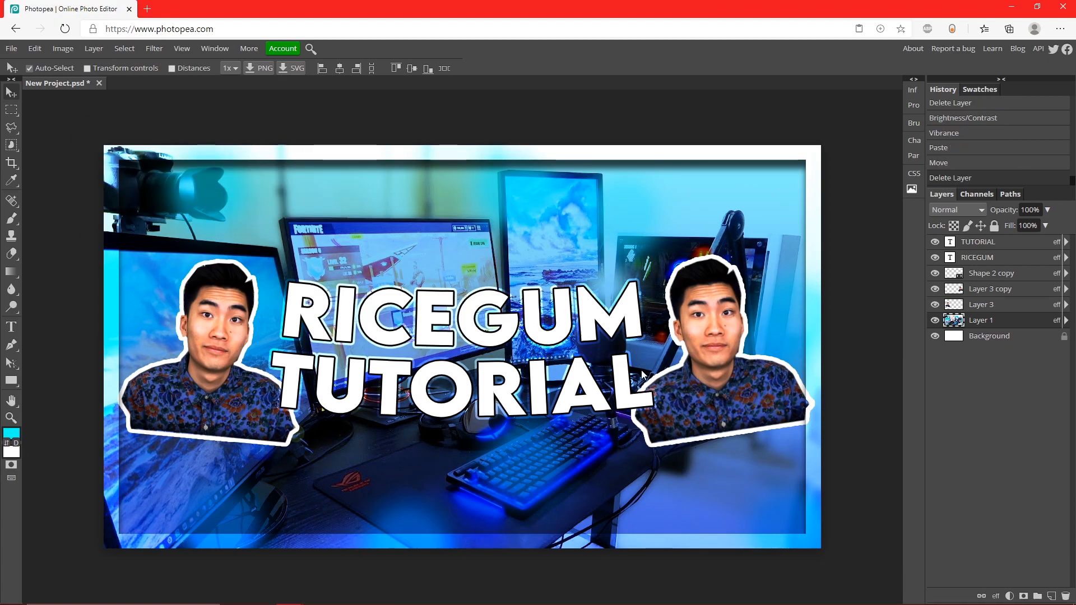
left_click(11, 48)
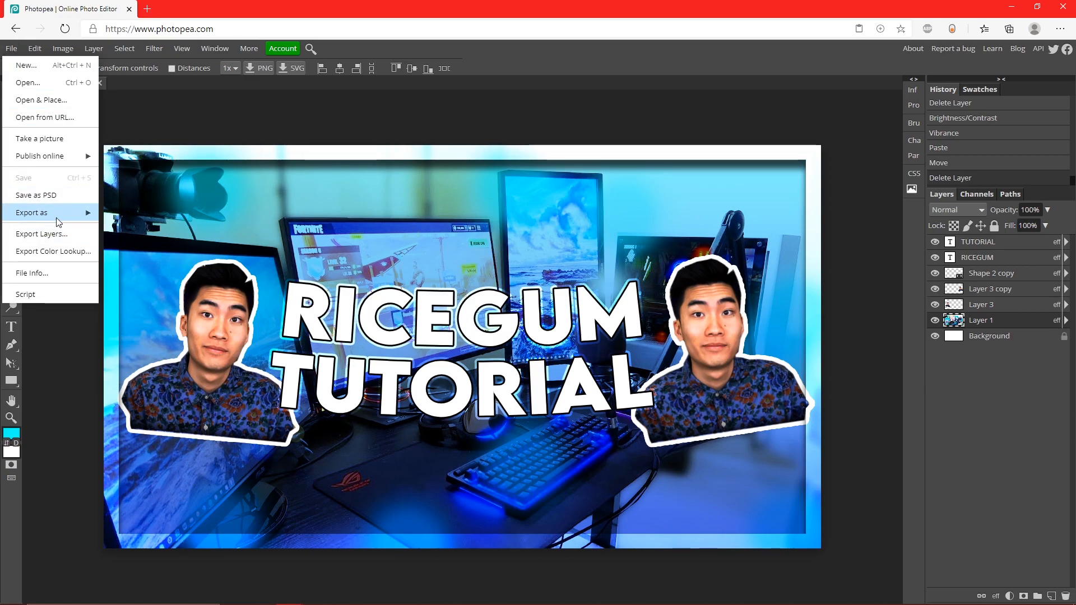
mouse_move(31, 212)
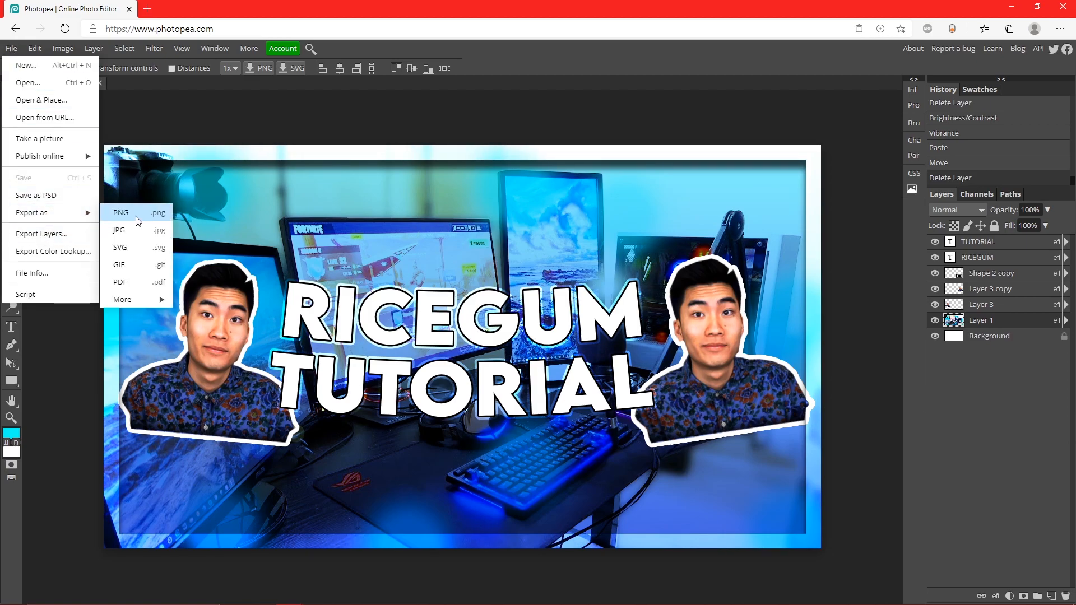
Open the PNG export window for the 1280×720 thumbnail and view the format options
left_click(121, 212)
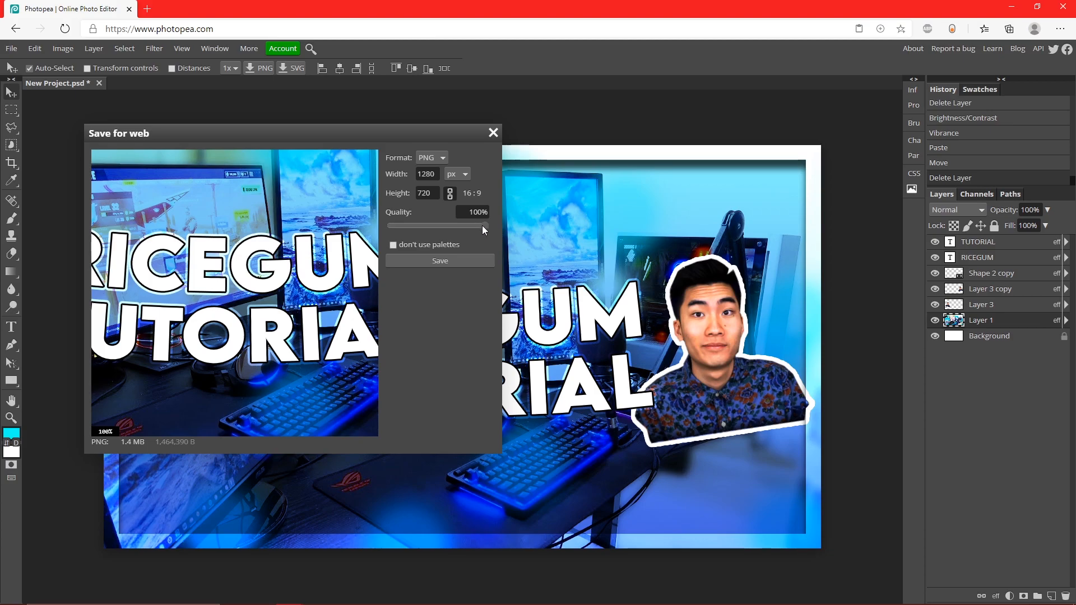
left_click(425, 173)
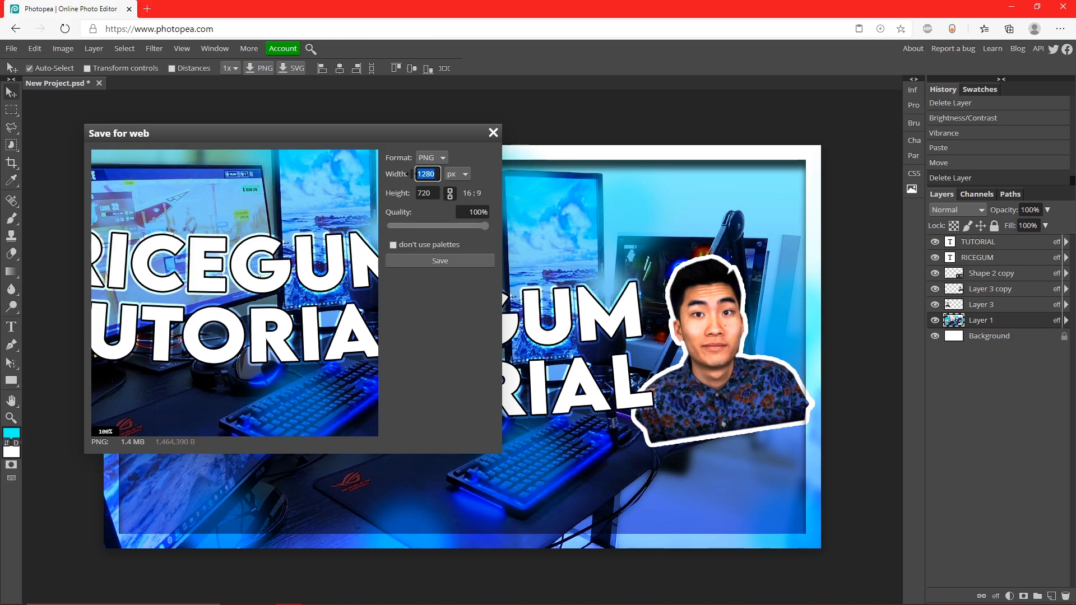
left_click(430, 157)
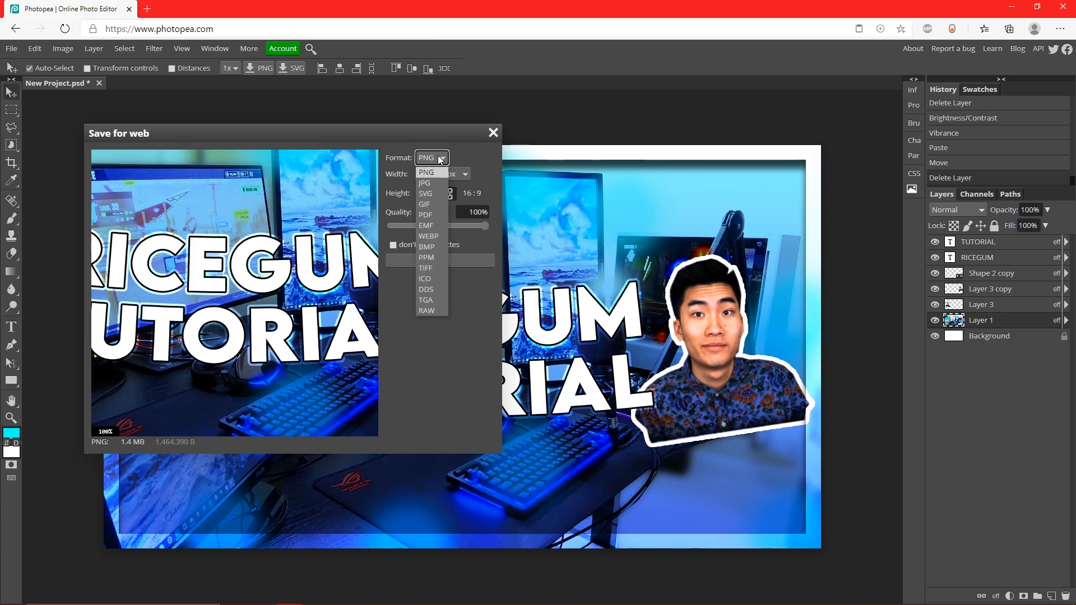